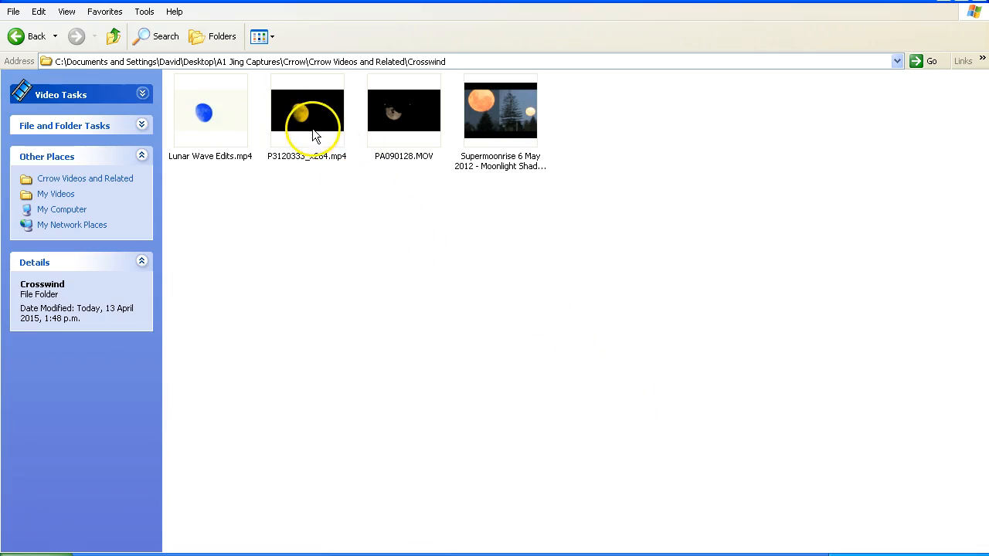
Select the P3120333_x264.mp4 moon clip thumbnail in the Crosswind folder.
left_click(307, 112)
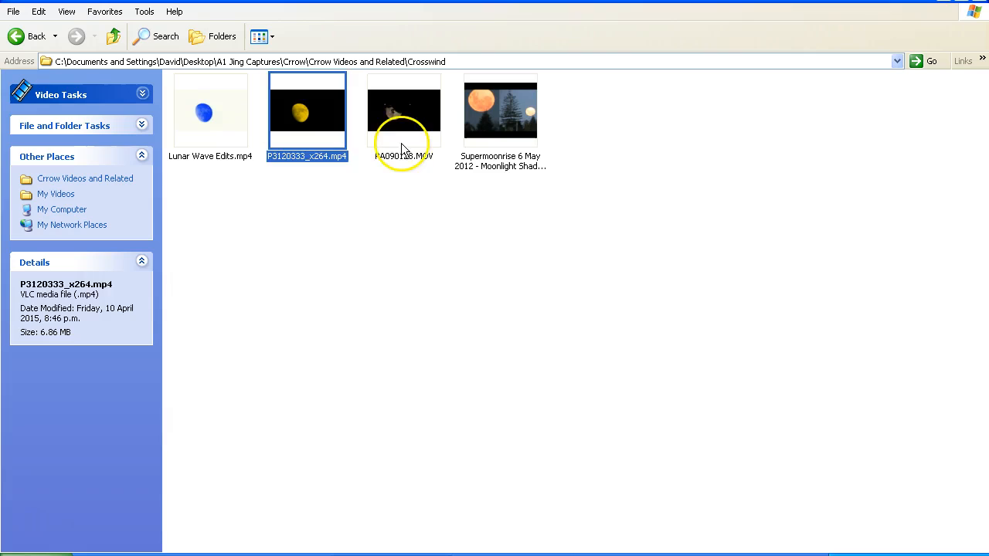
mouse_move(373, 245)
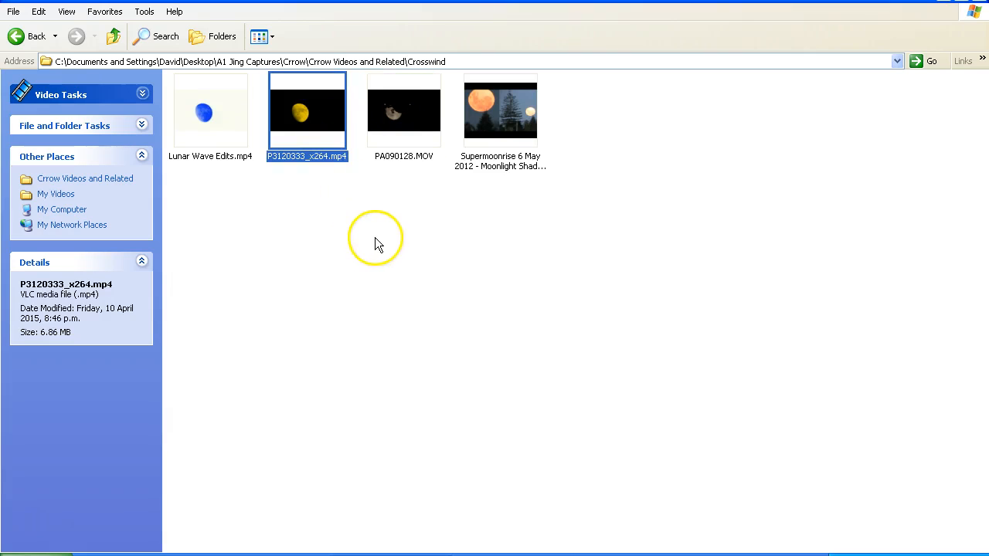
mouse_move(328, 143)
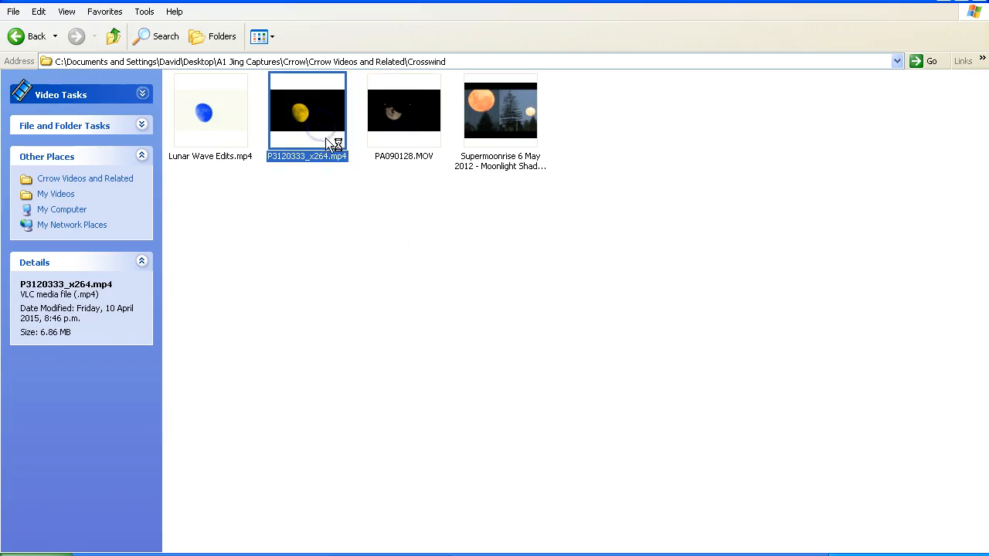
mouse_move(321, 370)
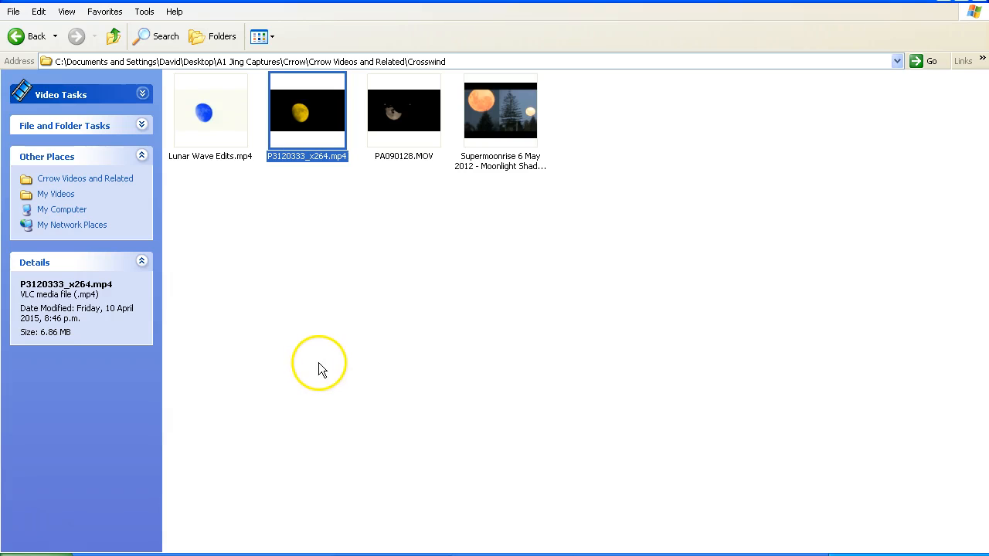
Open P3120333_x264.mp4 in VLC, pause it, and return it to the start.
double_click(308, 112)
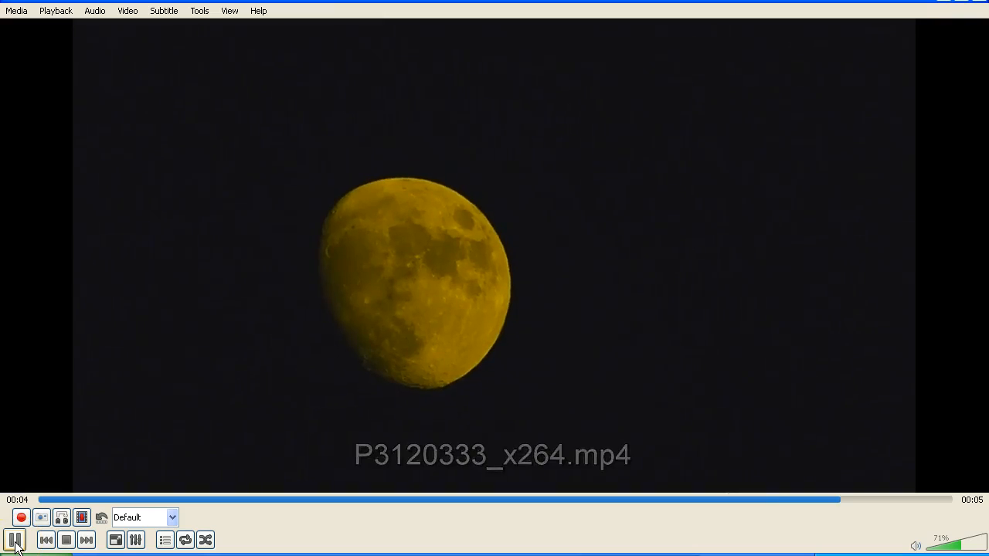
left_click(13, 539)
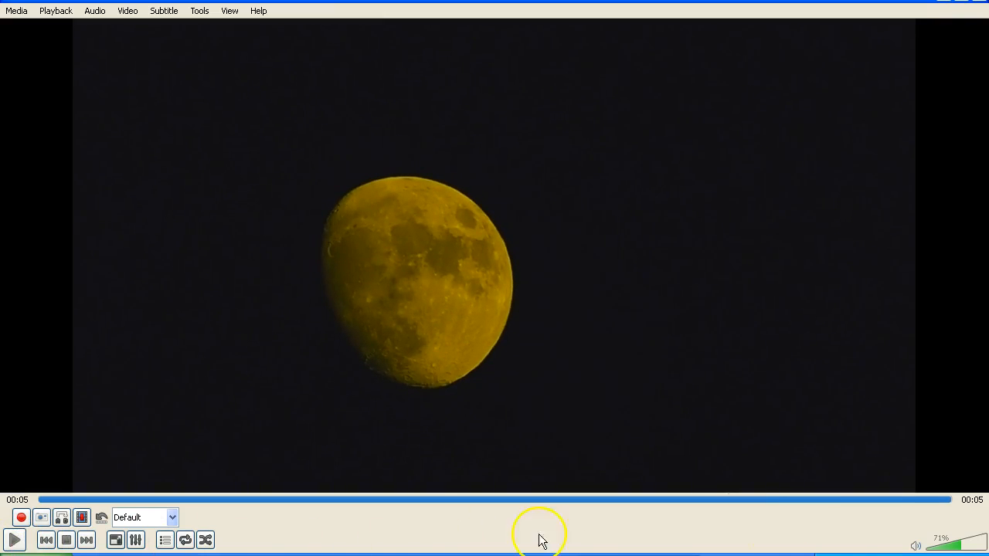
mouse_move(915, 541)
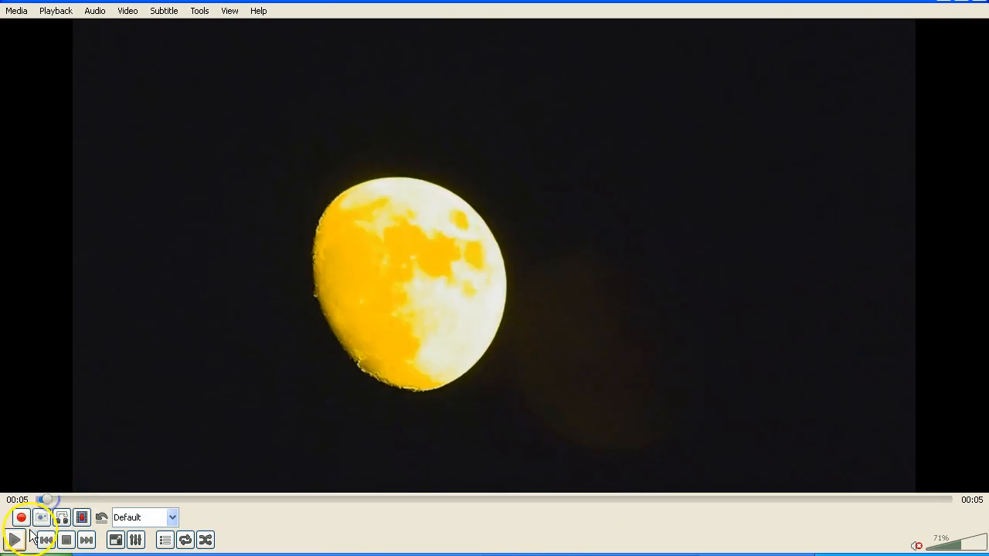
left_click(14, 537)
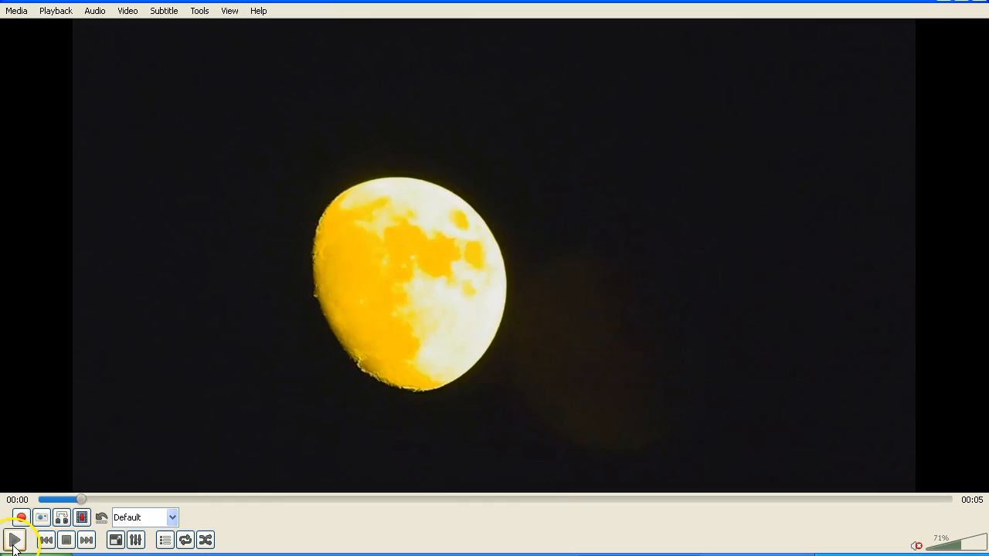
Replay the clip through the plane crossing, pausing near three seconds.
left_click(14, 540)
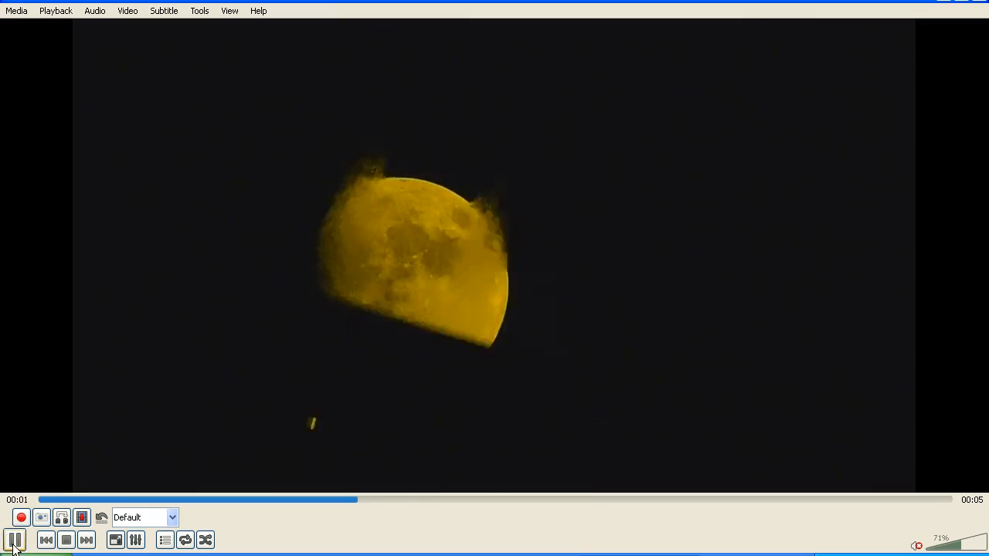
left_click(10, 540)
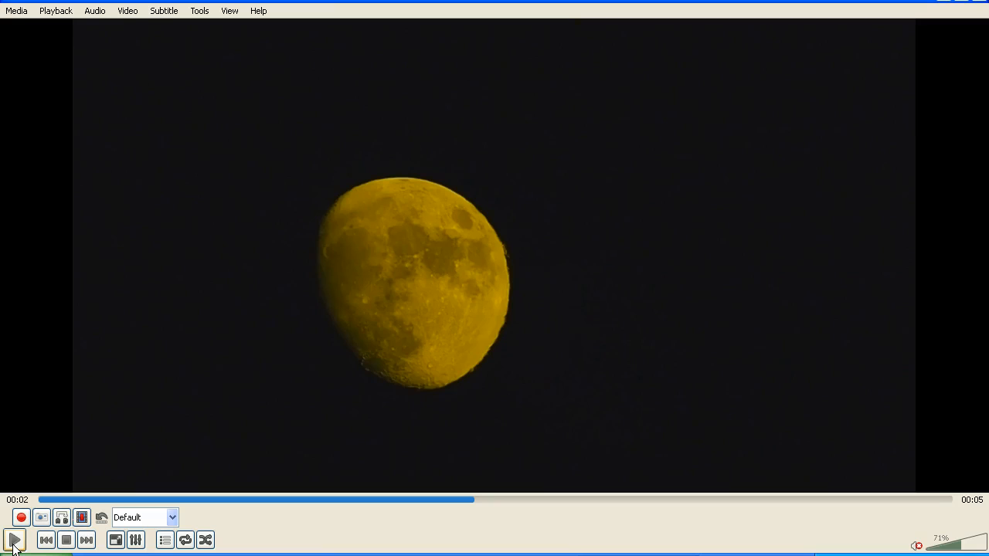
left_click(11, 539)
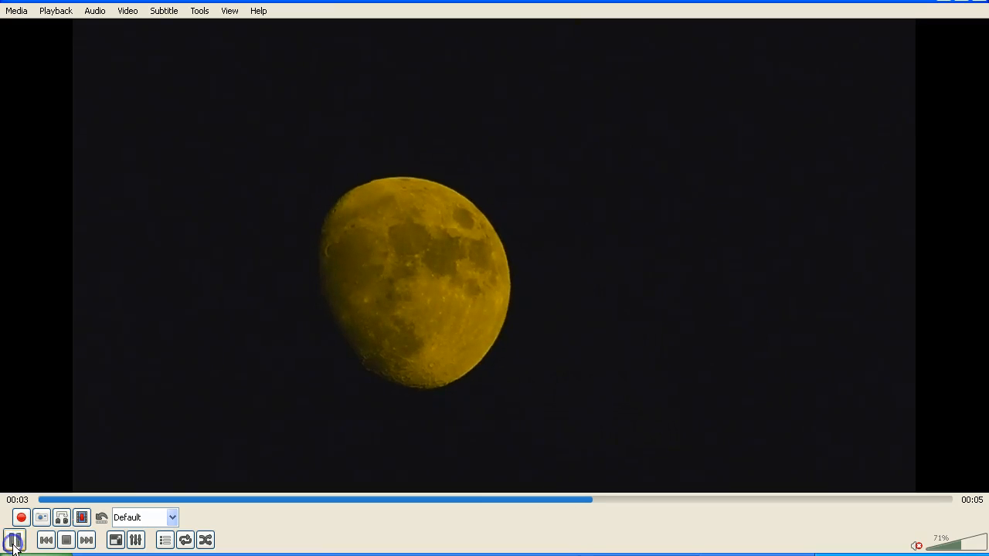
left_click(13, 538)
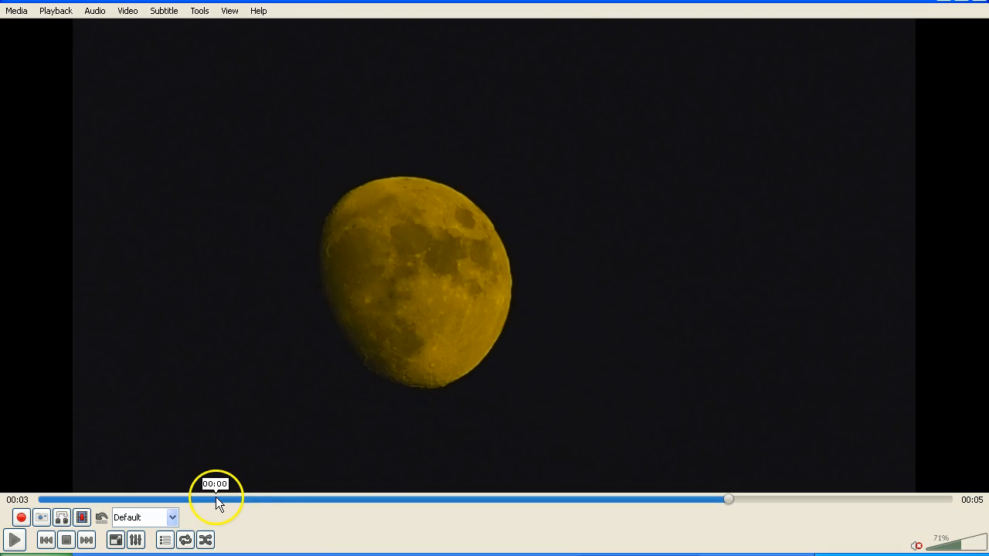
mouse_move(428, 436)
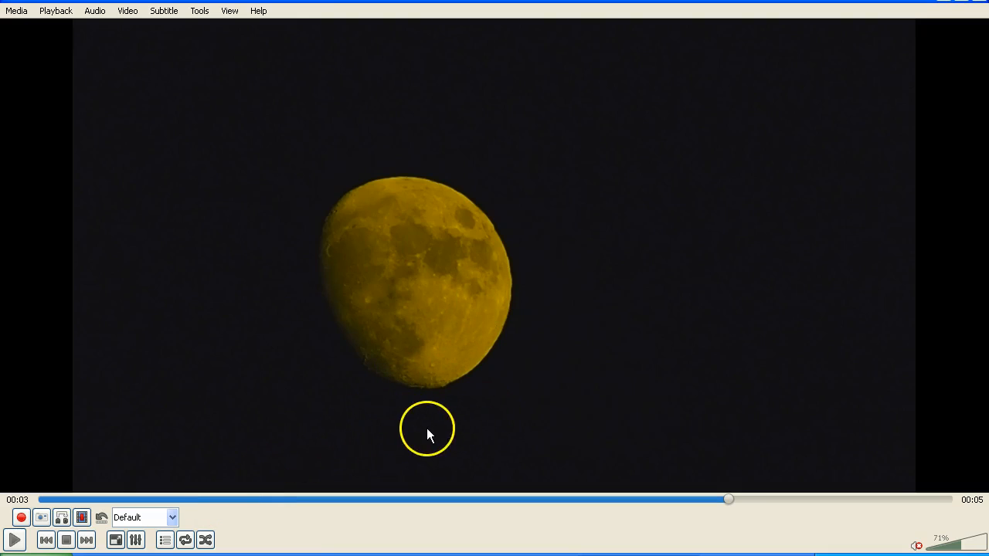
mouse_move(282, 537)
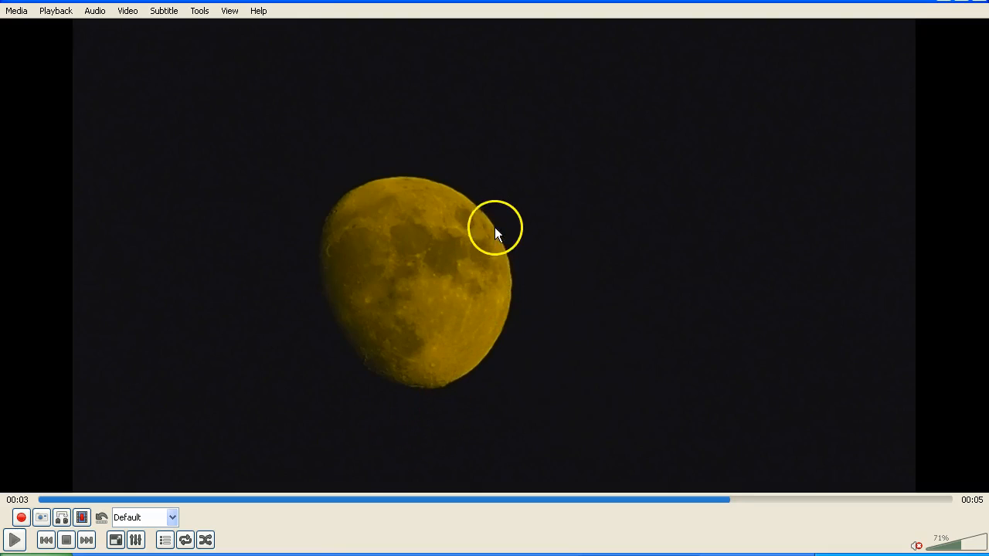
mouse_move(491, 244)
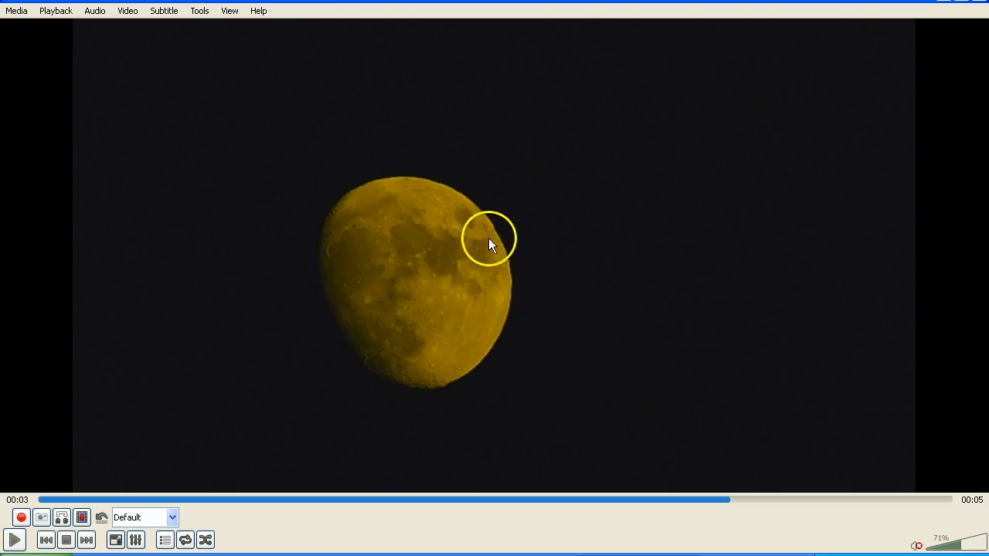
mouse_move(427, 425)
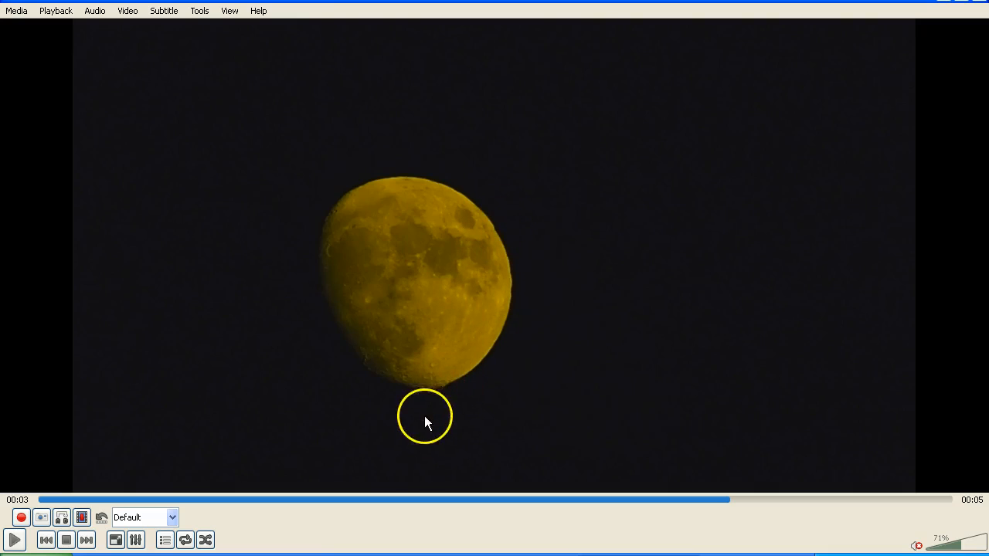
mouse_move(427, 423)
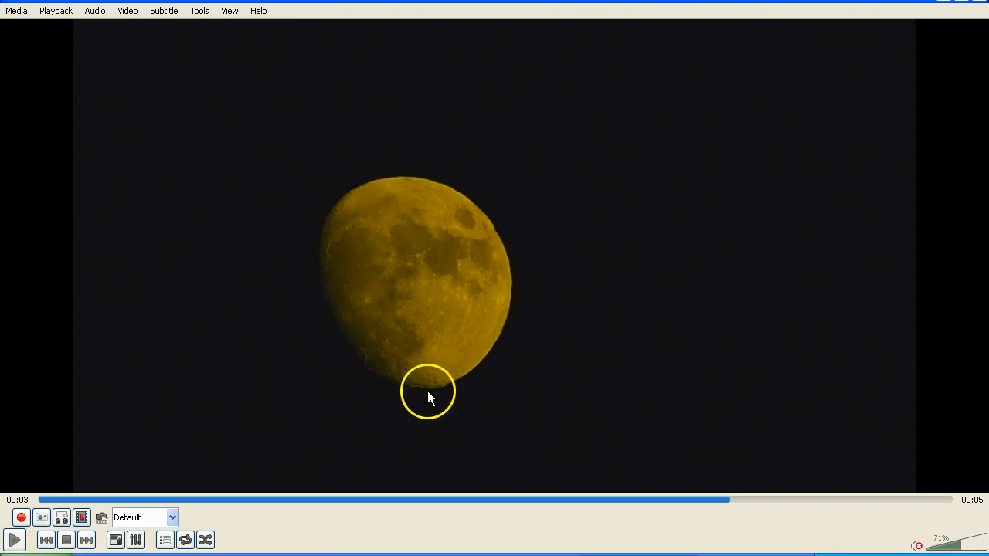
mouse_move(434, 399)
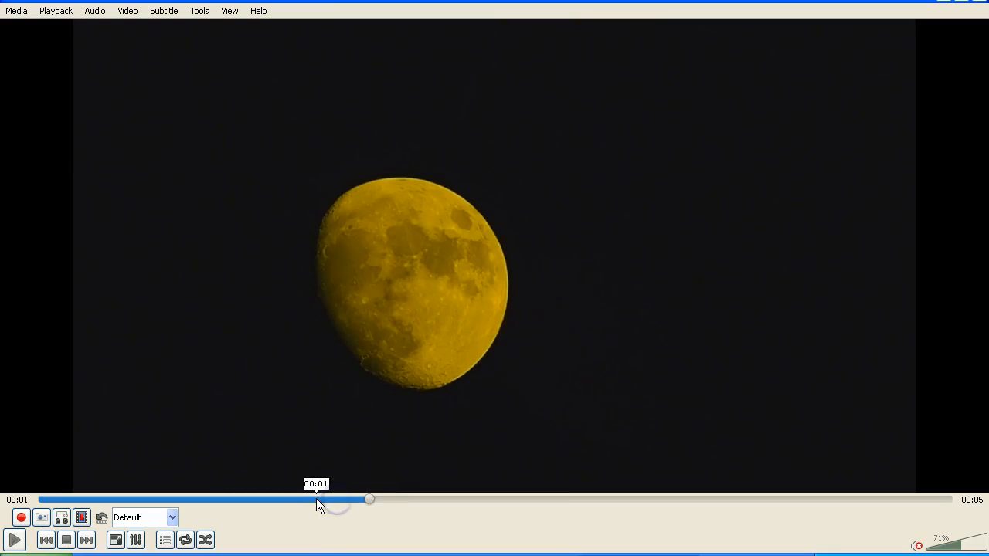
Seek to one second and step frame by frame to the two-second plane crossing.
left_click(81, 518)
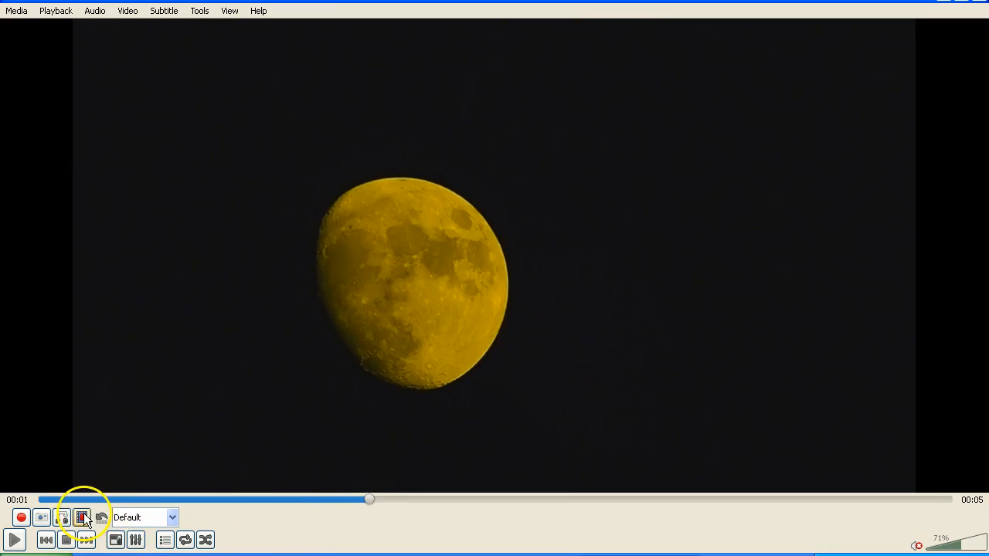
left_click(80, 517)
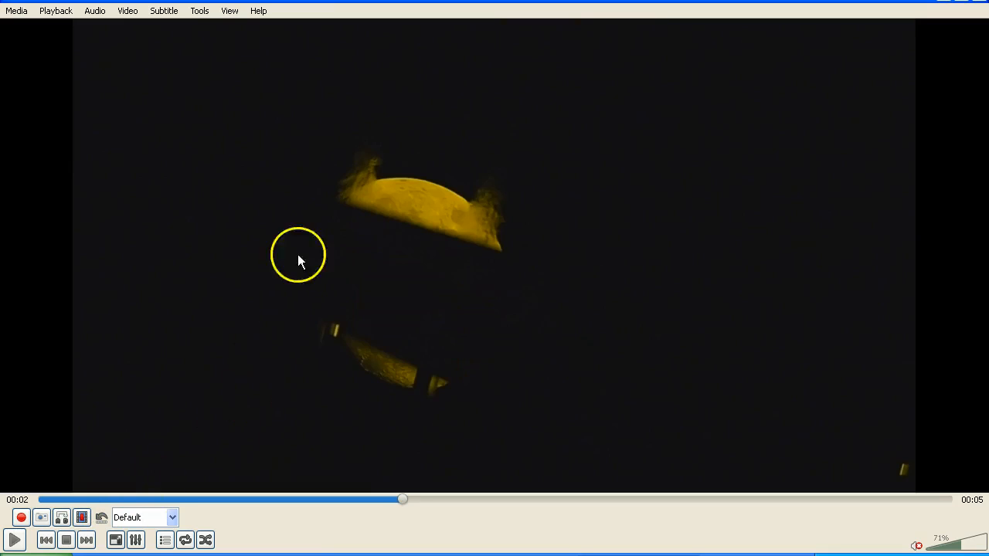
mouse_move(510, 247)
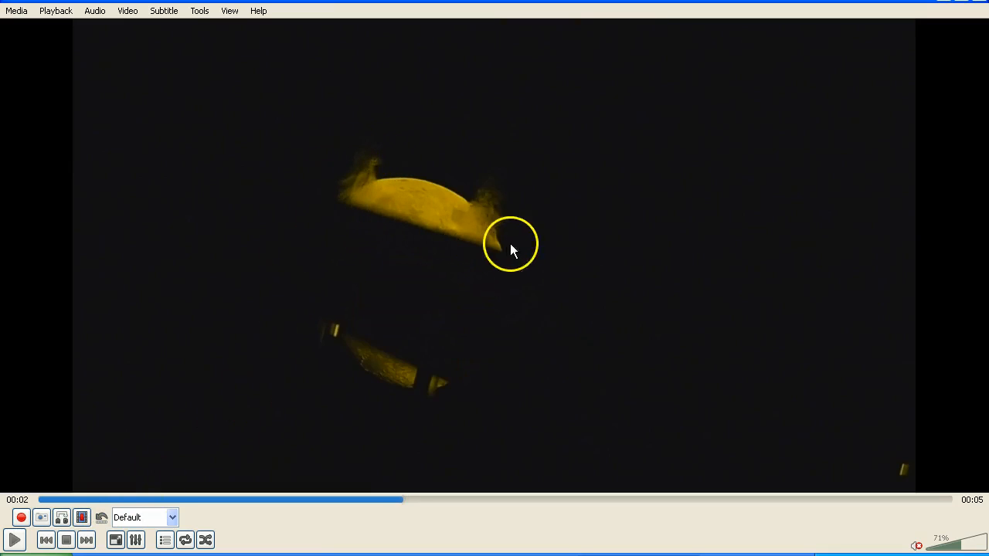
mouse_move(469, 280)
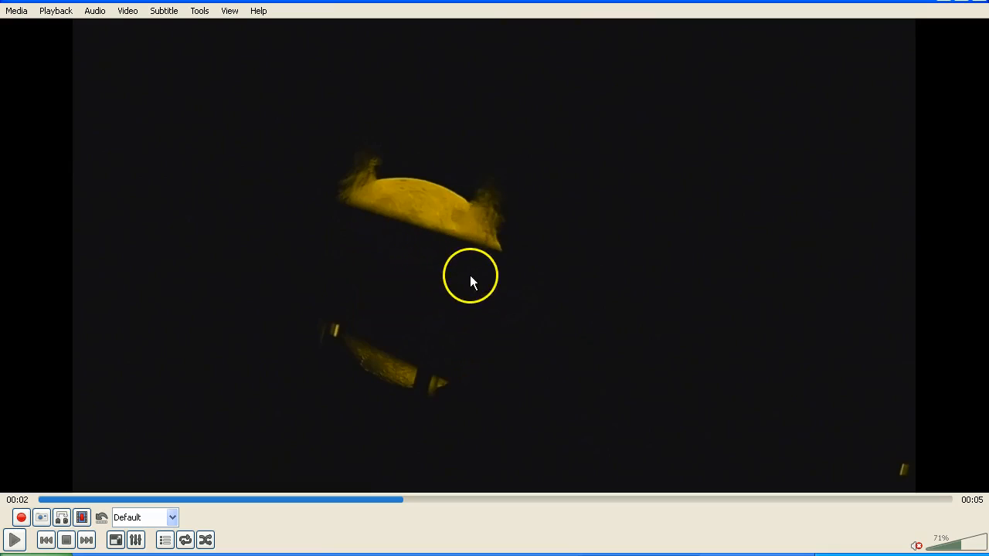
mouse_move(343, 340)
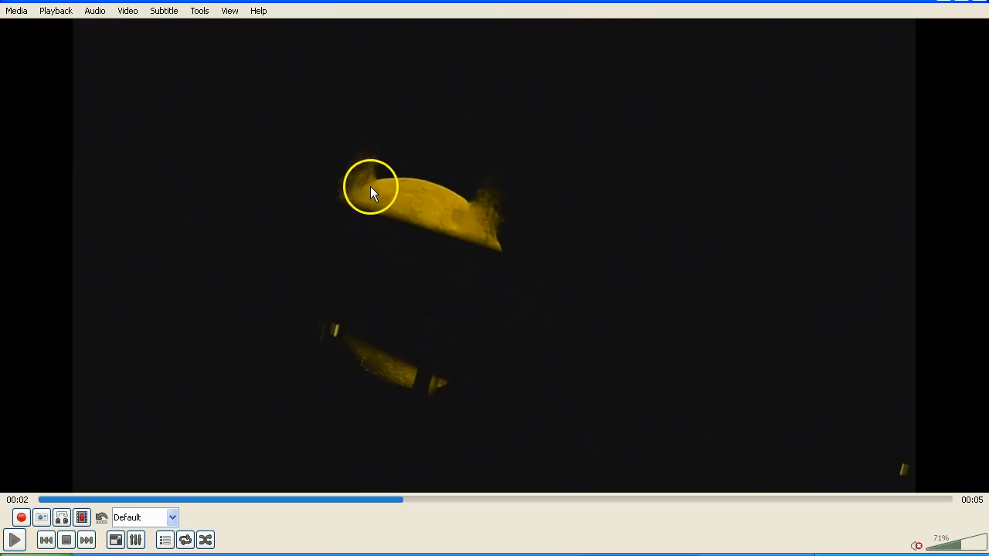
mouse_move(501, 297)
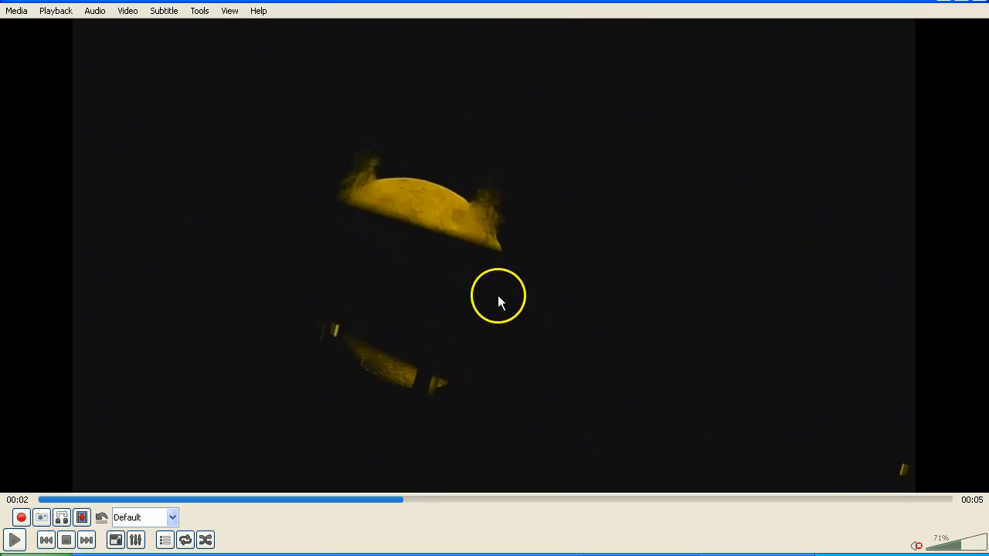
mouse_move(630, 258)
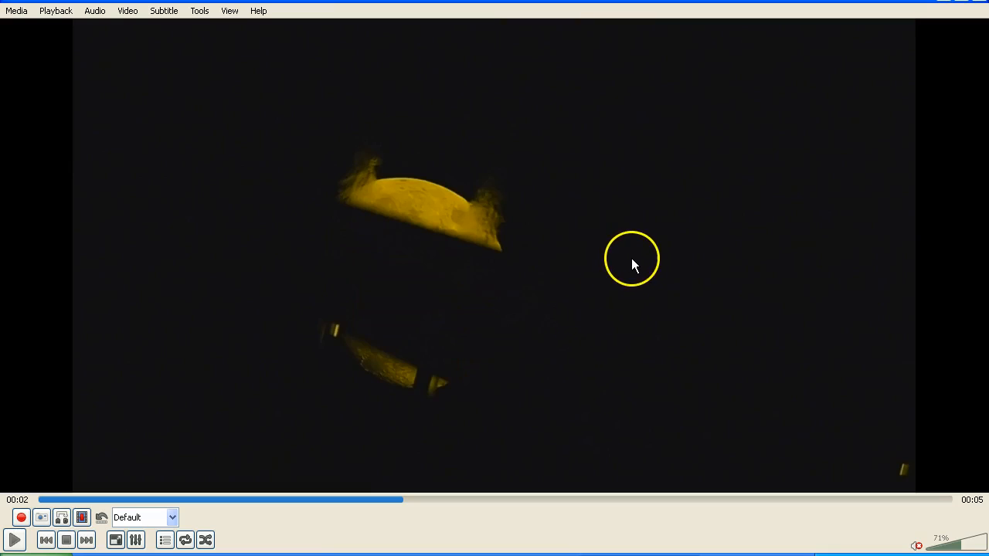
mouse_move(578, 375)
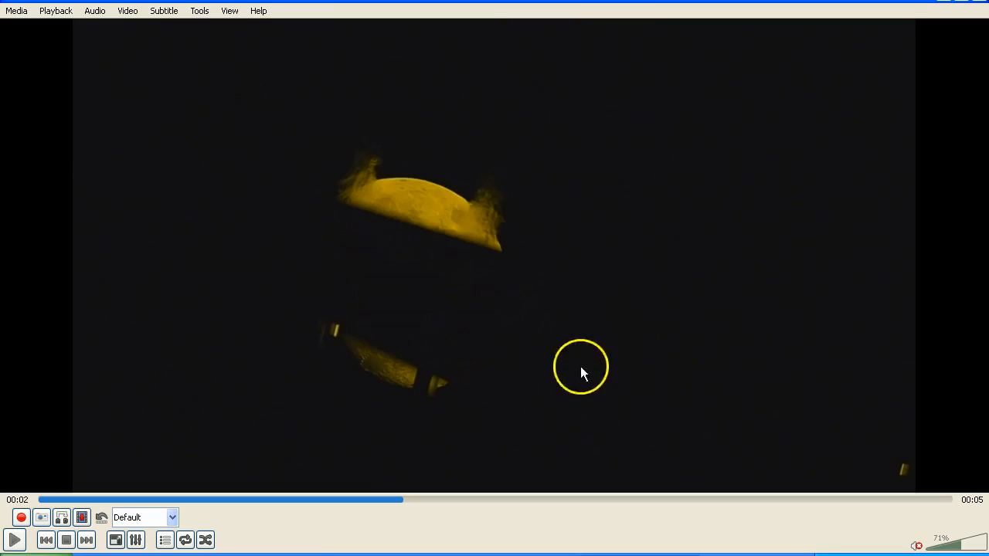
mouse_move(517, 199)
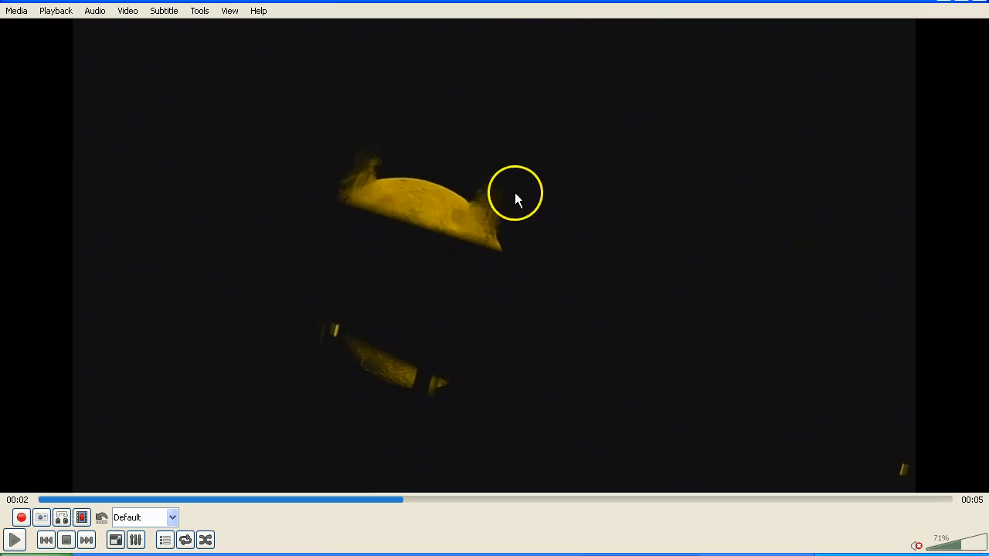
mouse_move(358, 121)
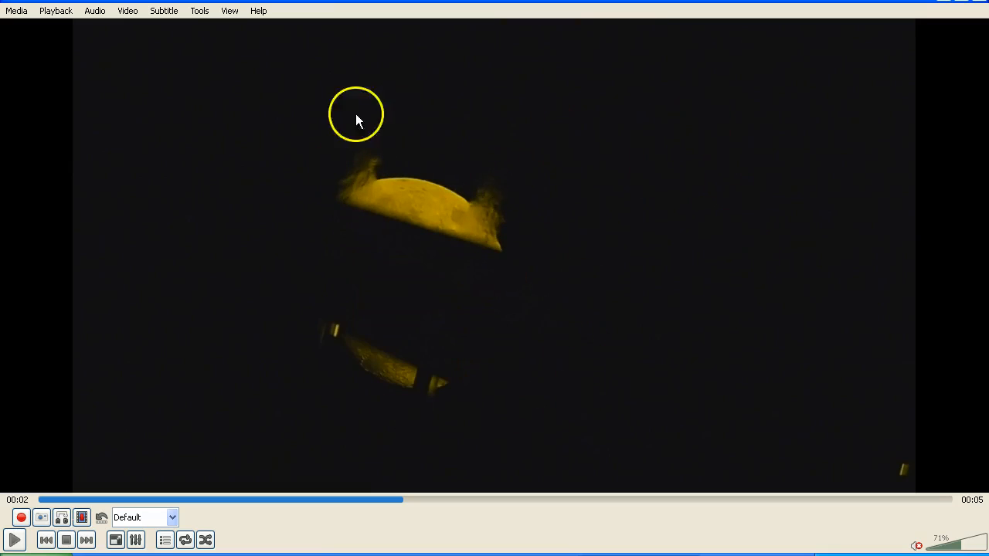
mouse_move(669, 255)
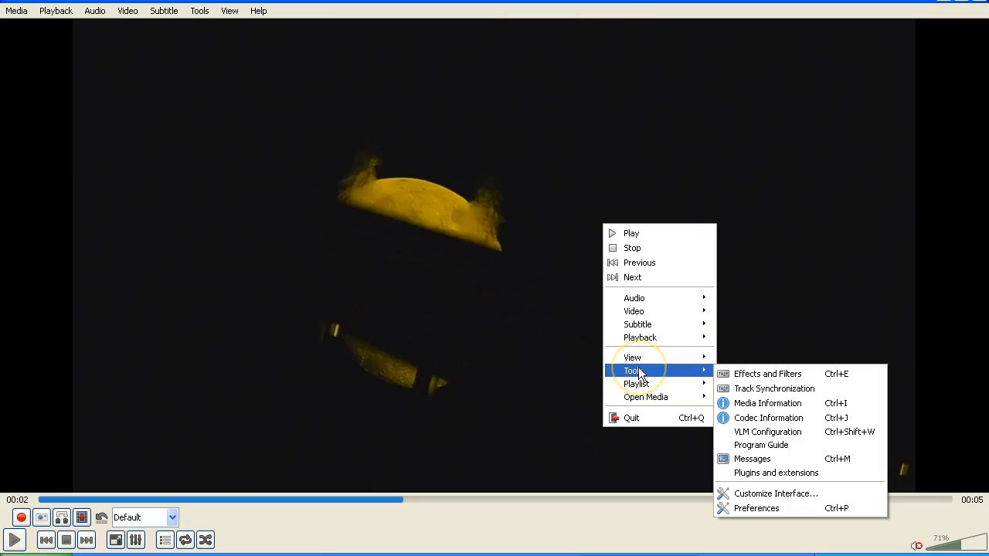
mouse_move(651, 375)
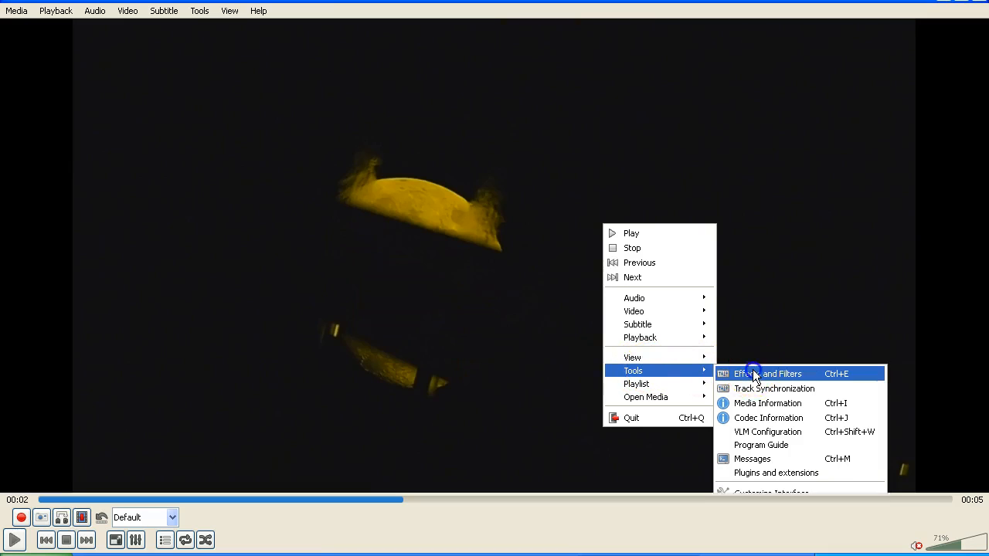
Enable Image adjust under Adjustments and Effects > Video Effects > Essential.
left_click(755, 373)
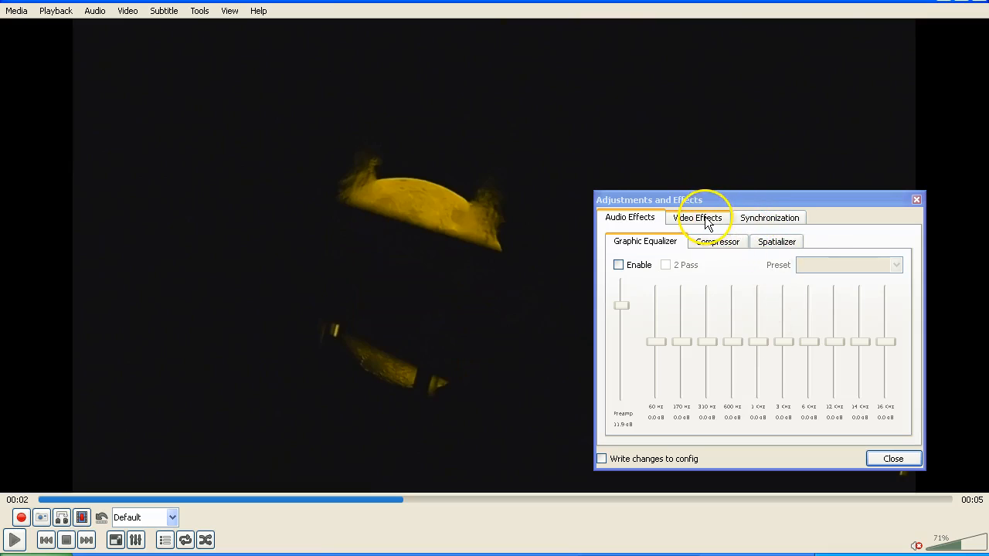
left_click(697, 217)
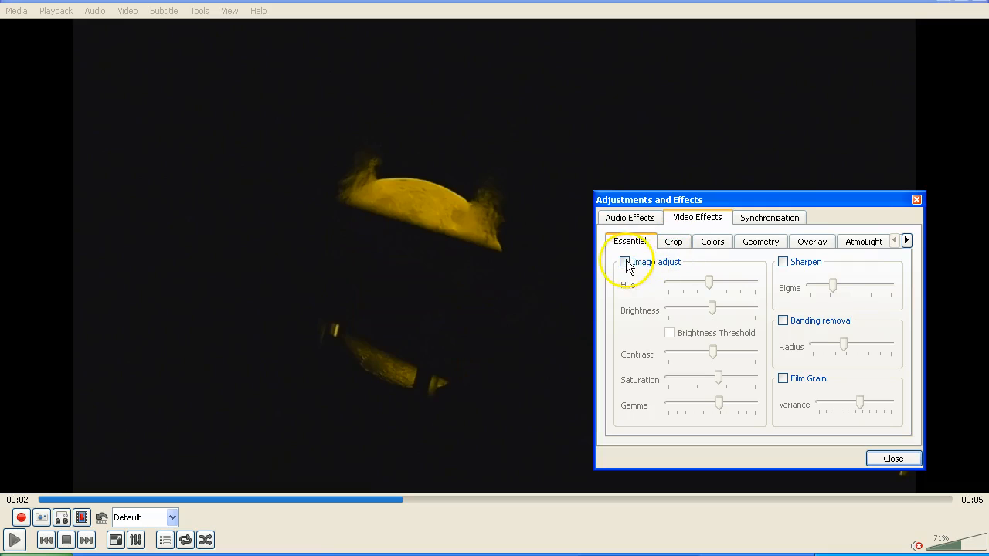
left_click(624, 261)
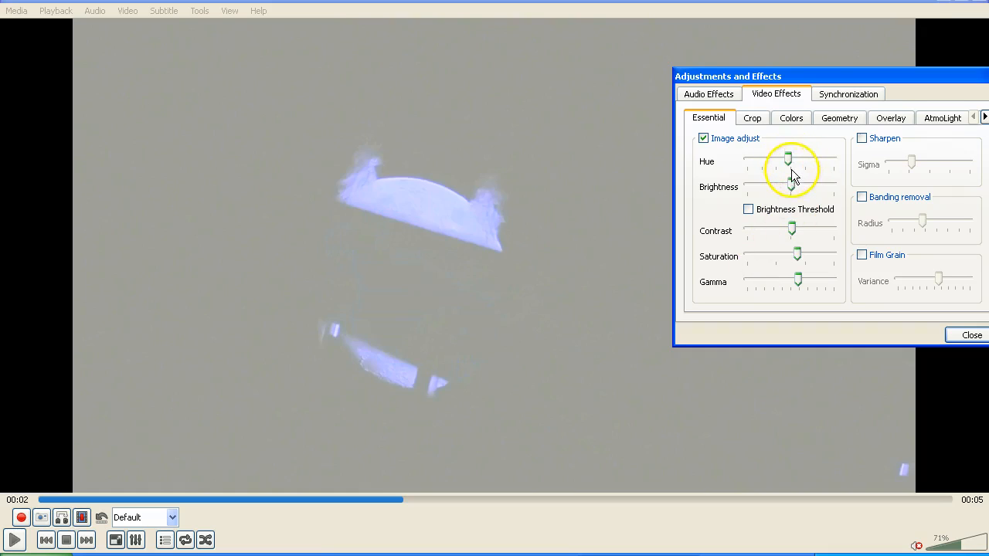
mouse_move(792, 234)
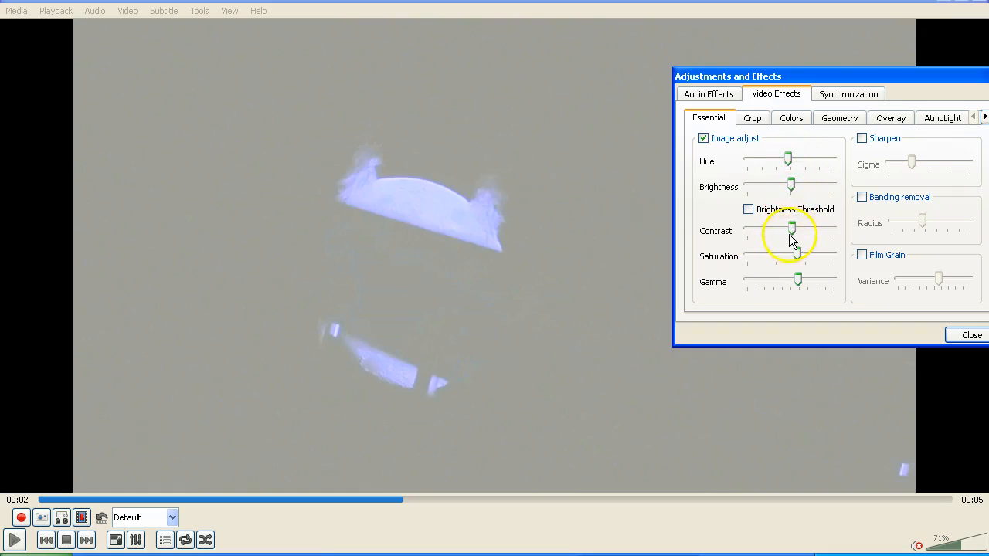
mouse_move(851, 220)
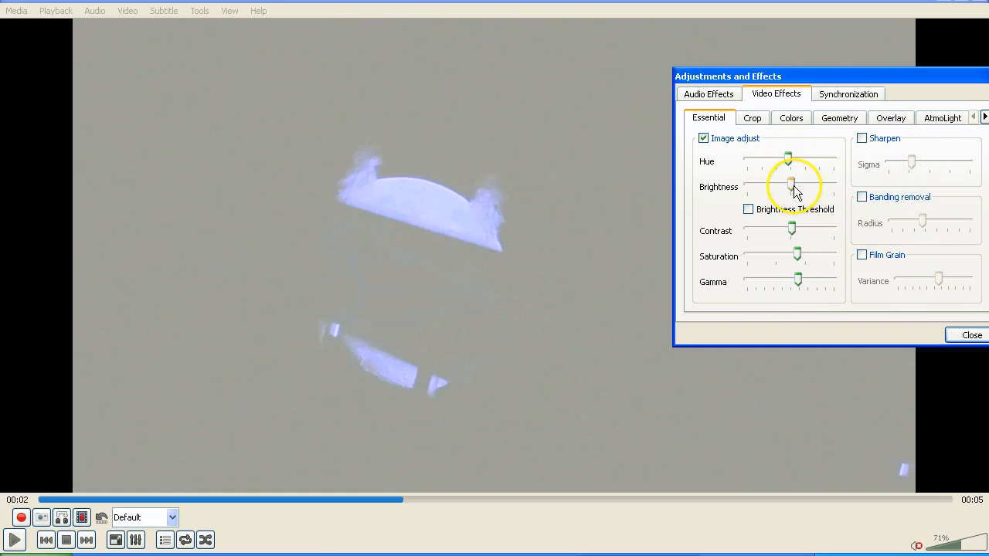
Drag Brightness up and down, ending low so the sky turns black.
left_click_drag(790, 185, 798, 185)
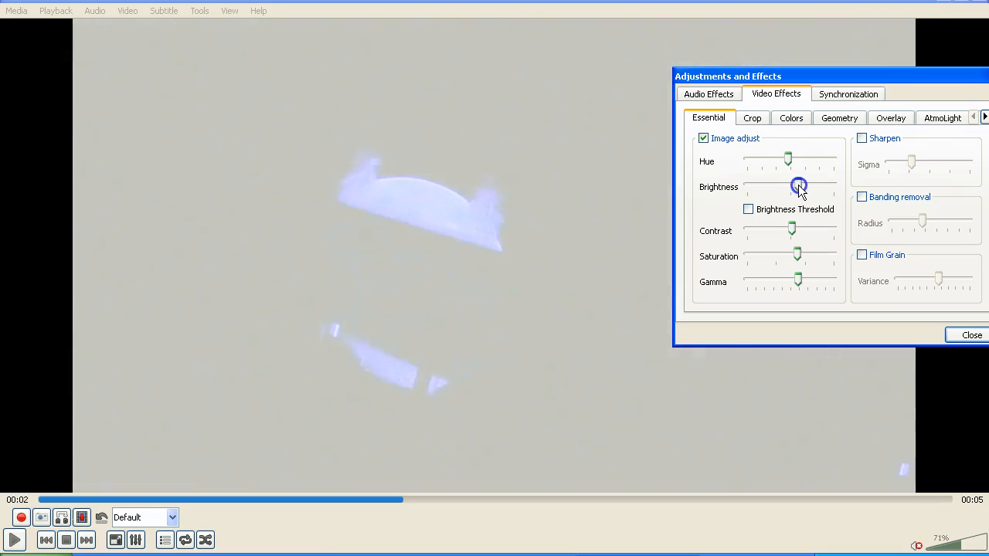
left_click_drag(798, 185, 788, 186)
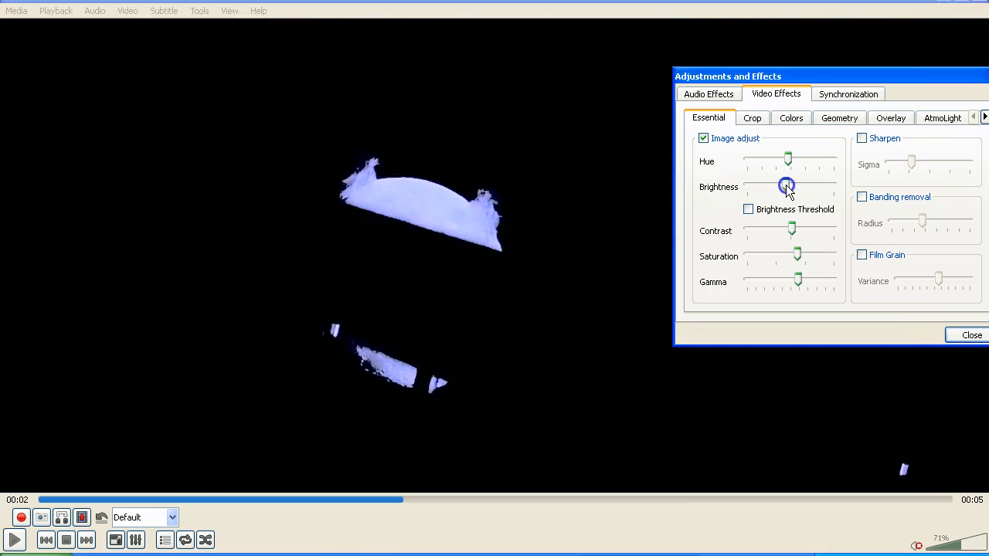
left_click_drag(786, 186, 799, 186)
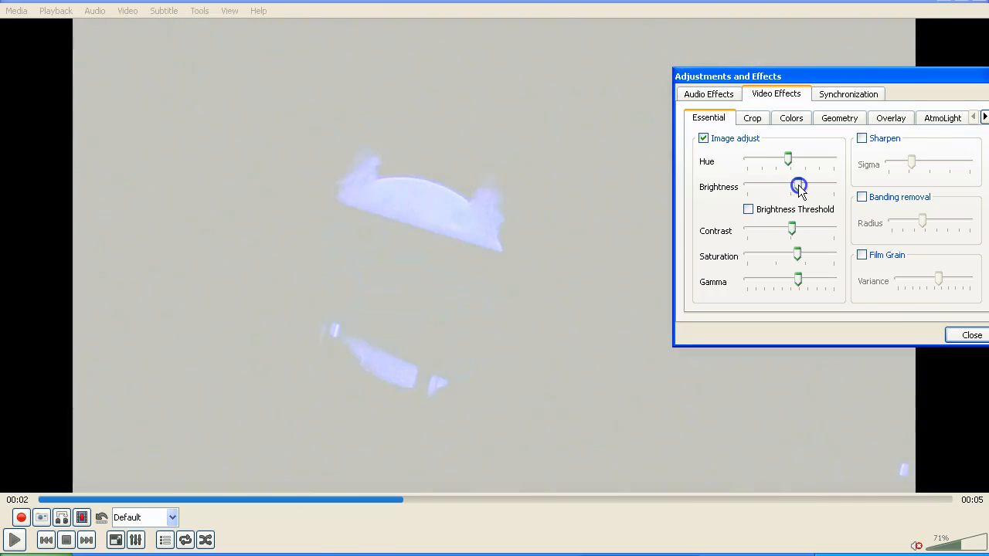
left_click_drag(798, 186, 788, 186)
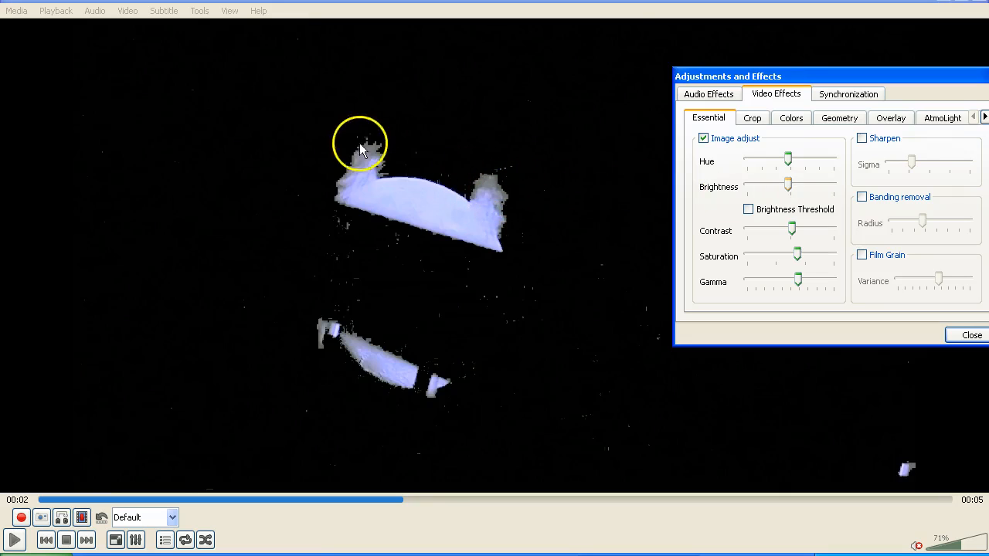
mouse_move(371, 354)
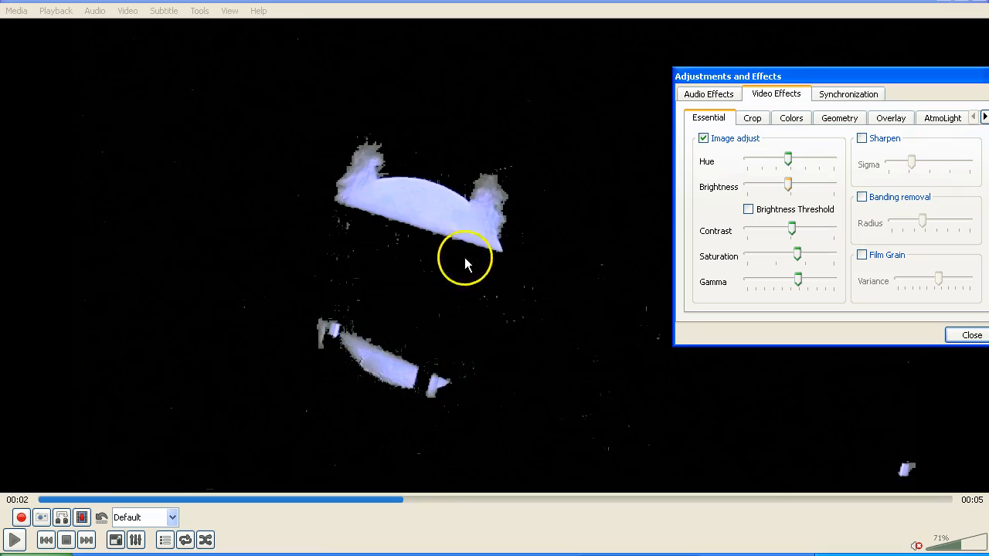
mouse_move(410, 191)
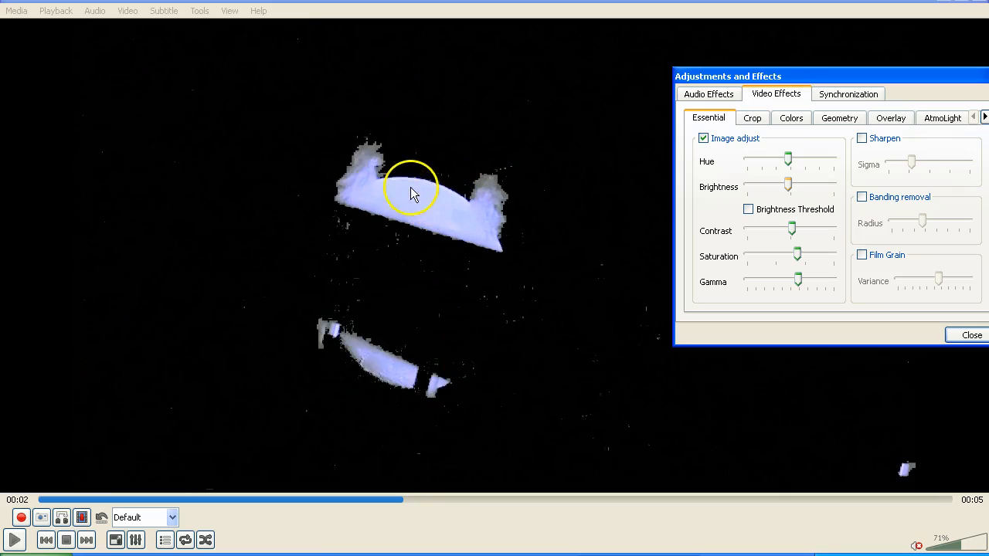
mouse_move(432, 186)
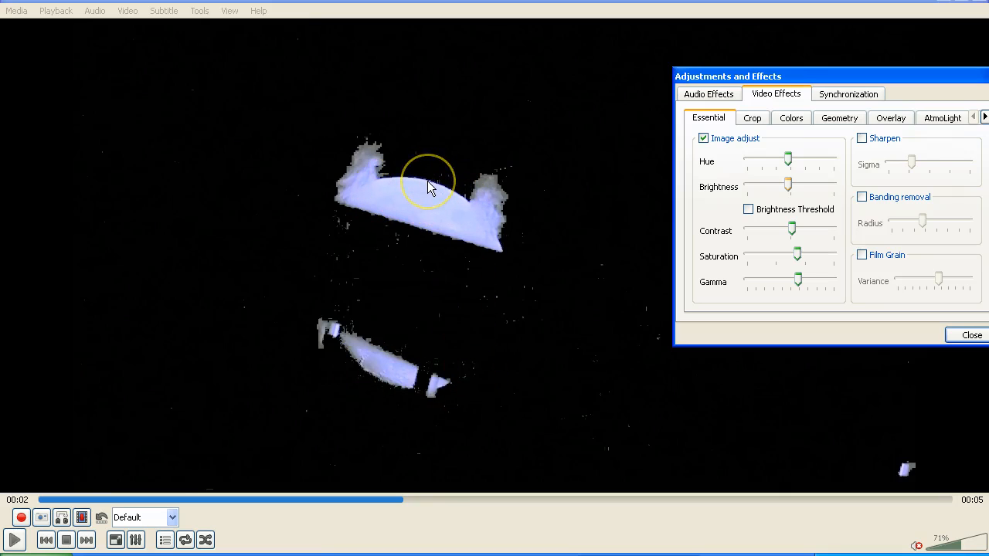
mouse_move(399, 297)
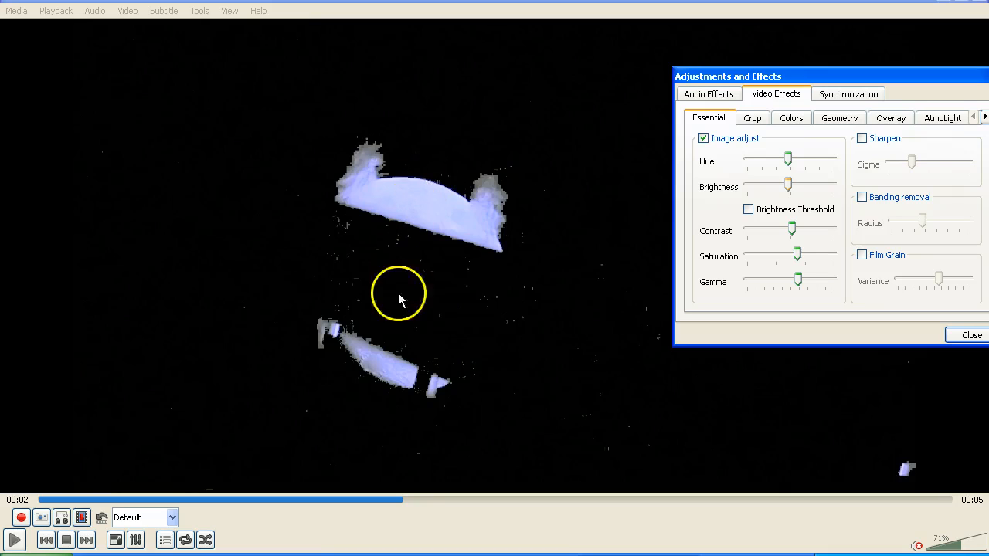
mouse_move(421, 232)
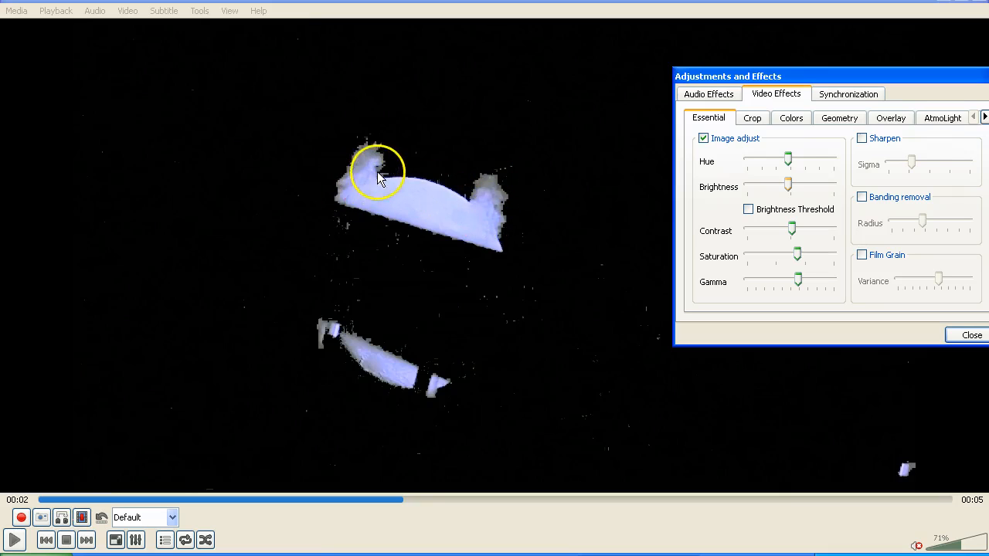
mouse_move(359, 147)
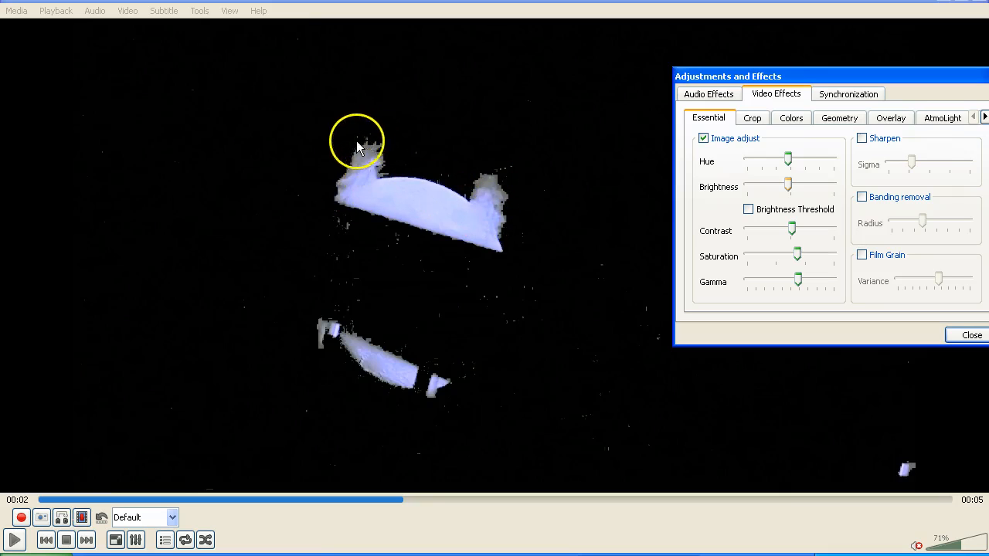
mouse_move(340, 182)
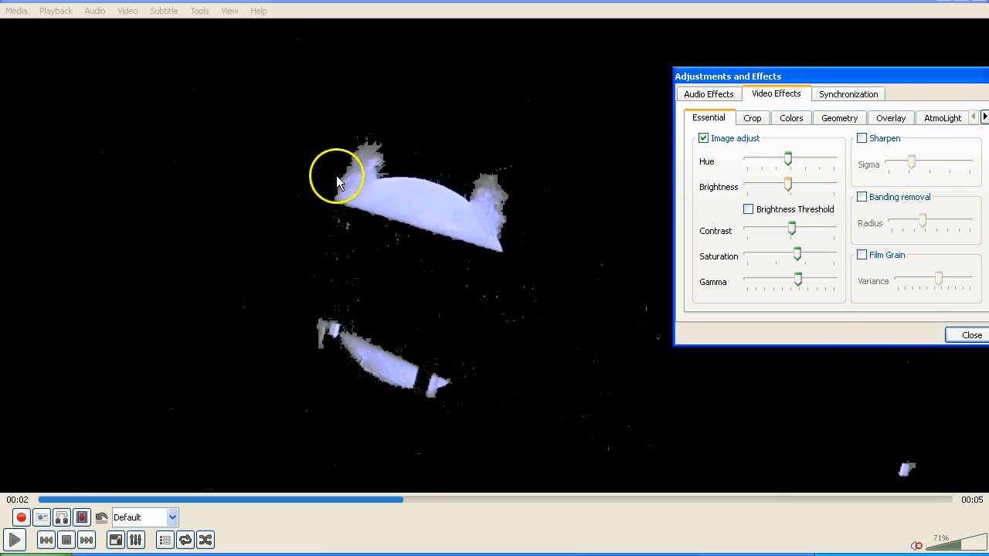
mouse_move(433, 199)
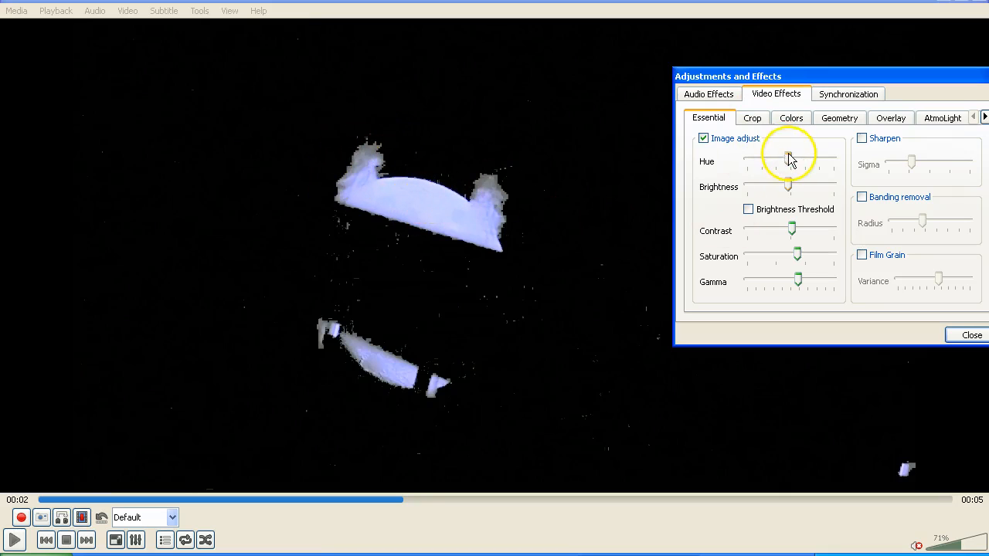
Shift the moon's hue and try high and low contrast levels.
left_click_drag(787, 157, 790, 158)
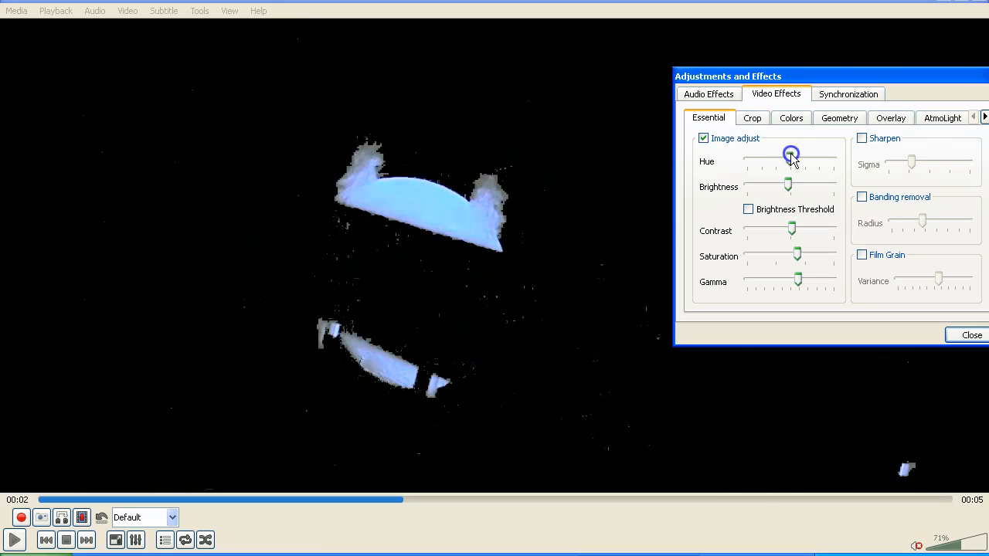
left_click_drag(791, 154, 783, 155)
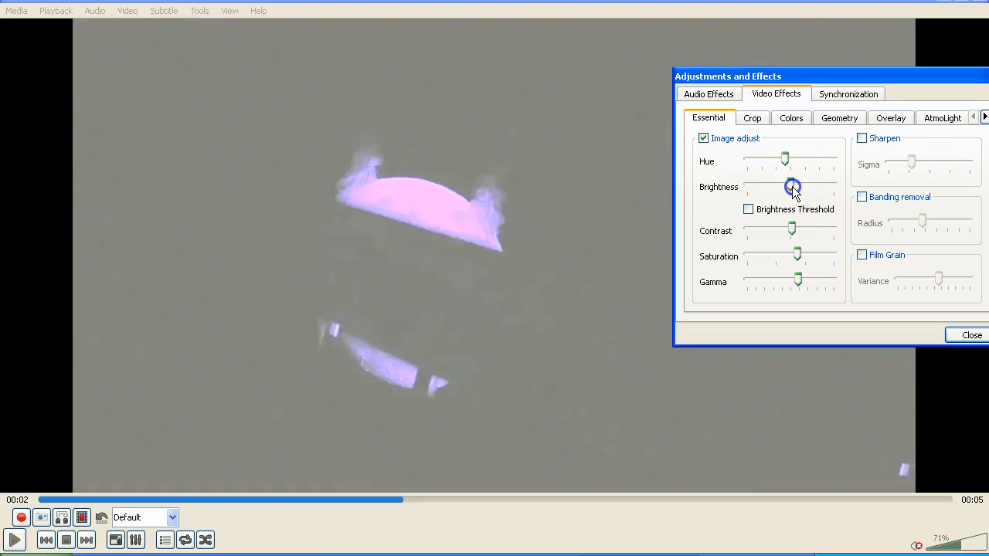
left_click_drag(791, 187, 790, 187)
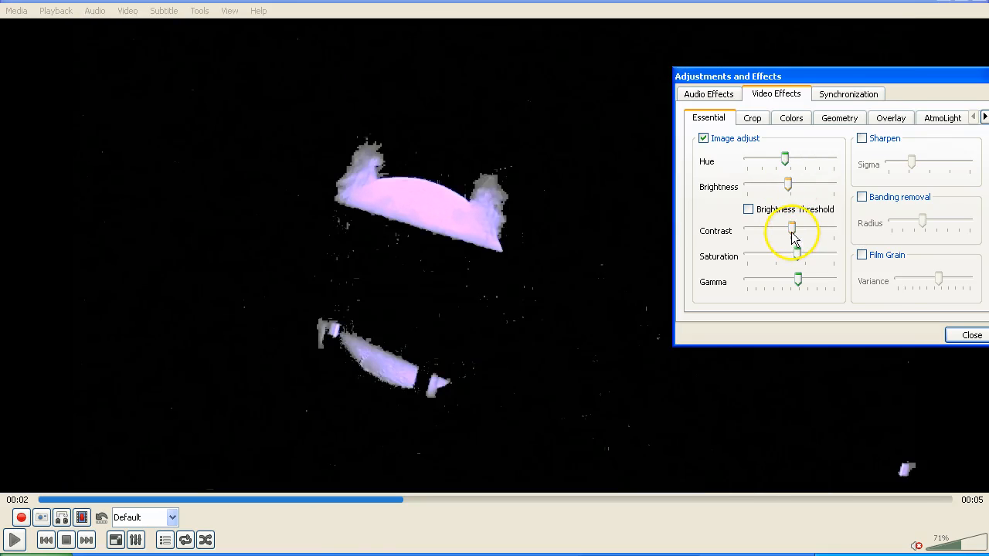
left_click_drag(791, 230, 791, 230)
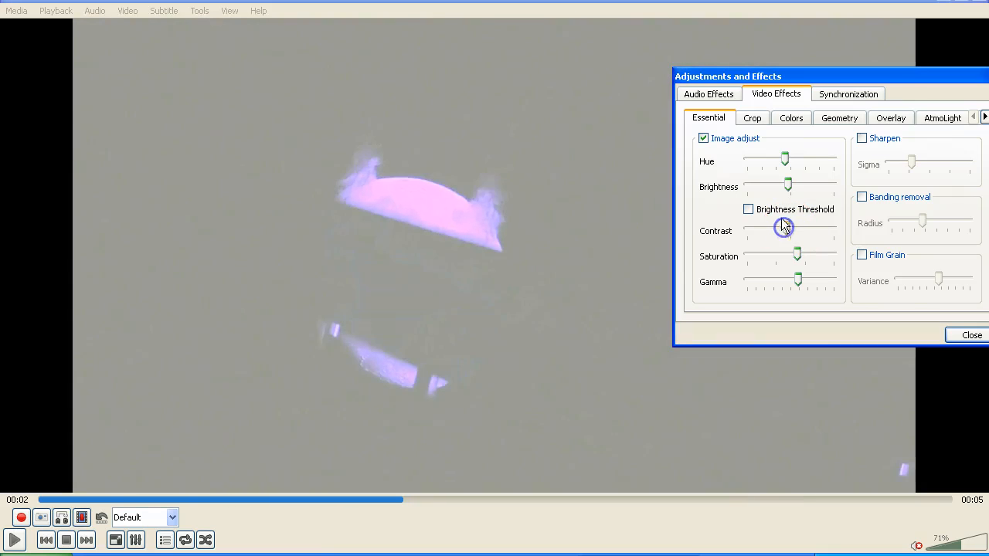
Sweep brightness from maximum to minimum, ending low with a black sky.
left_click_drag(787, 185, 813, 184)
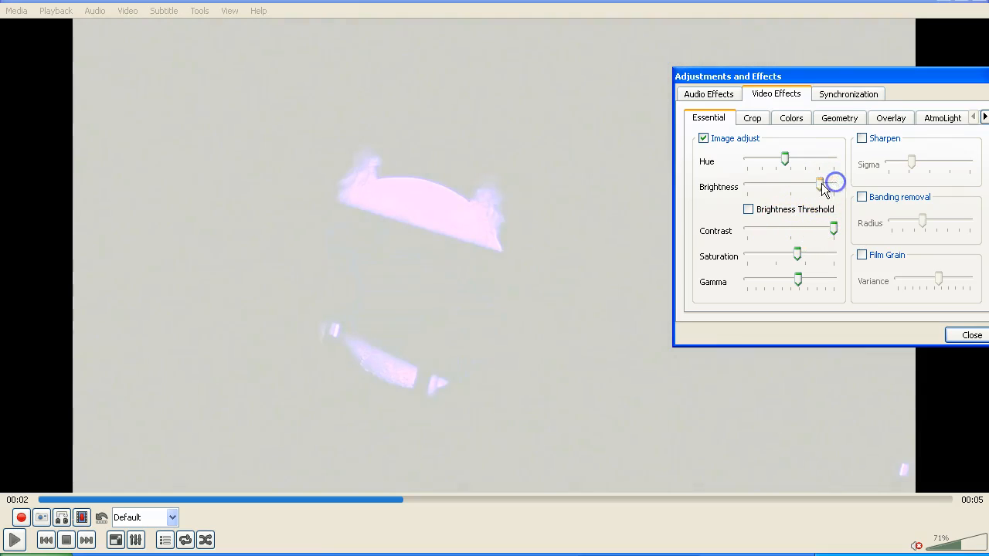
left_click_drag(820, 184, 770, 184)
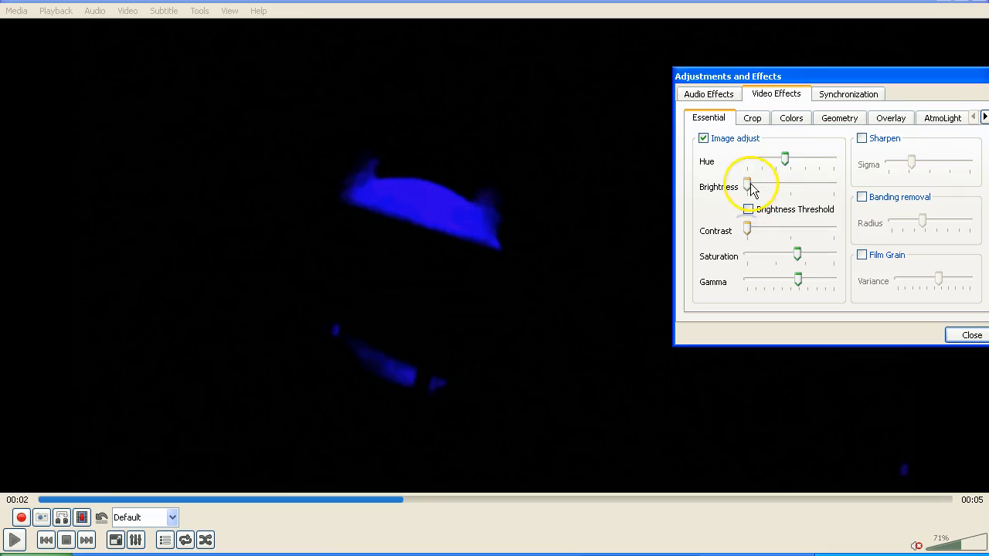
left_click_drag(747, 185, 787, 185)
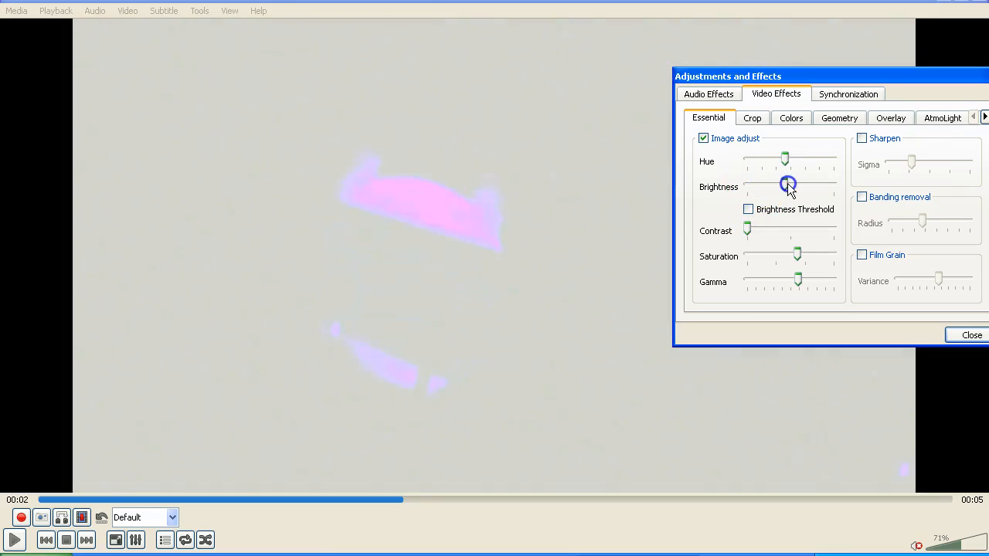
left_click_drag(788, 186, 774, 185)
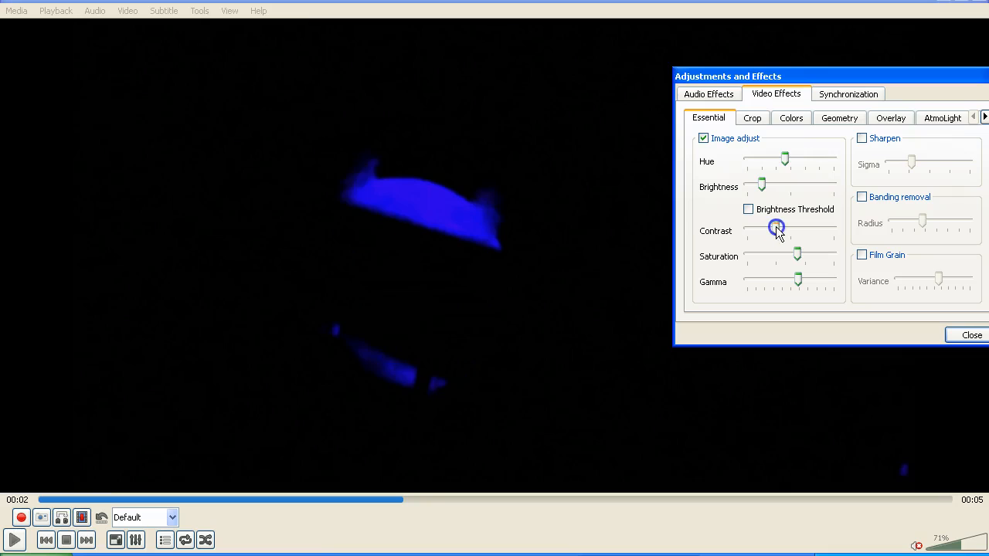
Return contrast to a moderate level, then raise and lower saturation.
left_click_drag(760, 184, 785, 184)
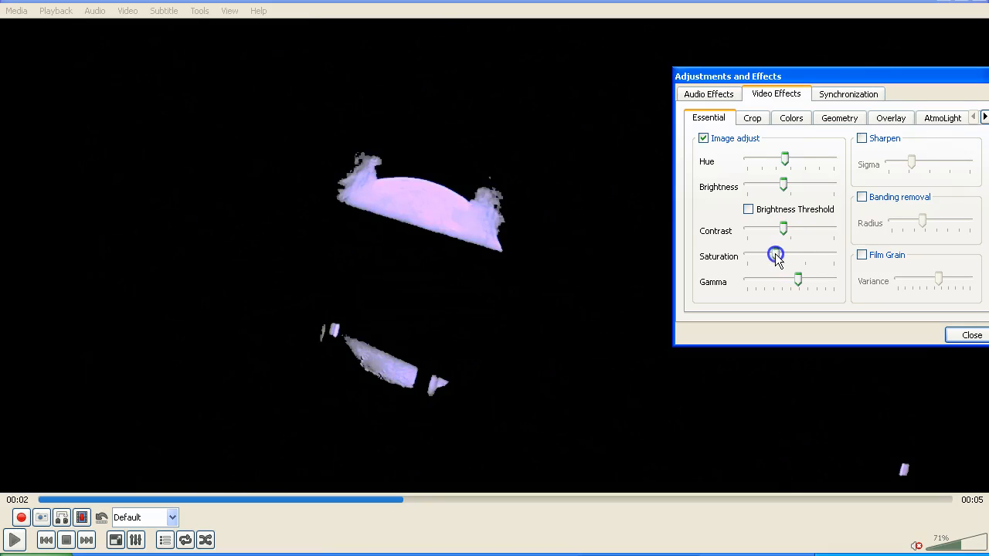
left_click_drag(776, 256, 801, 256)
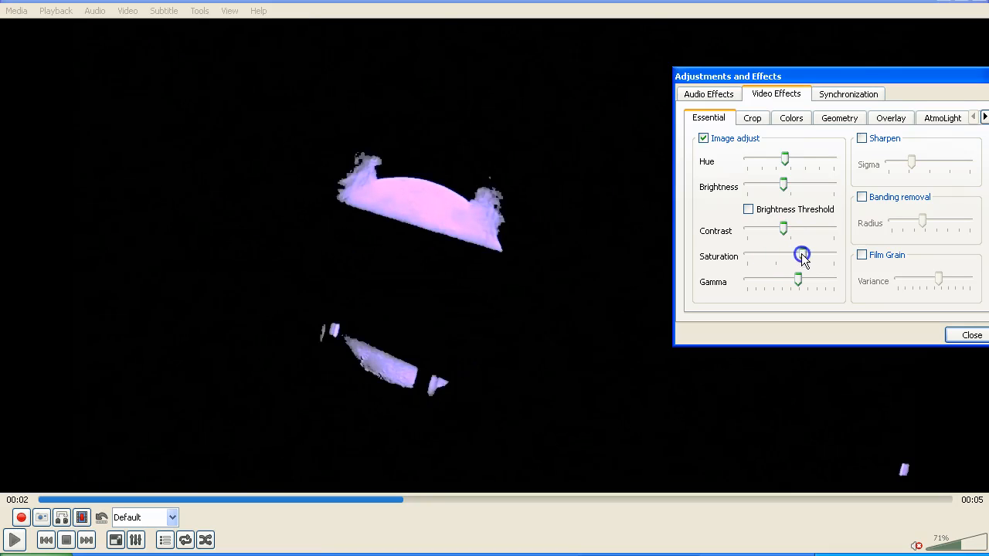
left_click_drag(802, 256, 768, 256)
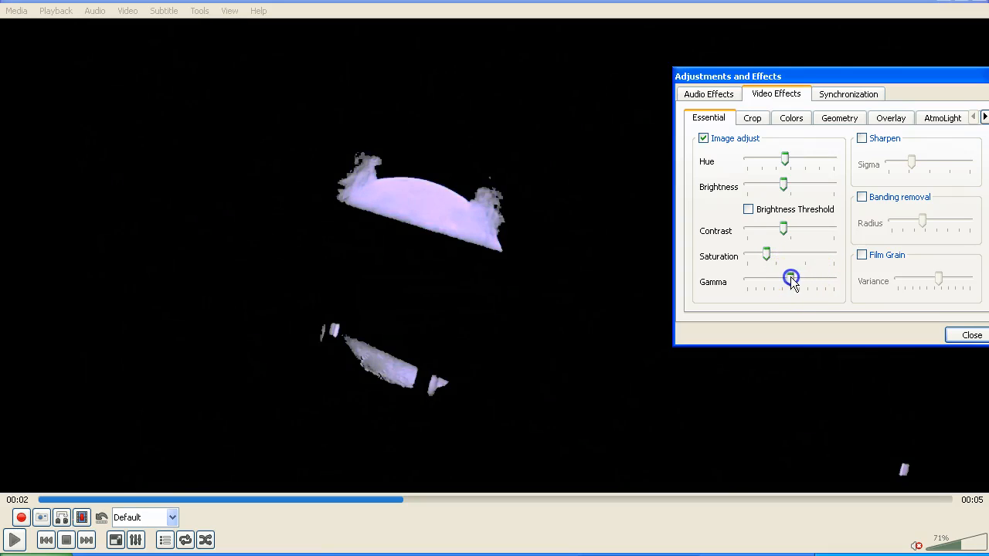
Tune gamma and saturation back toward the middle, turning the moon pink-violet.
left_click_drag(790, 278, 761, 278)
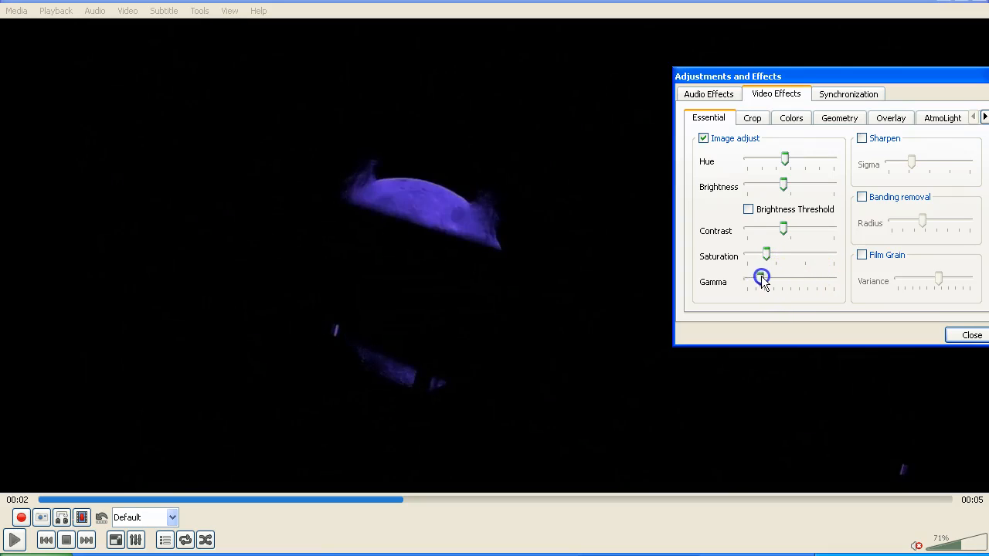
left_click_drag(761, 278, 772, 278)
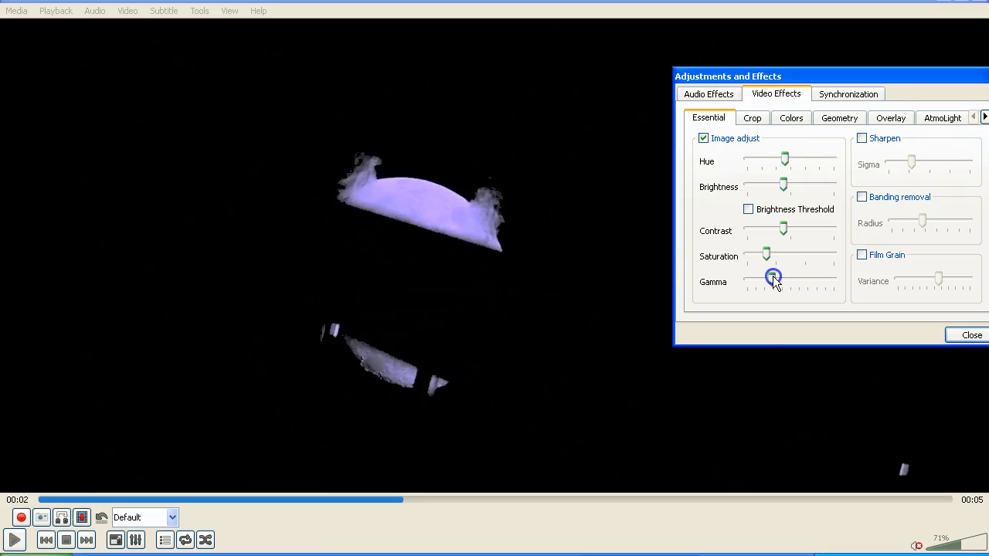
left_click_drag(773, 278, 762, 279)
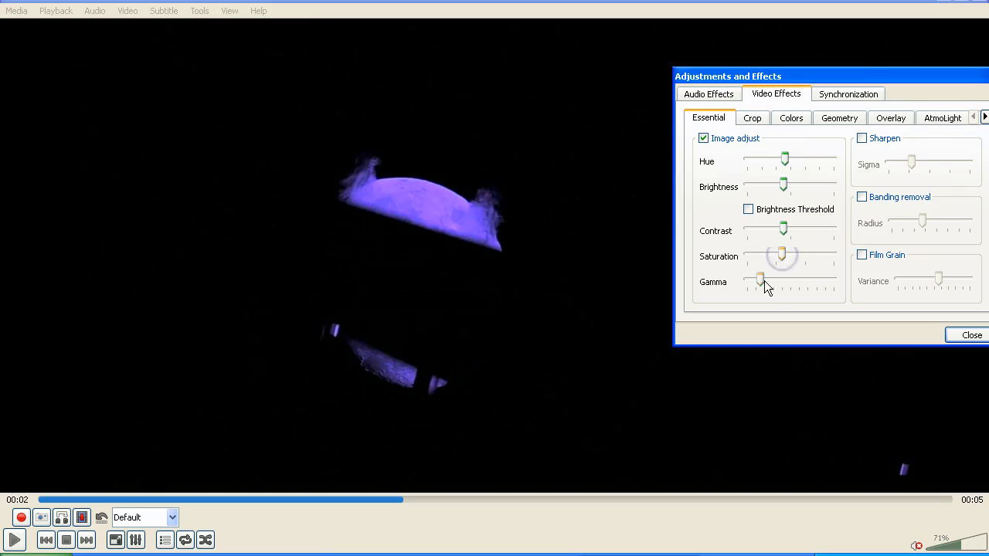
left_click_drag(761, 280, 824, 281)
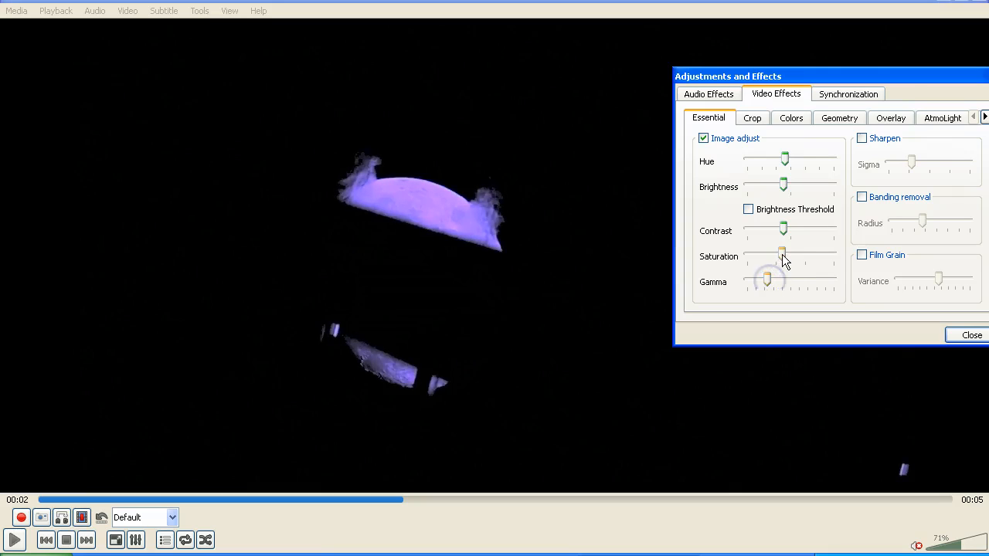
left_click_drag(782, 255, 767, 256)
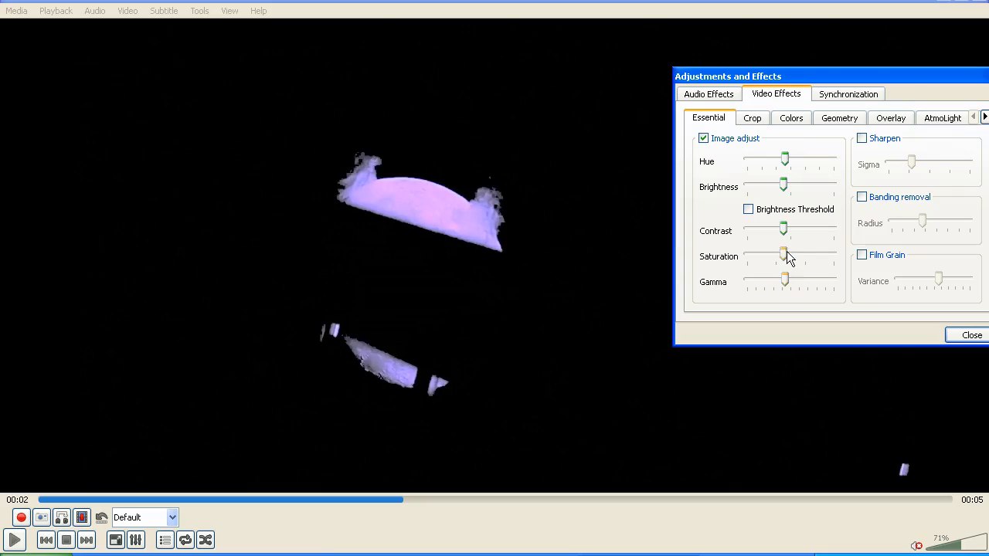
left_click_drag(784, 256, 819, 256)
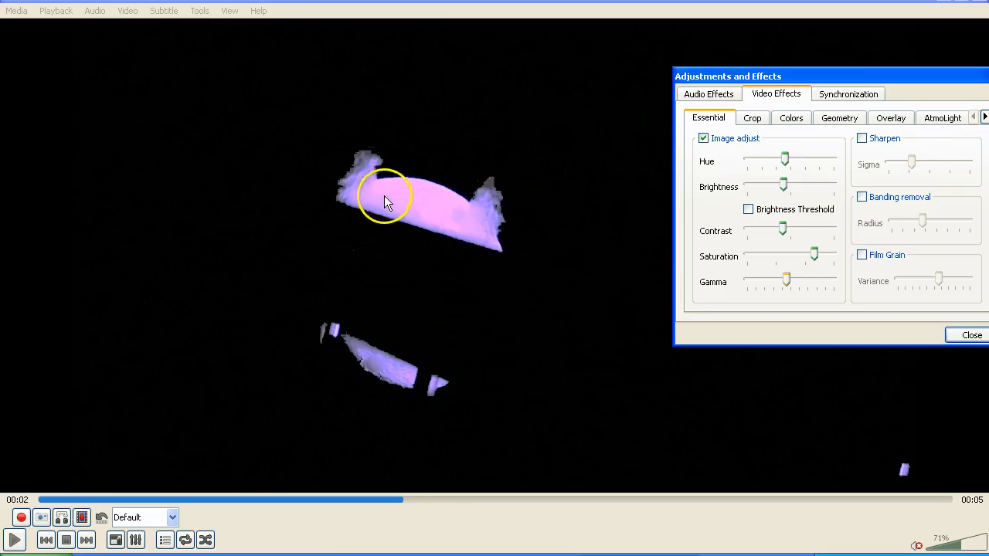
mouse_move(504, 194)
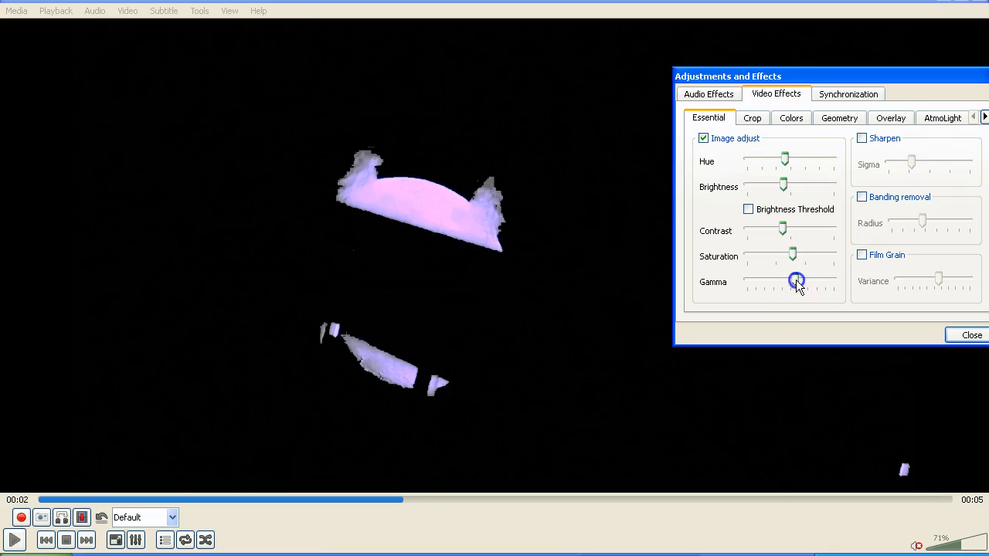
Try different gamma, saturation and contrast levels on the plane-crossing frame.
left_click_drag(797, 280, 787, 254)
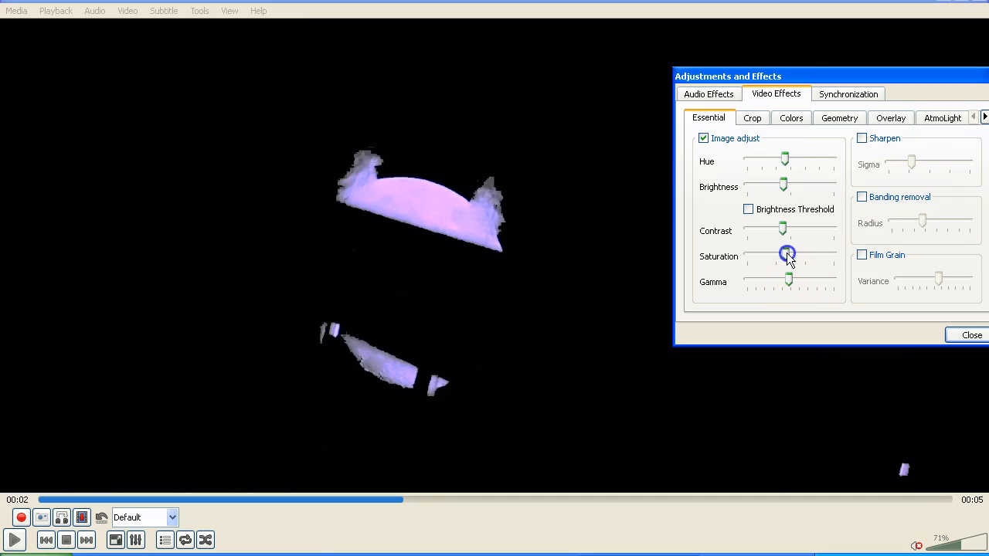
left_click_drag(783, 226, 805, 226)
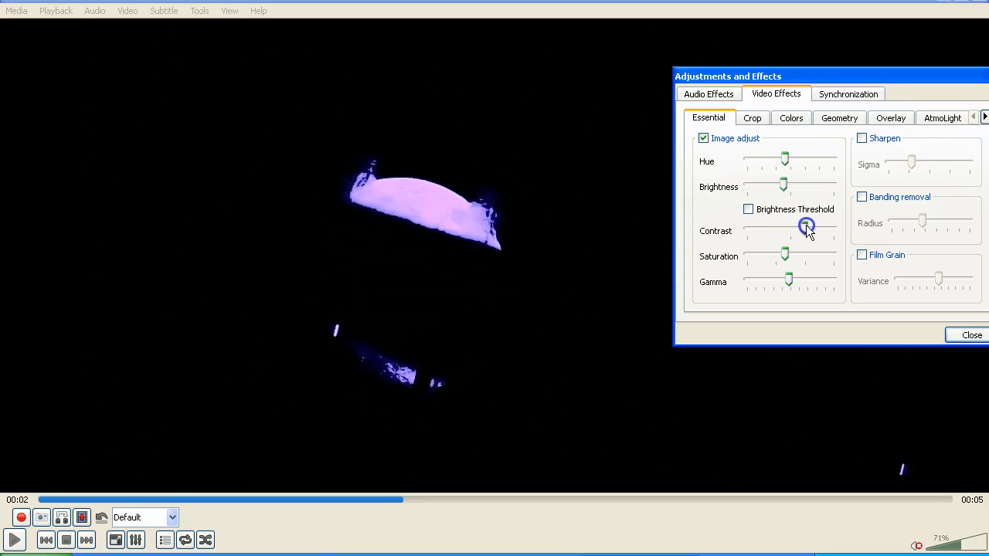
left_click_drag(806, 226, 780, 227)
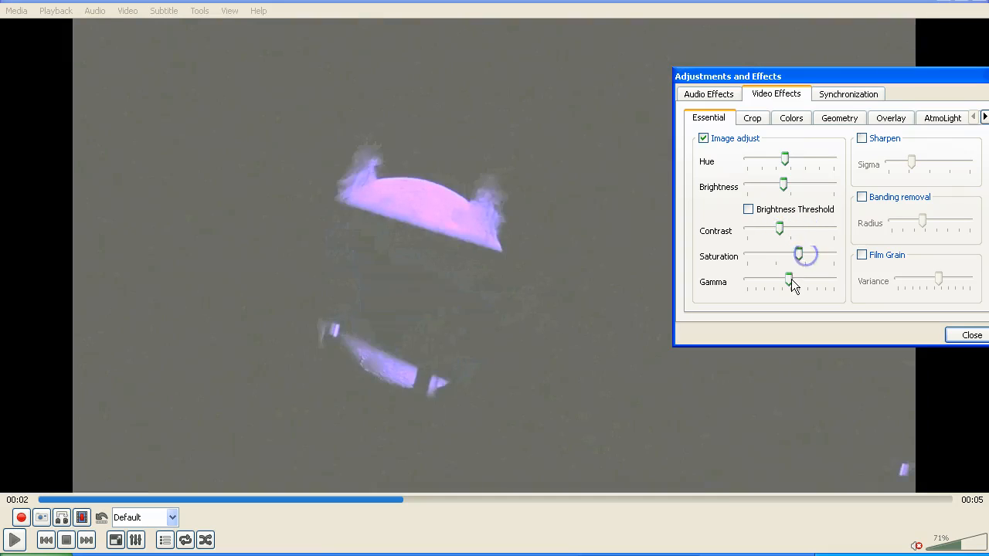
left_click_drag(800, 281, 788, 280)
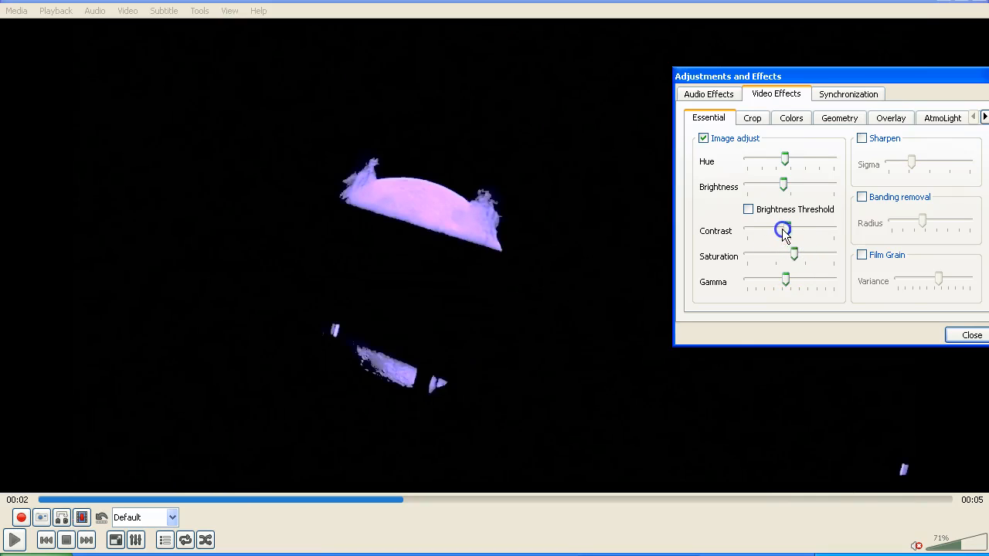
Ease contrast and gamma back near neutral, leaving a pale lavender moon.
left_click_drag(783, 231, 794, 231)
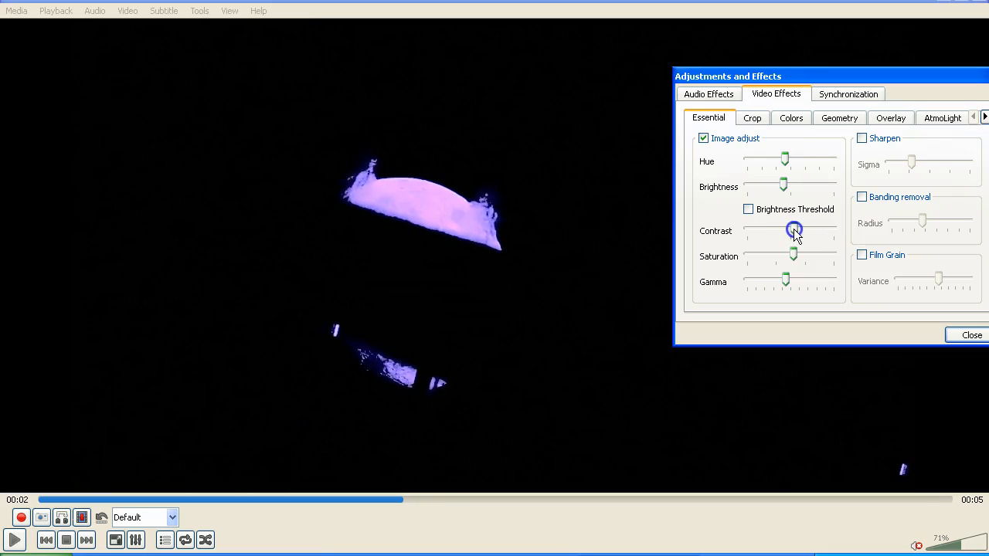
left_click_drag(795, 230, 795, 256)
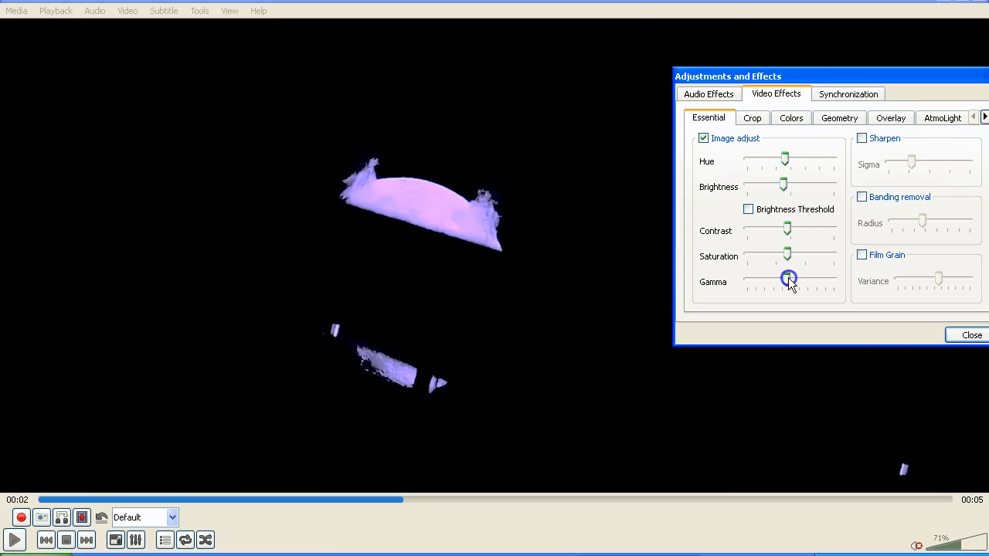
left_click_drag(788, 279, 777, 279)
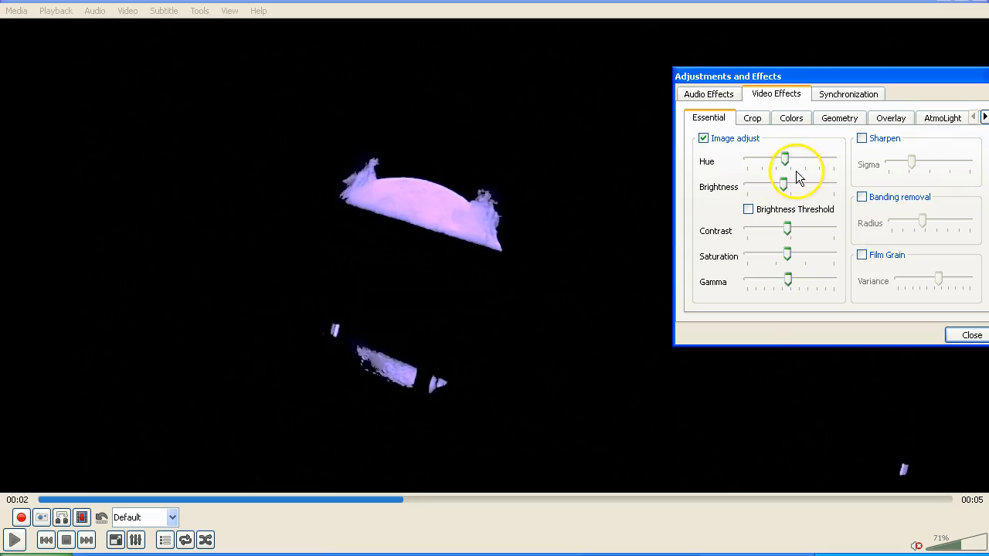
left_click(703, 138)
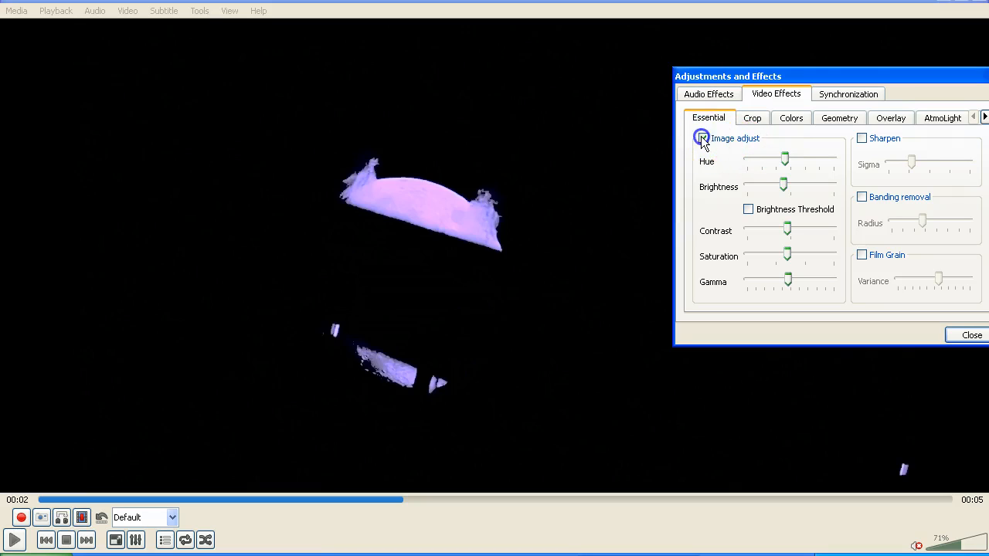
Untick Image adjust so the moon returns to its natural yellow.
left_click(703, 139)
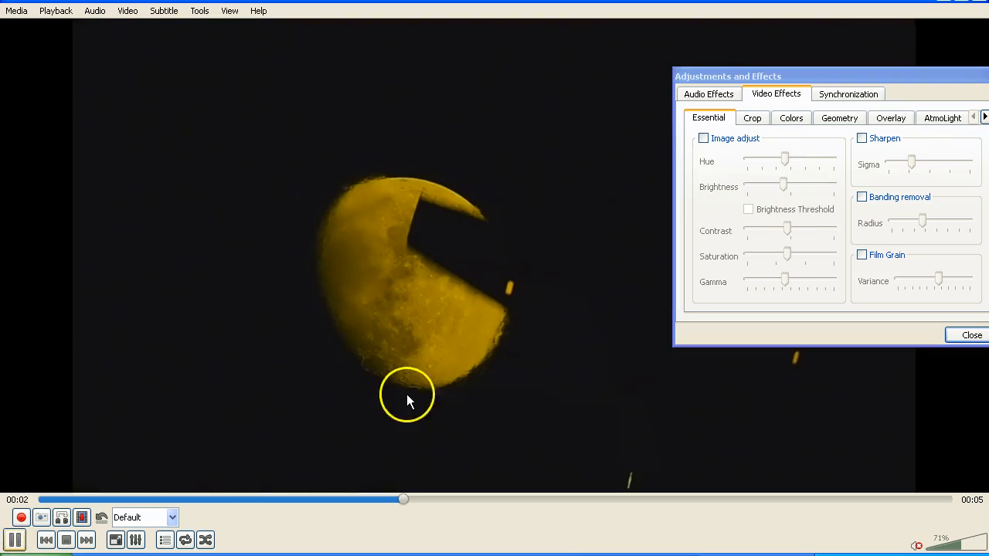
mouse_move(455, 350)
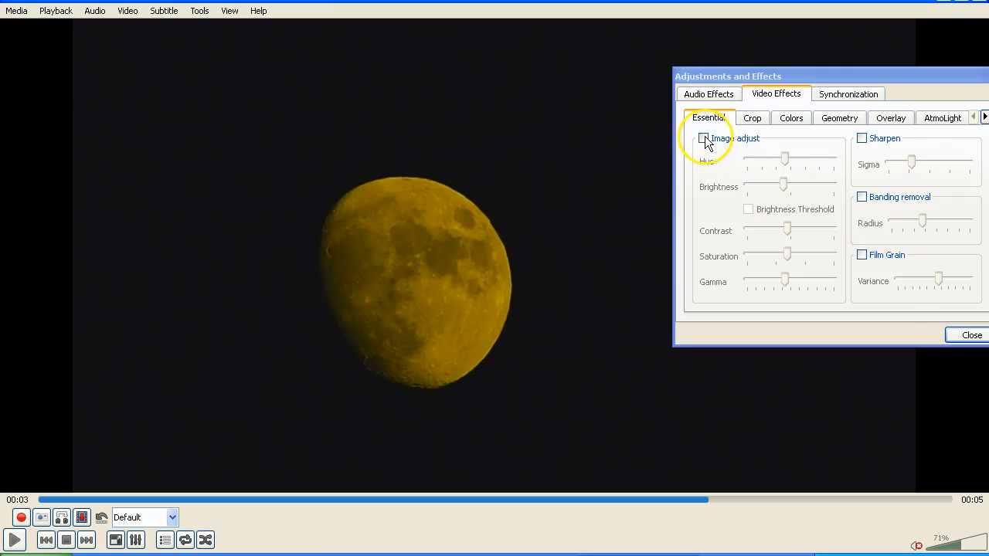
Re-enable Image adjust and swing the hue from green to yellow.
left_click_drag(787, 158, 815, 158)
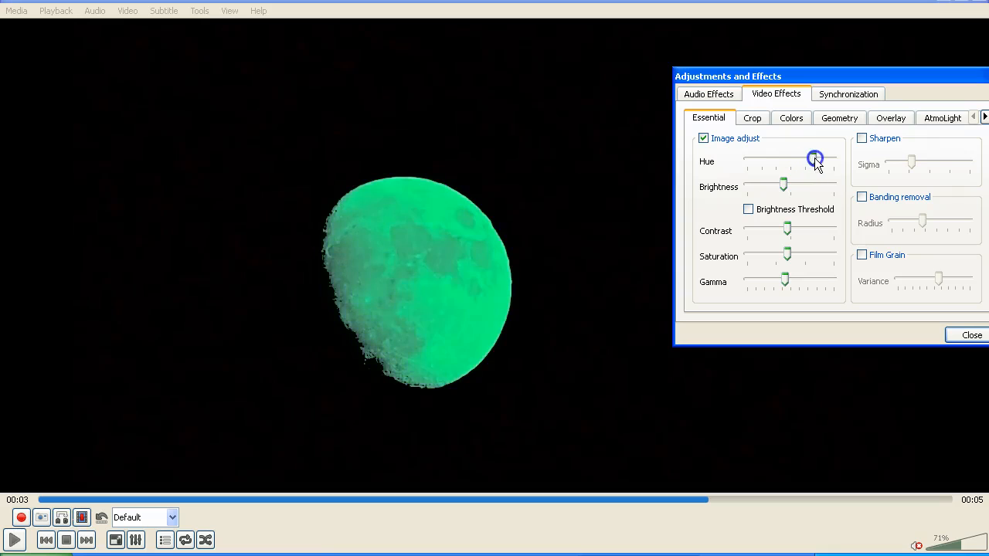
left_click_drag(815, 158, 746, 159)
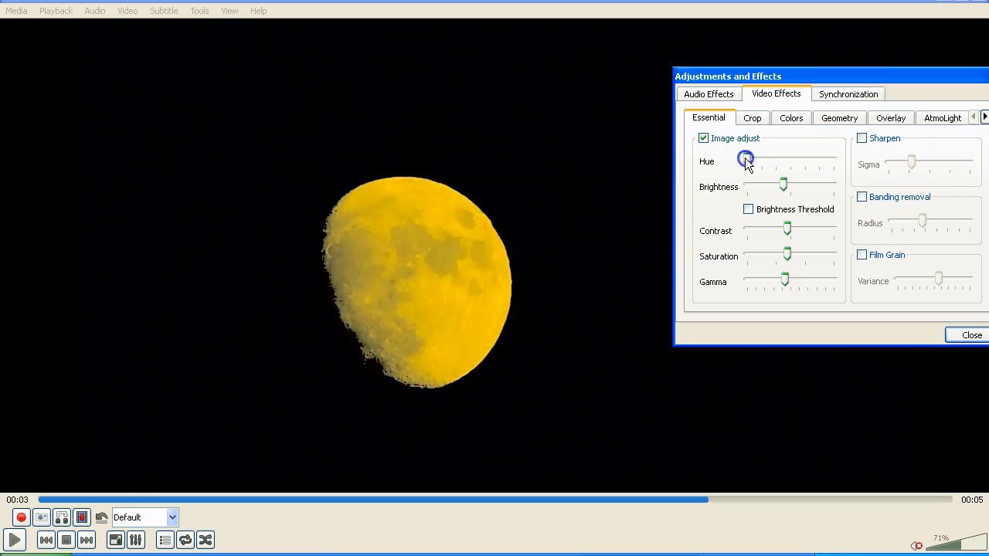
left_click_drag(745, 160, 795, 160)
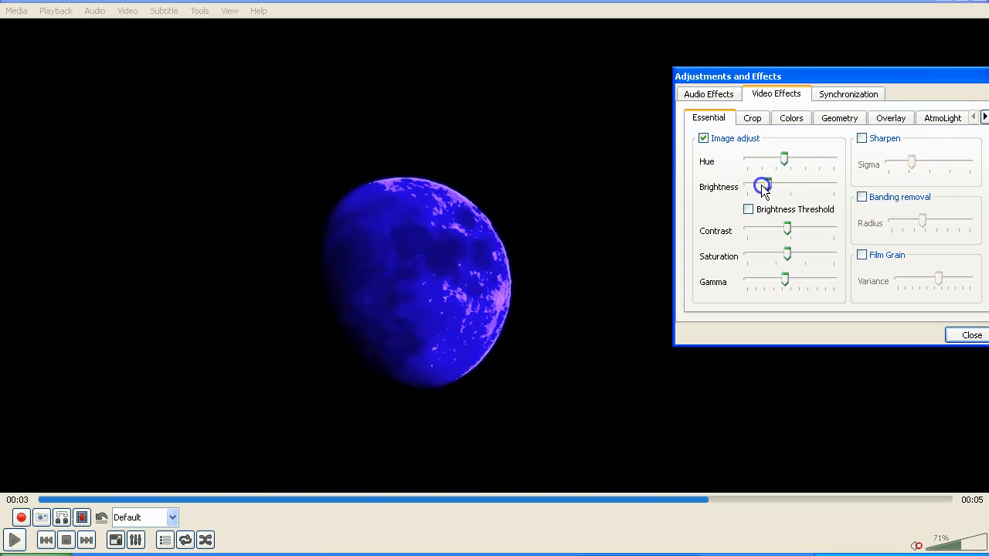
Sweep brightness repeatedly between a deep blue moon and a washed-out picture.
left_click_drag(762, 187, 811, 187)
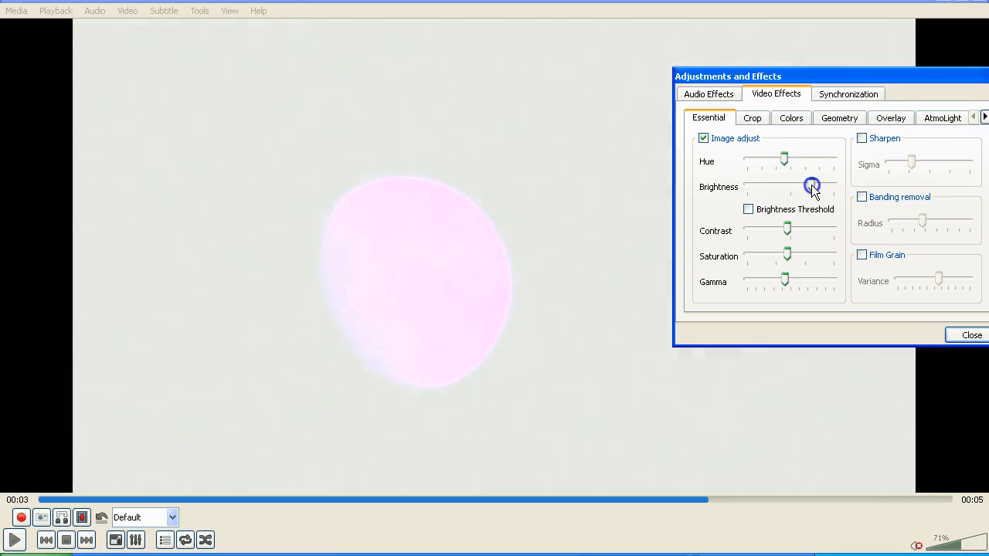
left_click_drag(812, 186, 770, 186)
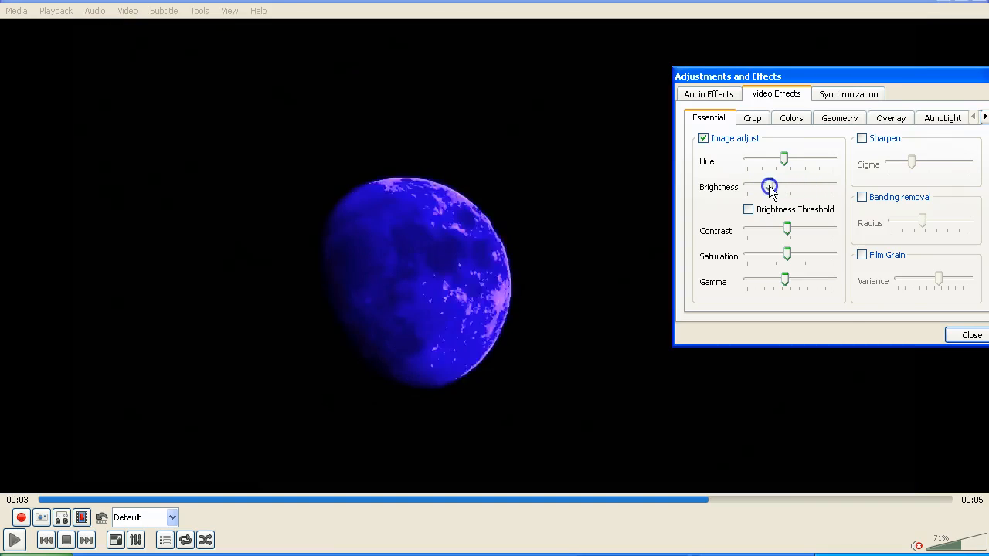
left_click_drag(769, 187, 801, 187)
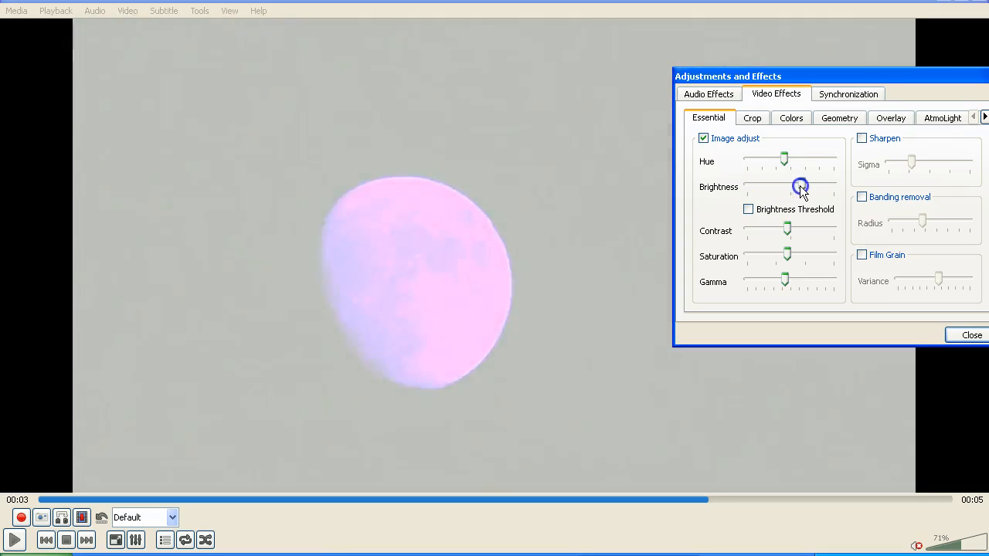
left_click_drag(800, 186, 795, 186)
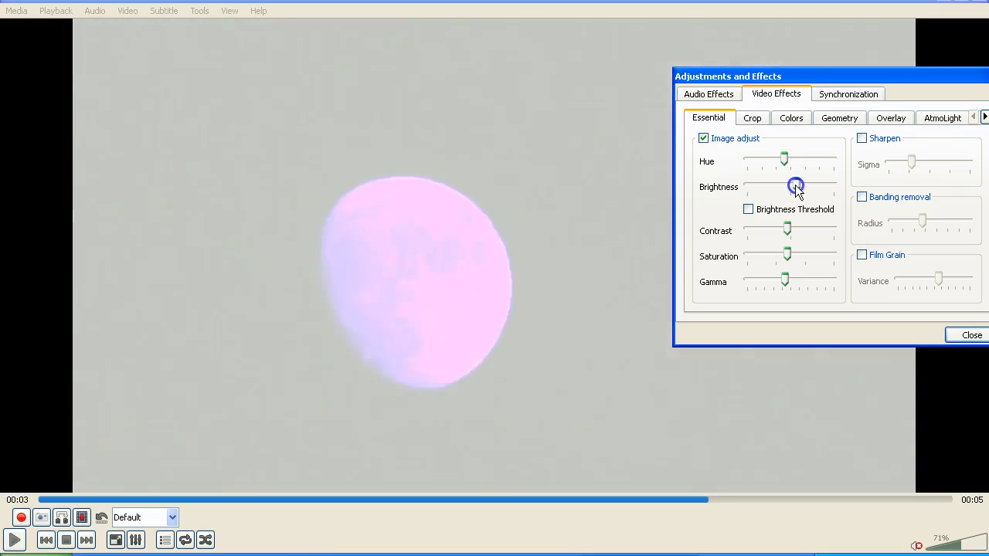
left_click_drag(796, 186, 761, 186)
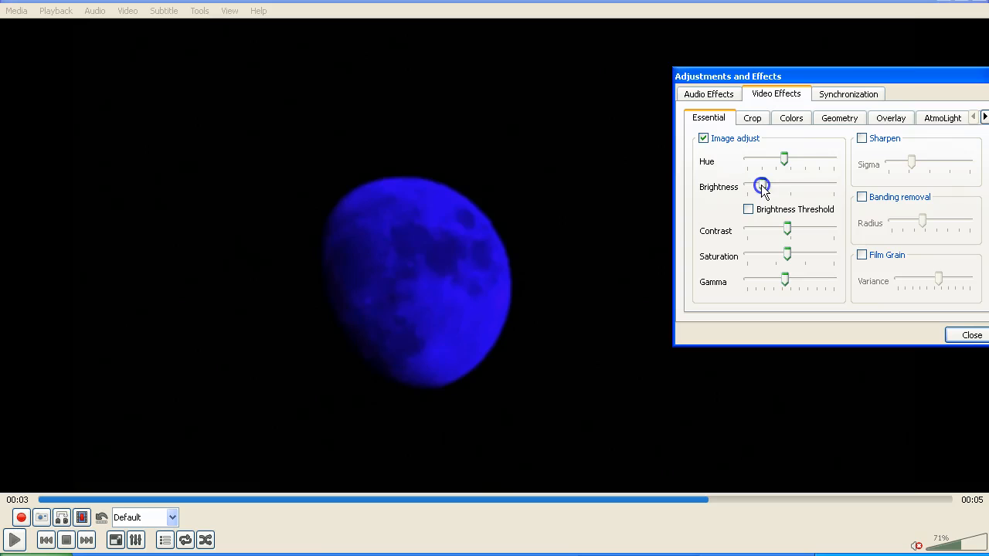
left_click_drag(761, 186, 801, 186)
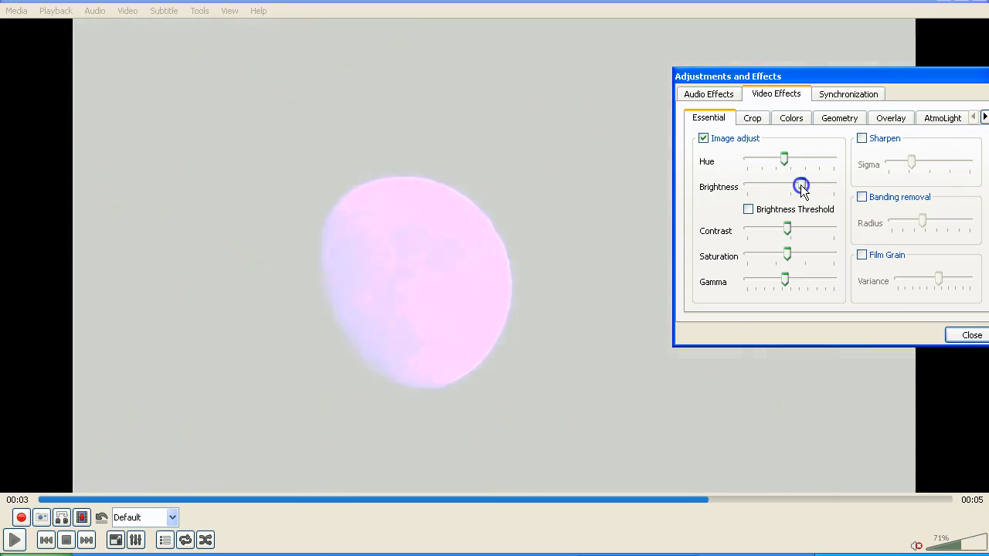
left_click_drag(800, 186, 785, 186)
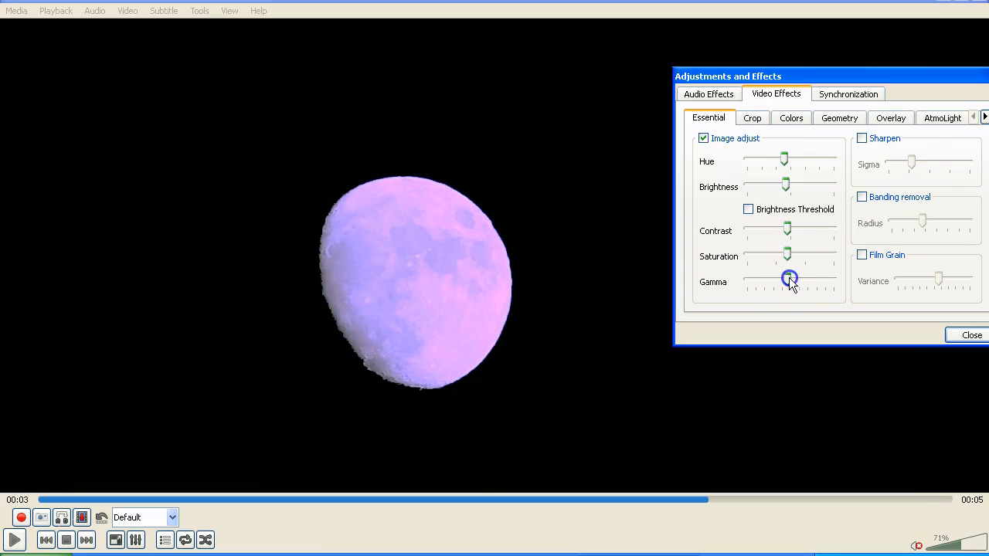
Vary gamma and saturation, from vivid pink to a greyish-white moon.
left_click_drag(787, 278, 794, 278)
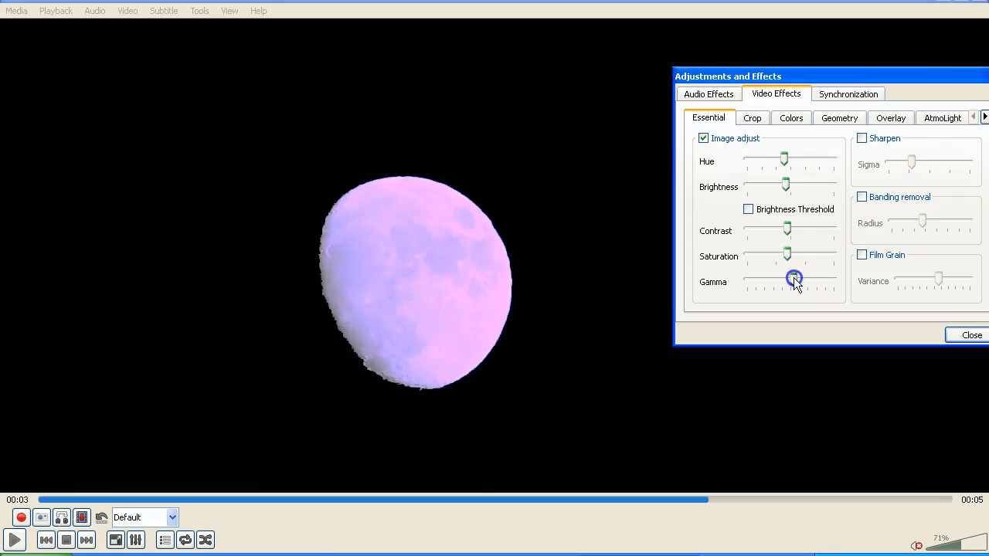
left_click_drag(794, 278, 760, 278)
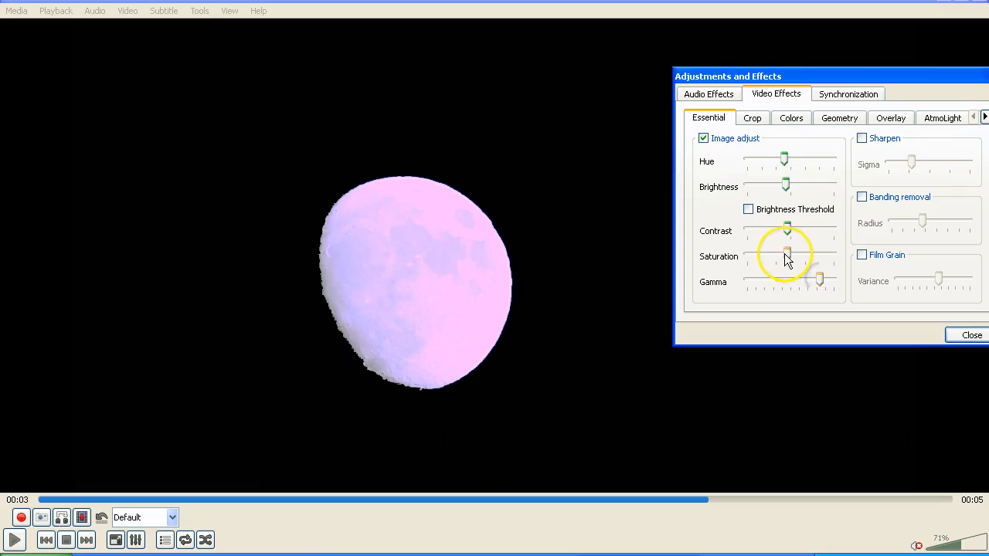
left_click_drag(786, 257, 763, 257)
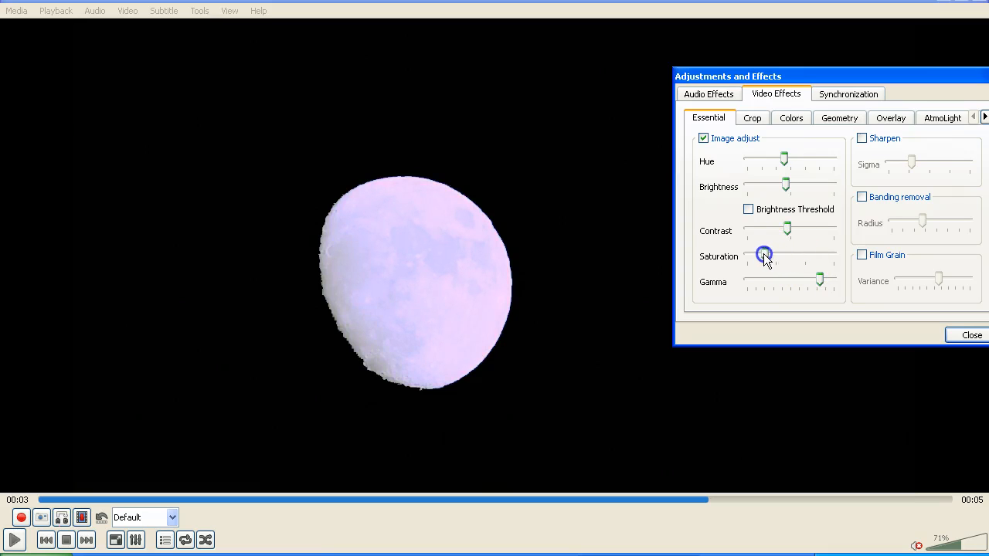
left_click_drag(763, 256, 815, 255)
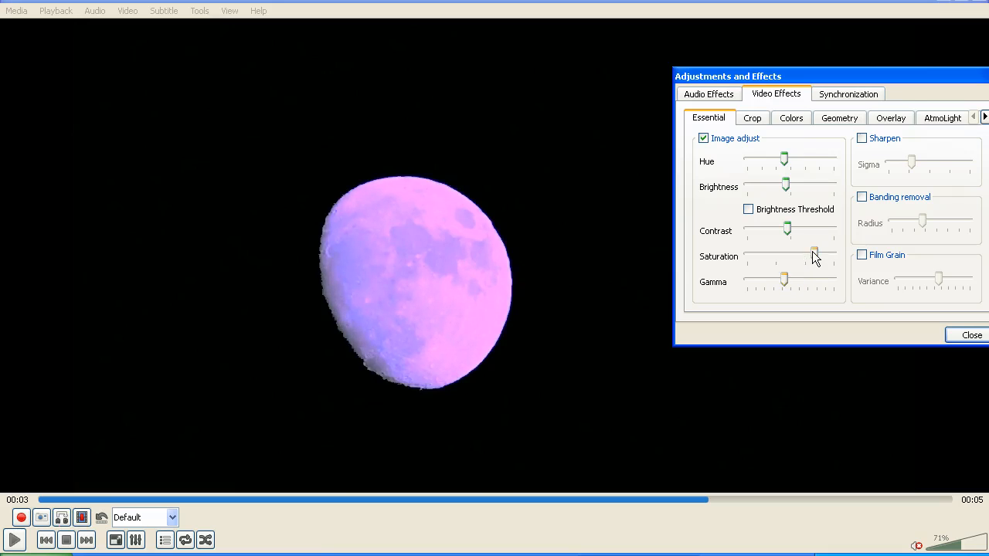
left_click_drag(813, 256, 752, 256)
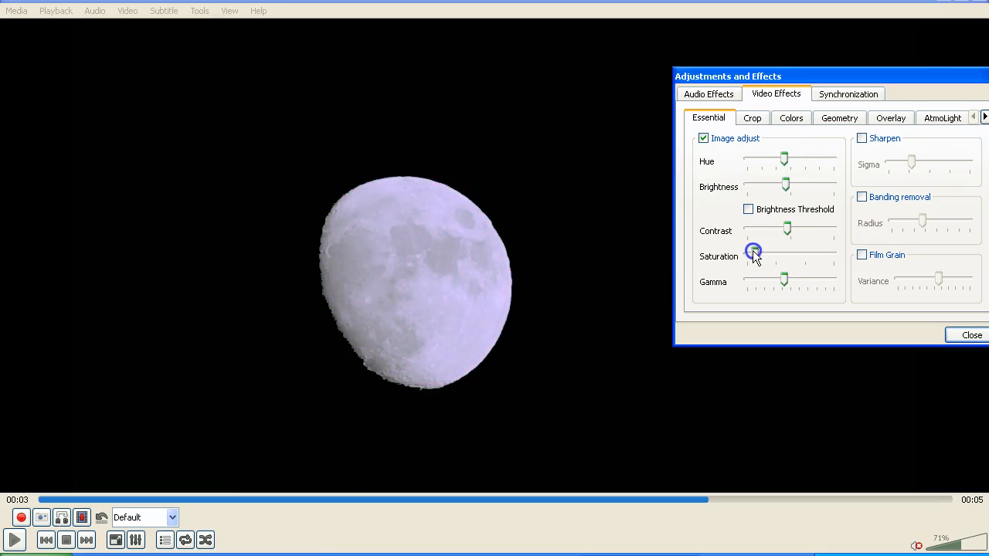
left_click_drag(753, 255, 821, 279)
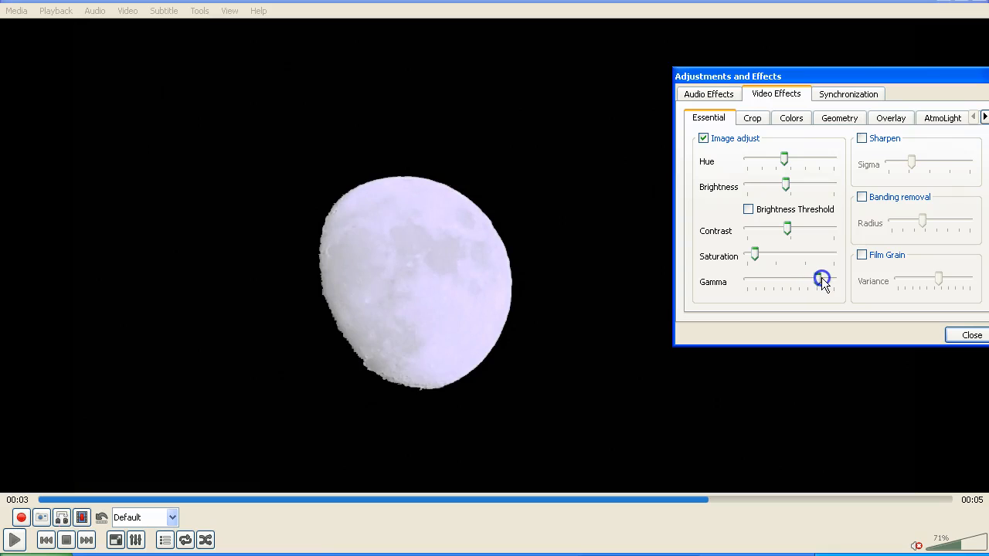
left_click_drag(821, 279, 765, 279)
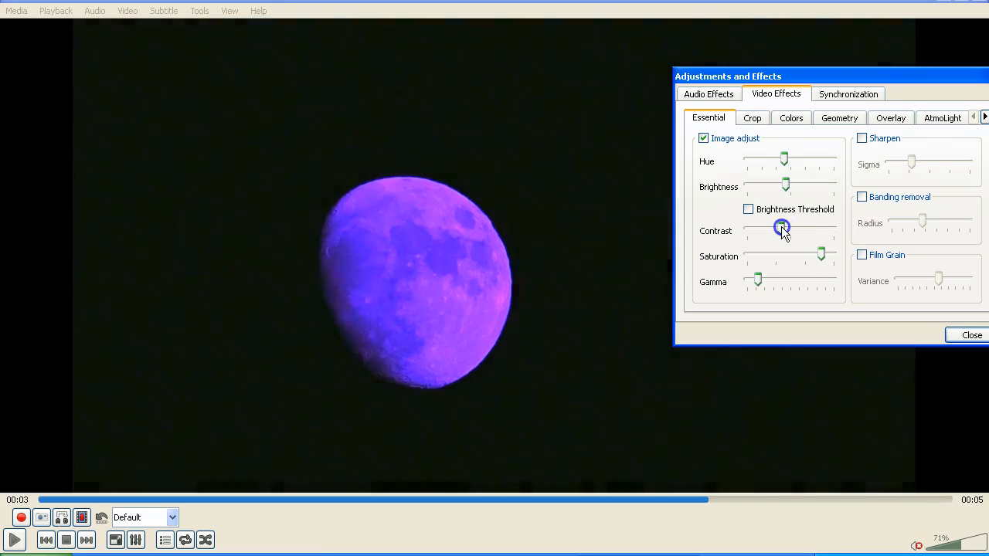
Adjust contrast and hue, then raise brightness to wash the moon out.
left_click_drag(782, 227, 794, 227)
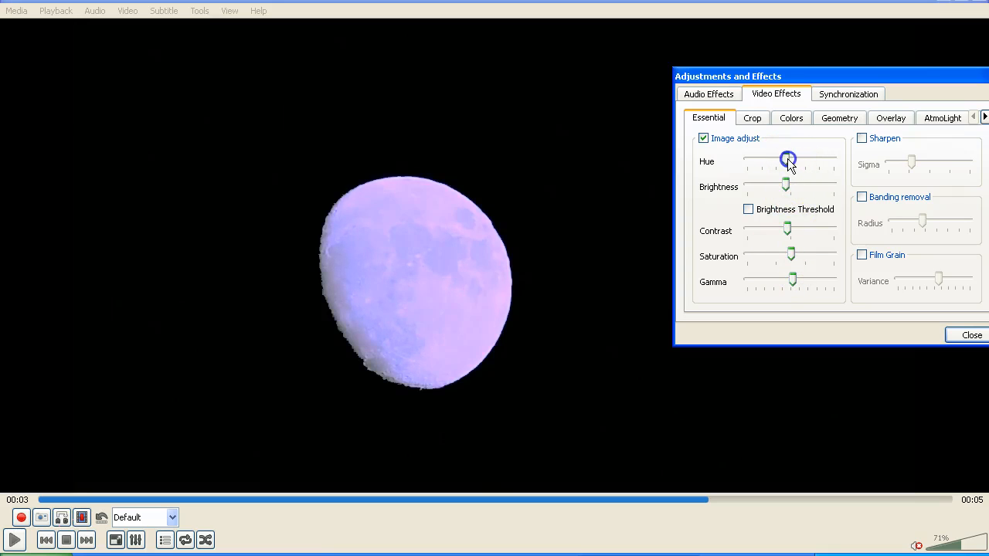
left_click_drag(787, 159, 778, 159)
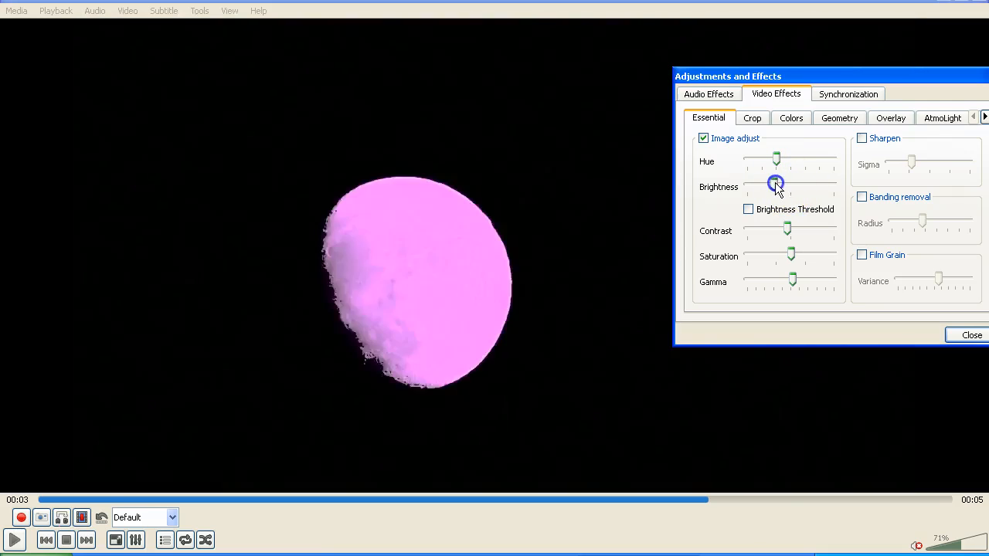
left_click_drag(776, 160, 795, 160)
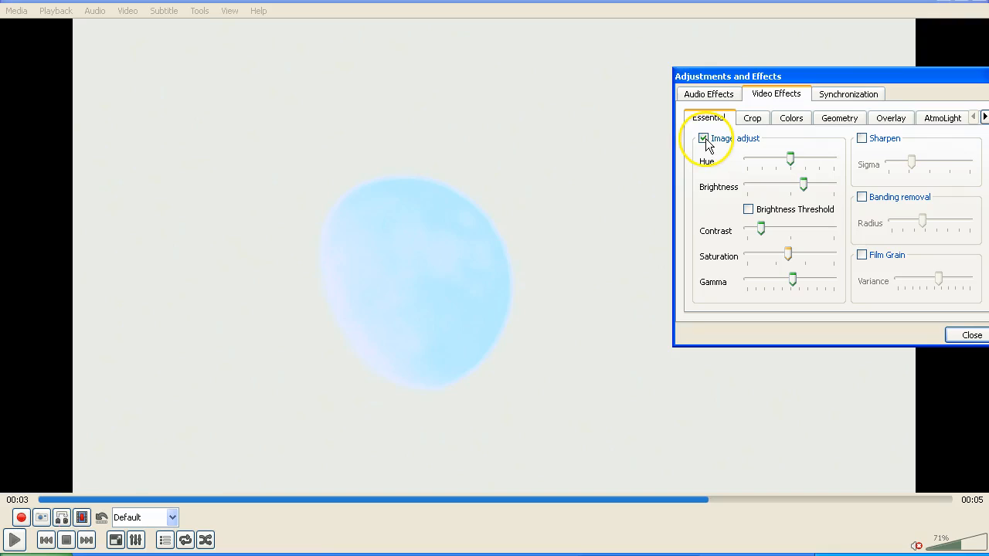
Switch off image adjustment and open PA090128.MOV from the Crosswind folder in VLC.
left_click(703, 138)
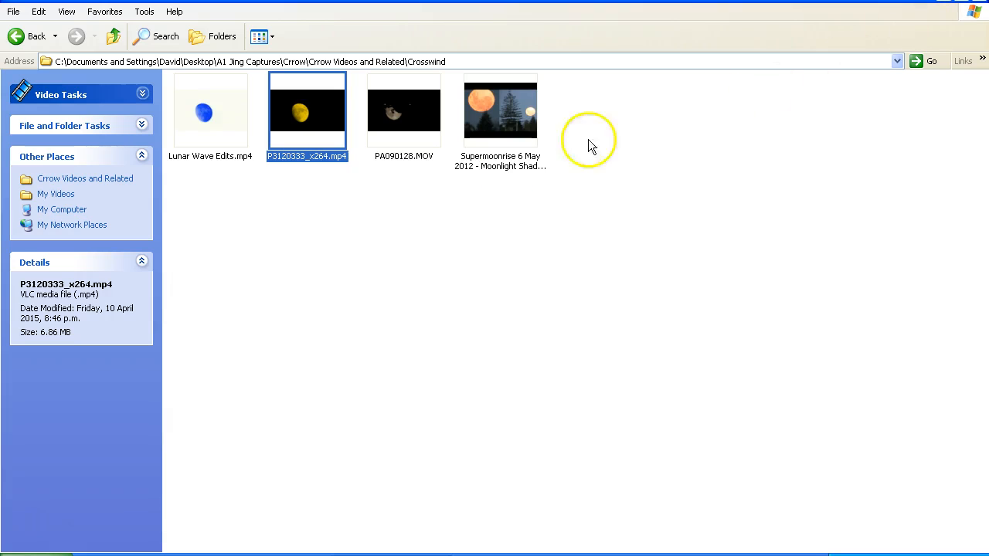
left_click(403, 112)
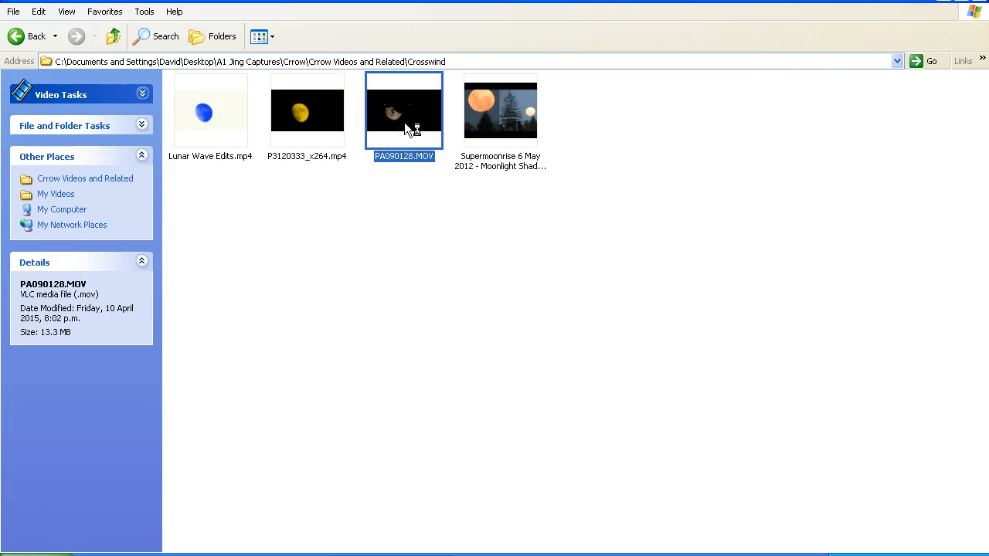
double_click(404, 110)
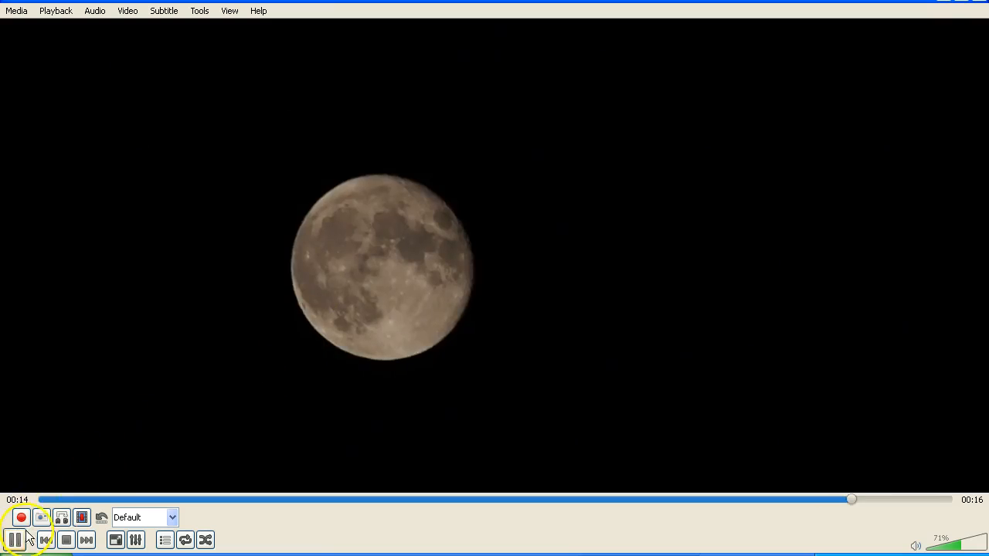
Replay PA090128.MOV and pause at 00:04 with the plane silhouetted across the moon.
left_click(13, 539)
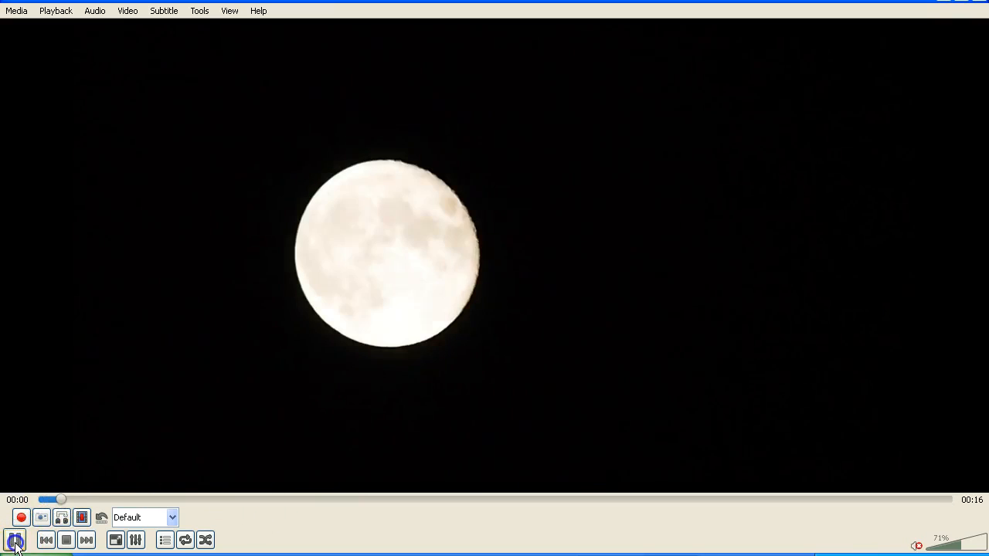
left_click(12, 538)
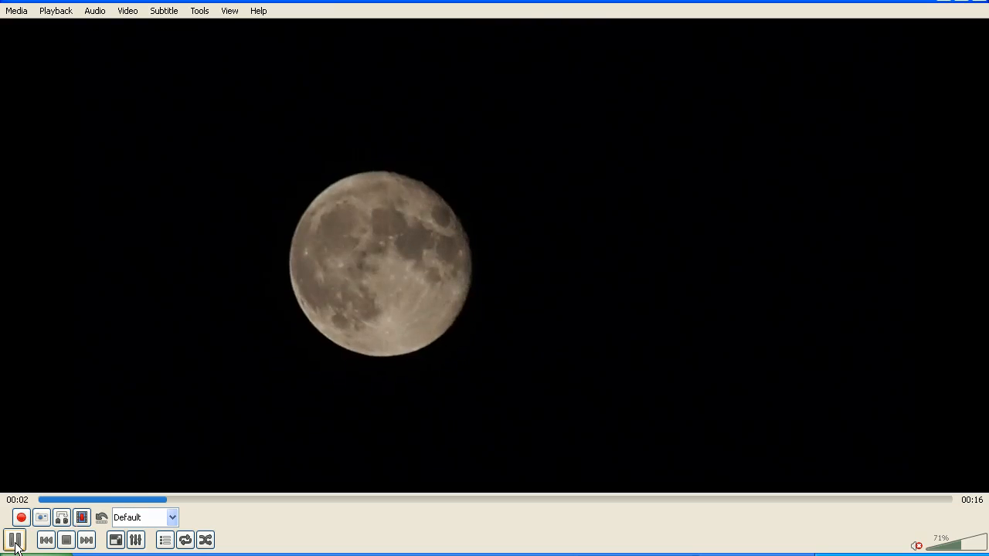
left_click(10, 537)
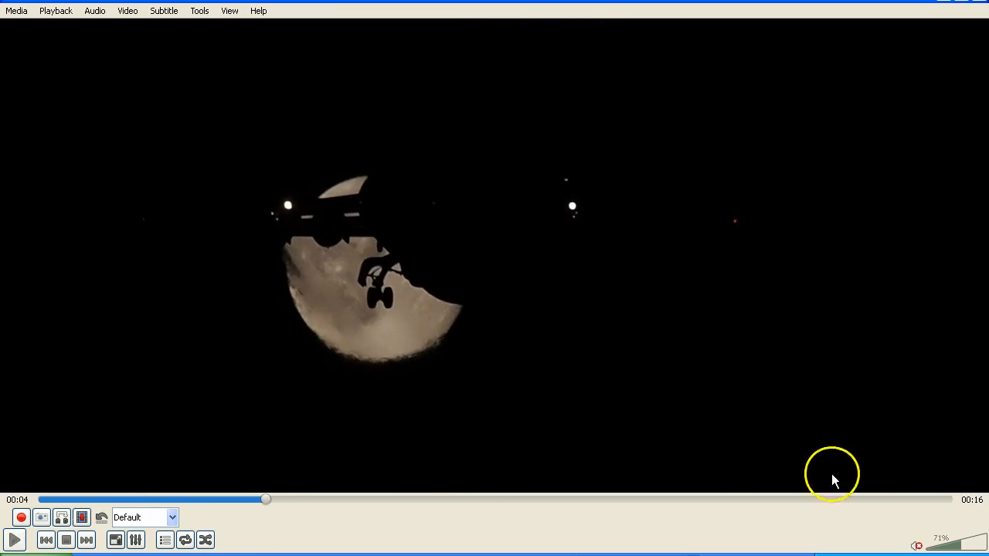
mouse_move(249, 364)
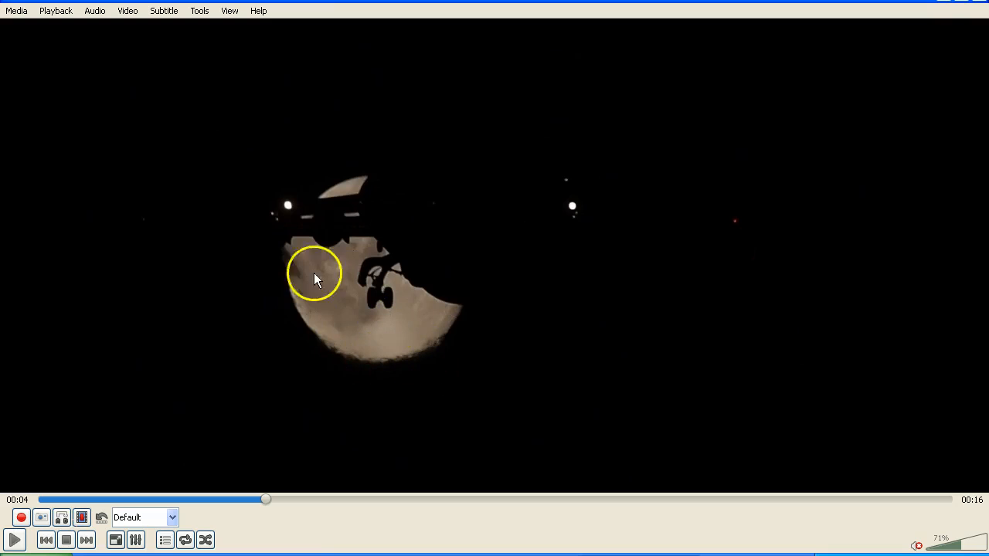
mouse_move(764, 283)
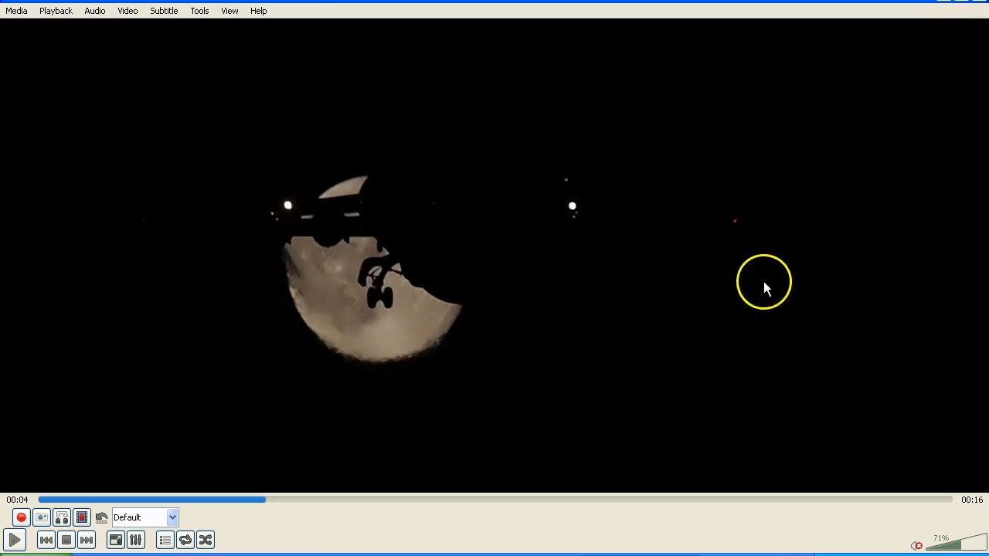
Enable Image adjust under Effects and Filters > Video Effects > Essential.
right_click(763, 285)
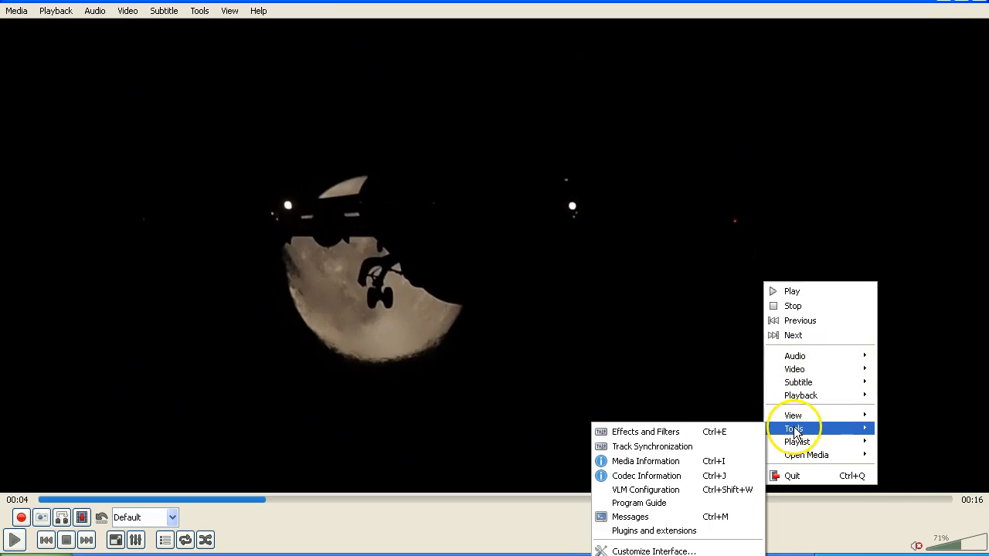
left_click(645, 431)
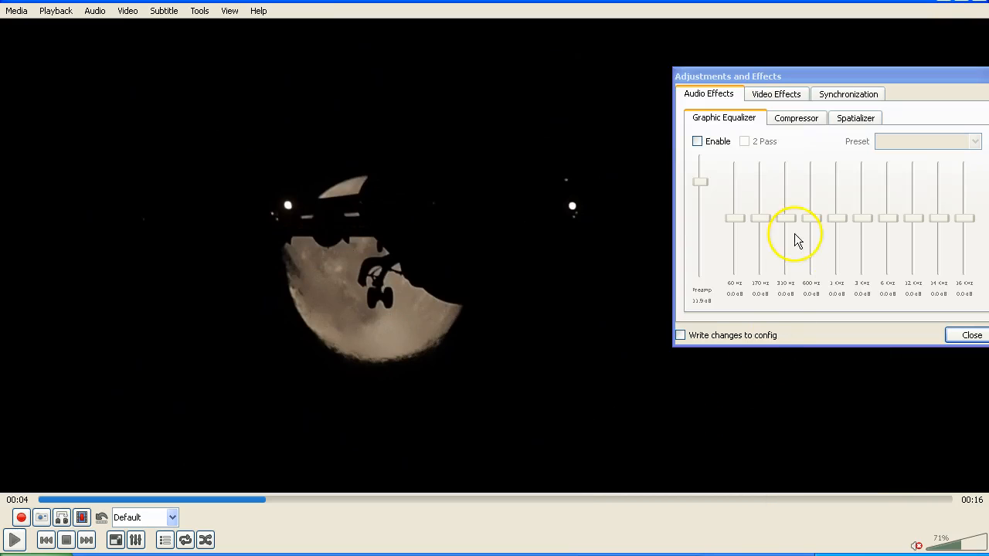
left_click(775, 93)
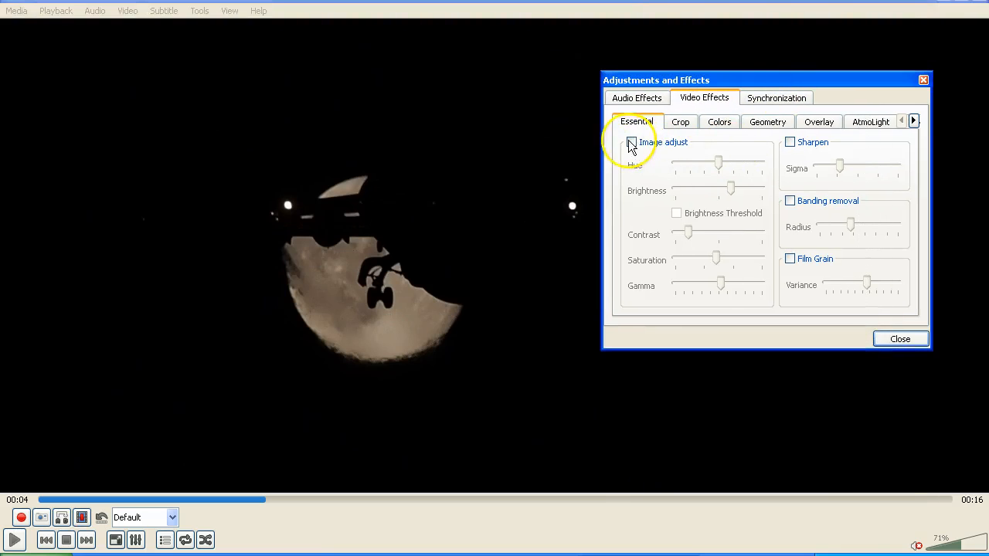
left_click(631, 141)
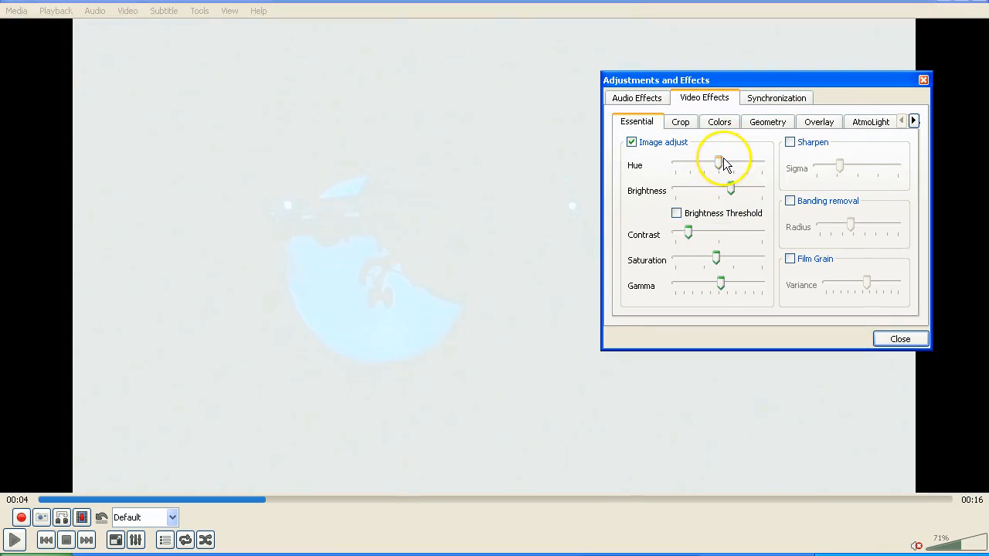
Lower brightness to blacken the sky, then compare contrast levels up to the washed-out extreme.
left_click_drag(730, 190, 754, 190)
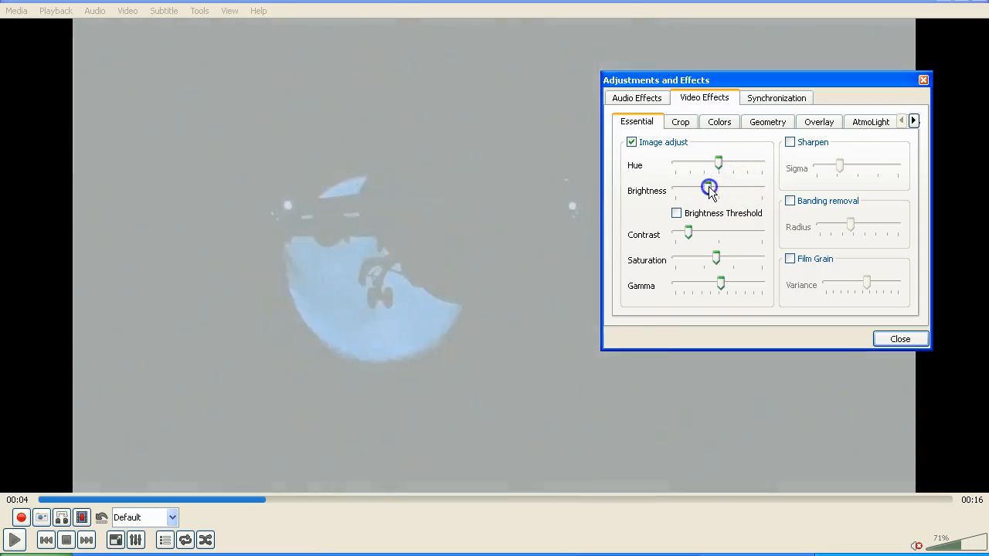
left_click_drag(709, 190, 700, 190)
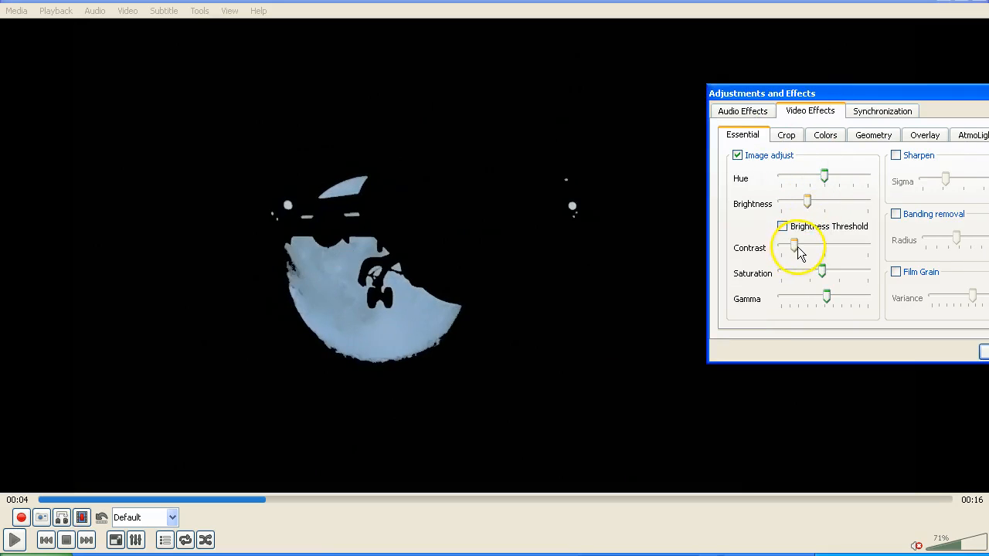
left_click_drag(794, 245, 820, 245)
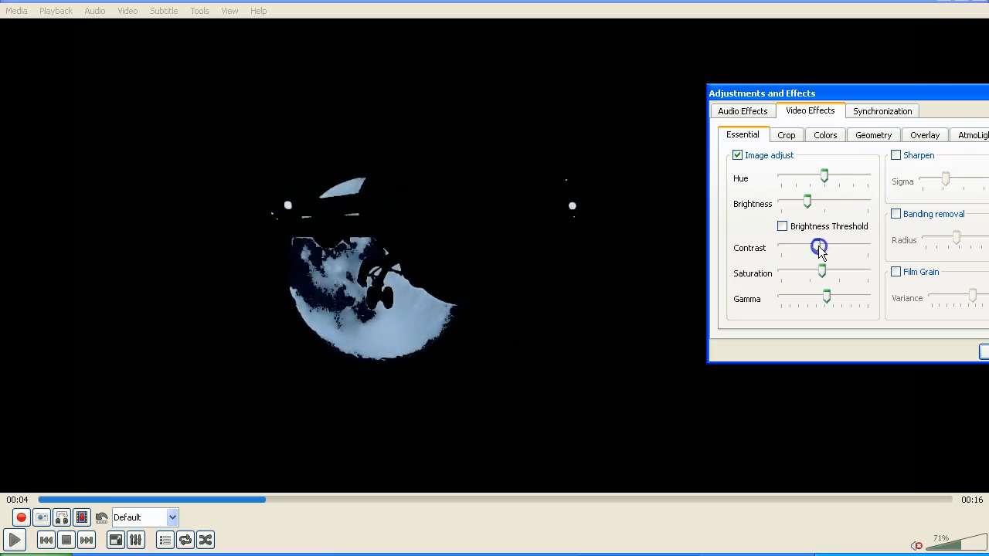
left_click_drag(819, 248, 801, 247)
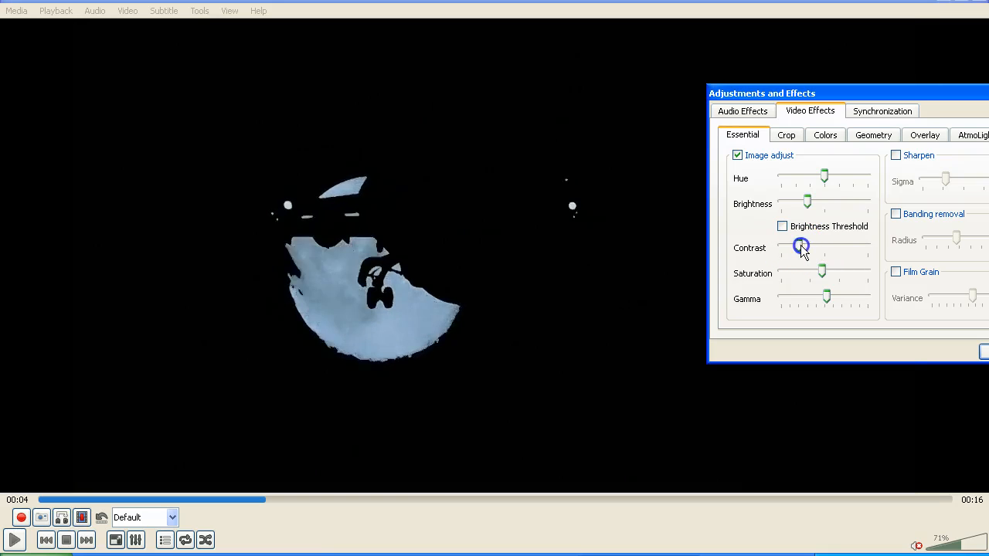
left_click_drag(801, 247, 826, 247)
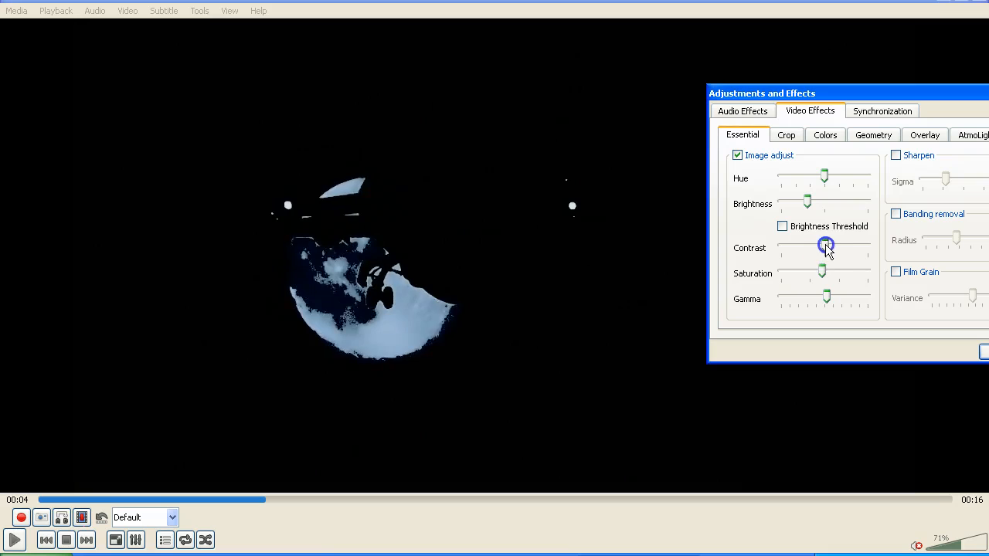
left_click_drag(825, 246, 801, 246)
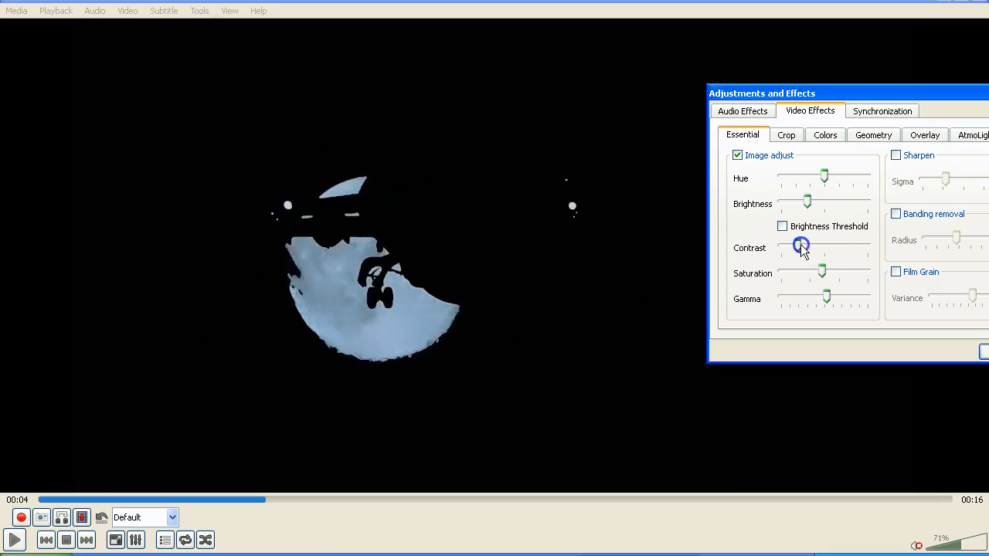
left_click_drag(801, 245, 860, 245)
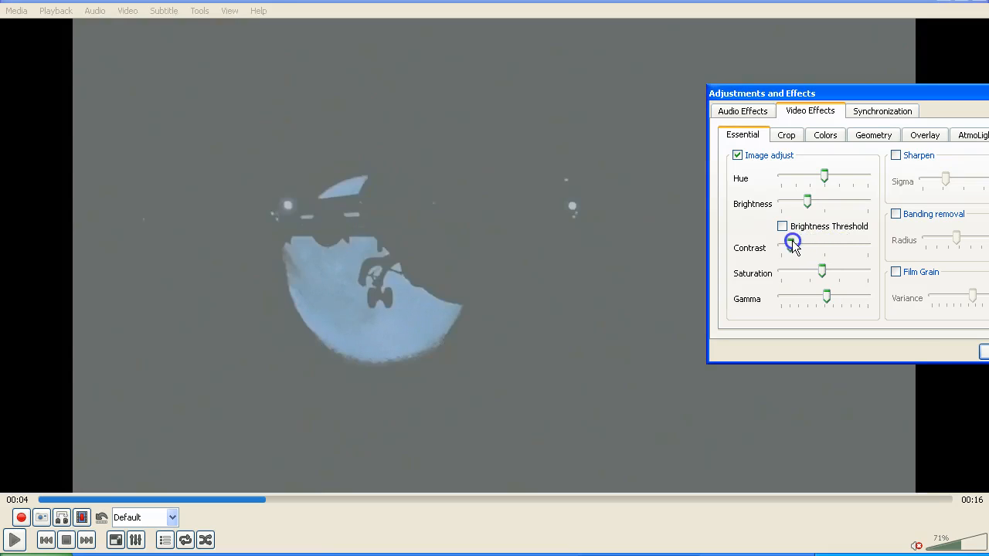
Settle contrast moderately, restore gamma, and tune saturation and brightness for a pale cyan moon.
left_click_drag(793, 243, 848, 243)
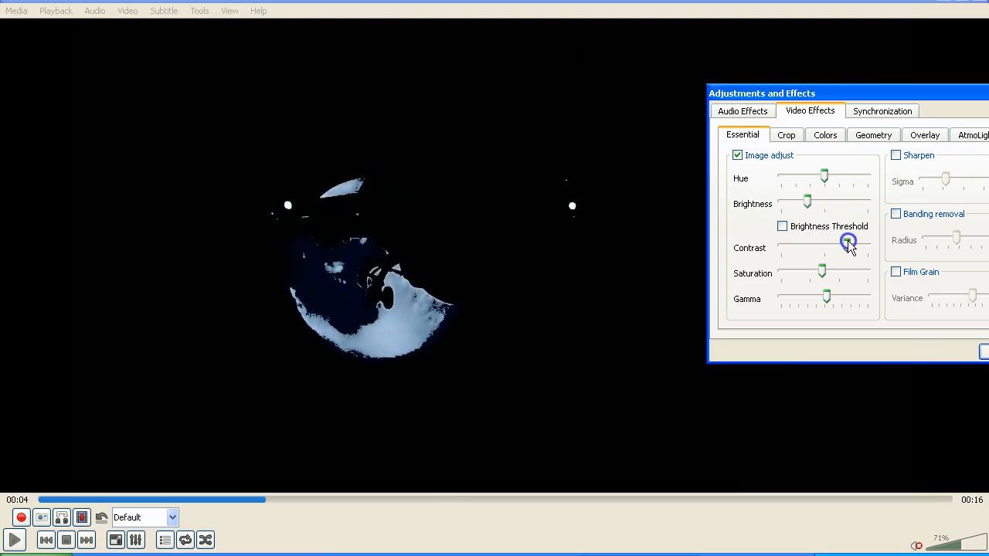
left_click_drag(848, 245, 821, 245)
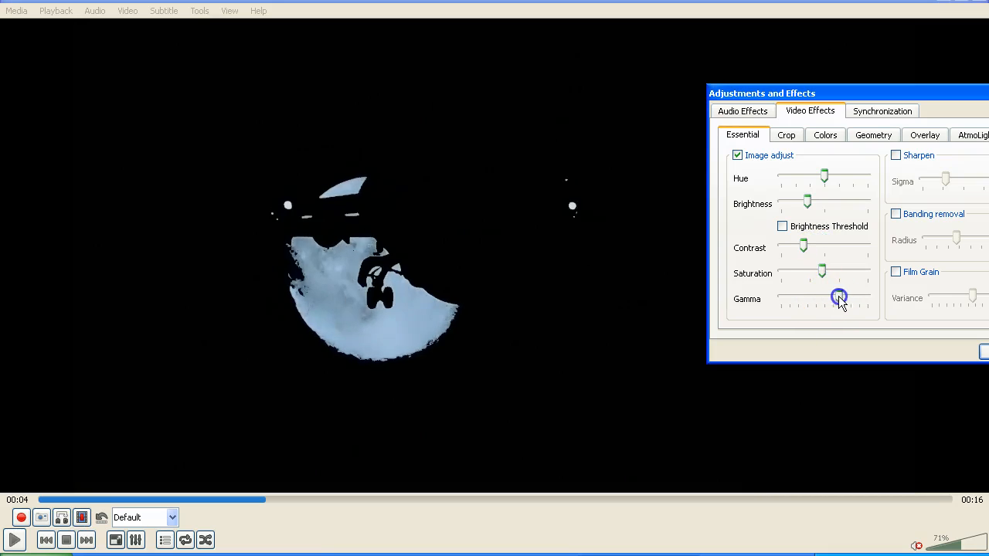
left_click_drag(839, 299, 784, 299)
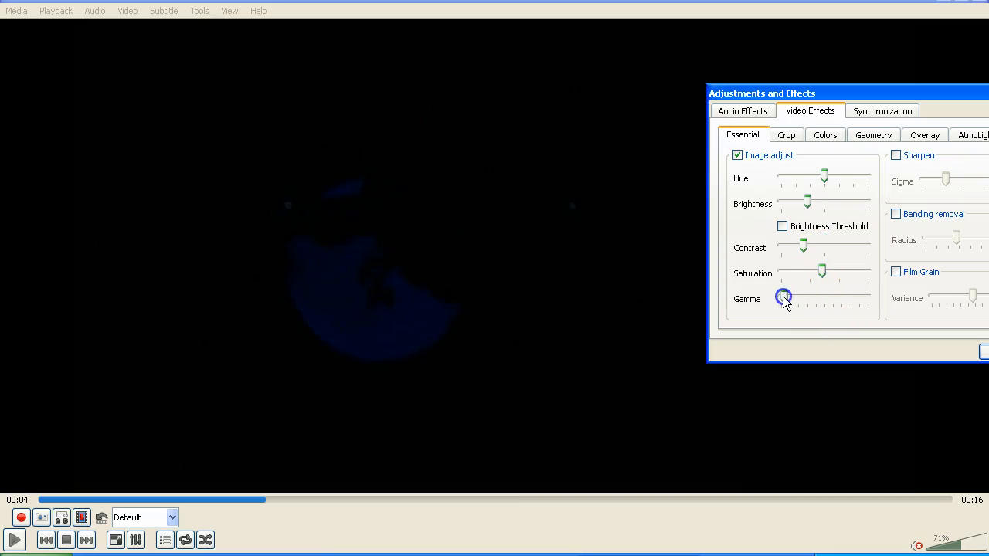
left_click_drag(783, 299, 843, 299)
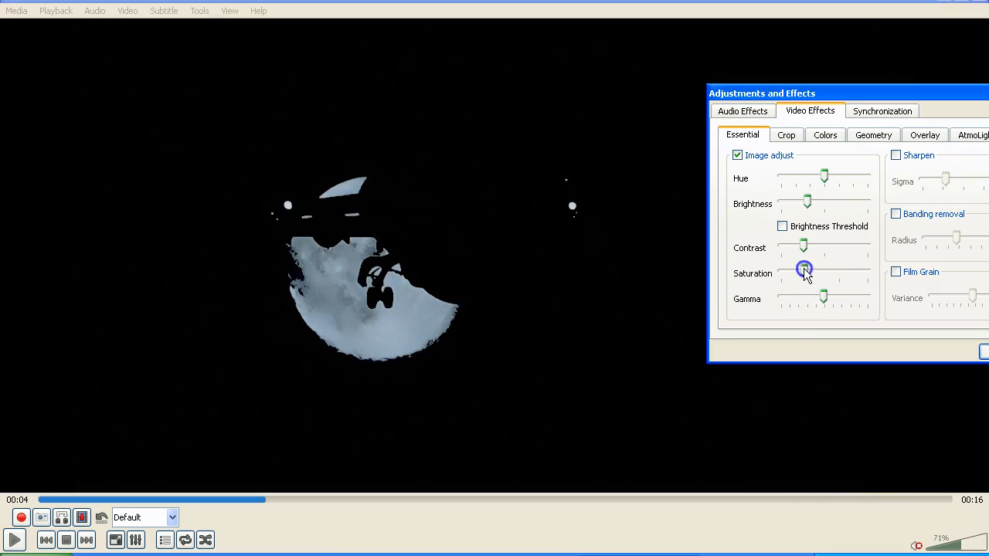
left_click_drag(803, 269, 835, 269)
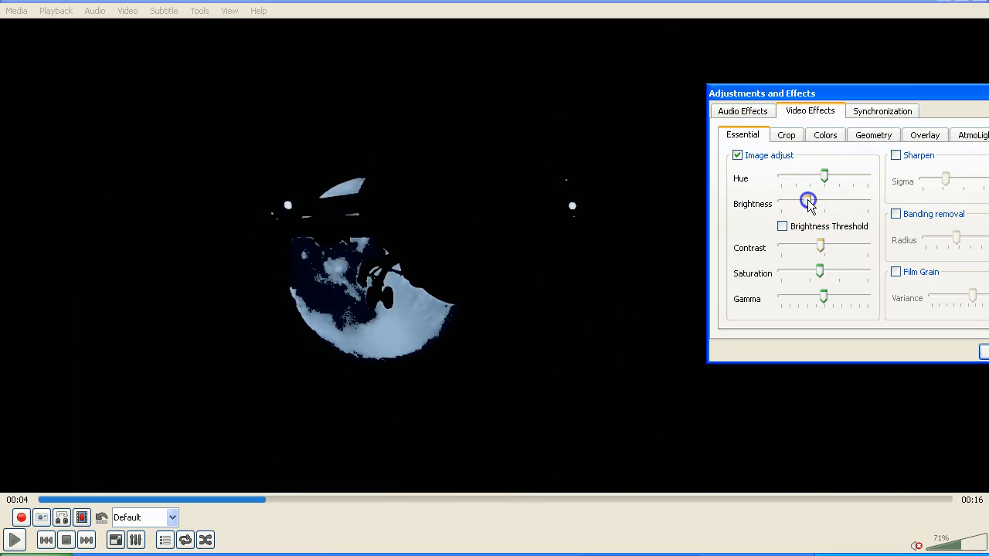
left_click_drag(808, 201, 841, 201)
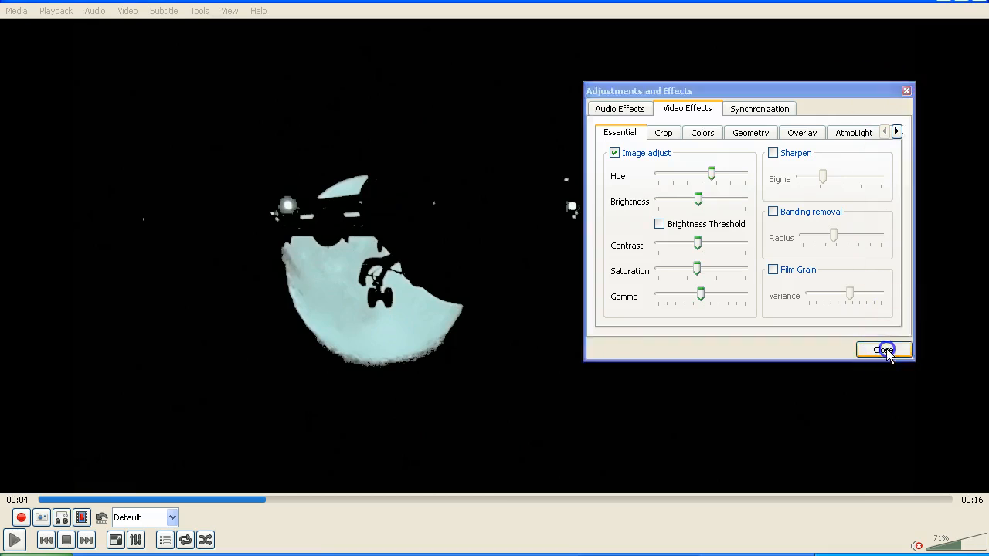
Close the effect settings, pause the cyan moon clip and lower volume to 11%.
left_click(881, 350)
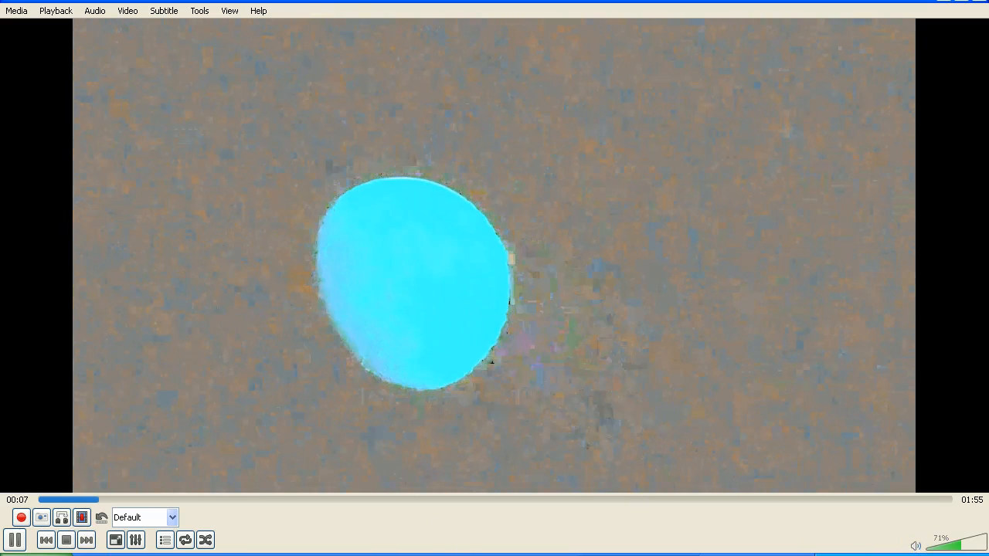
left_click(12, 541)
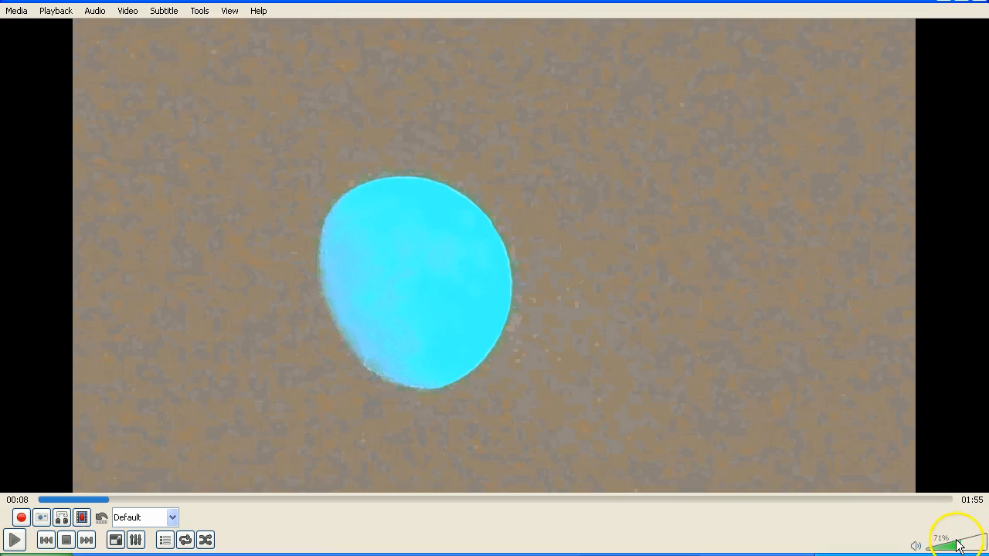
left_click_drag(958, 547, 939, 547)
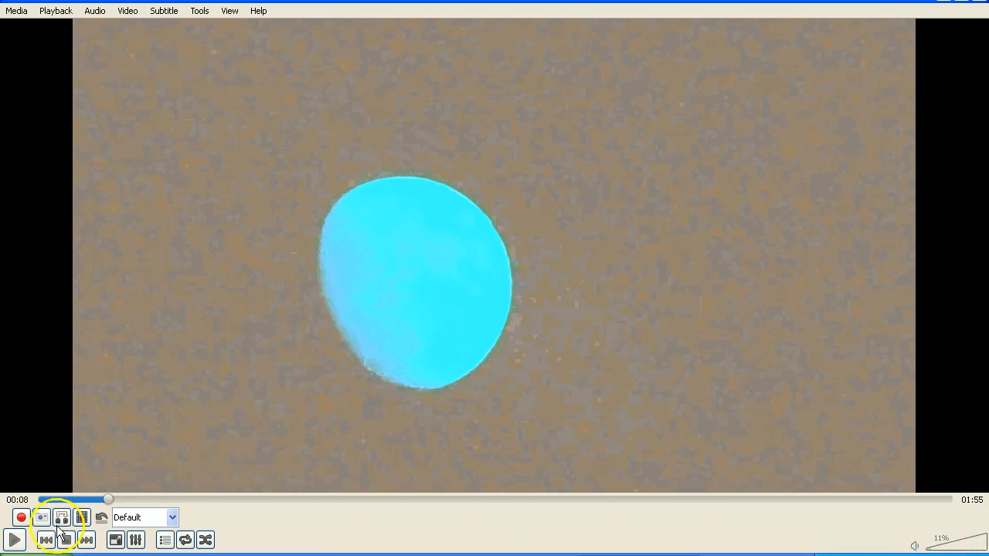
Stop playback so VLC sits idle with no video.
left_click(12, 538)
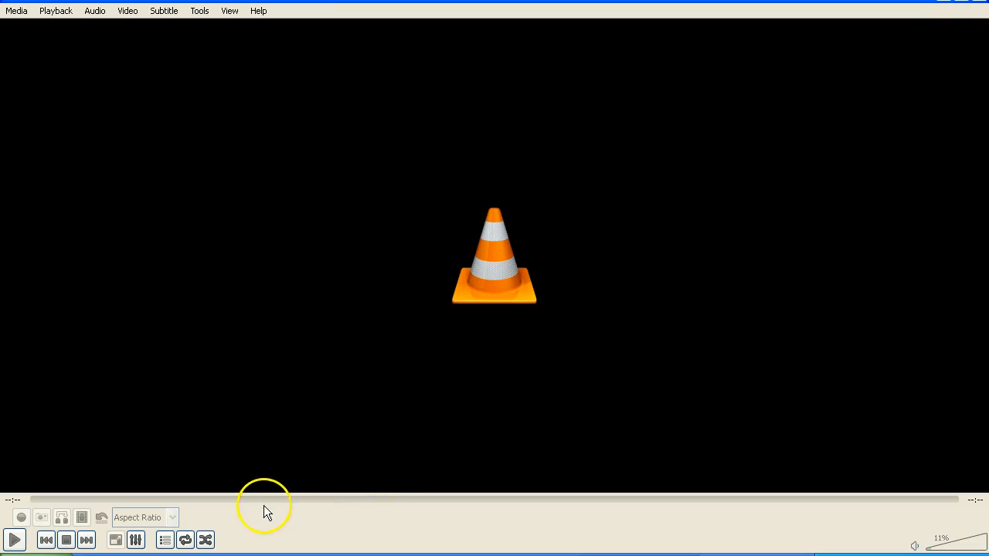
mouse_move(277, 506)
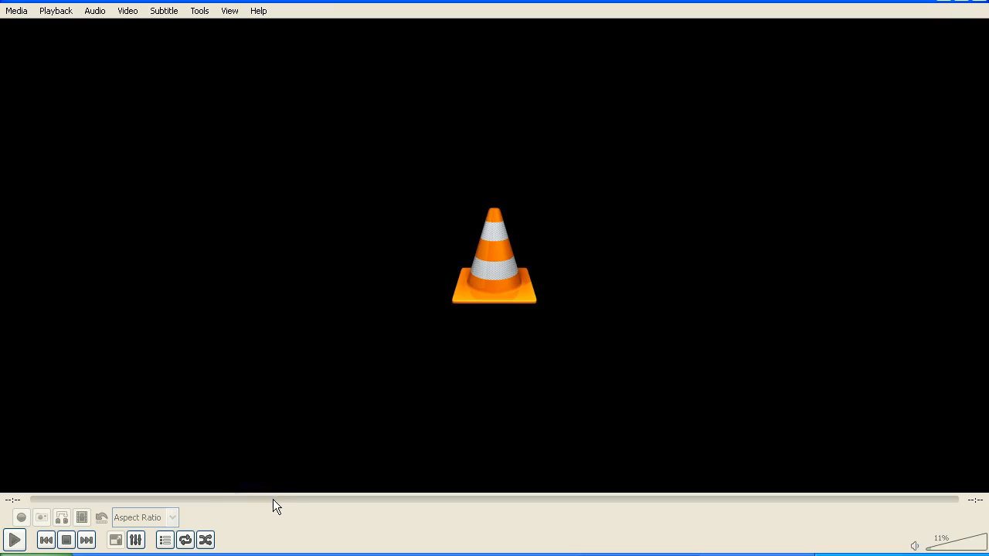
mouse_move(287, 522)
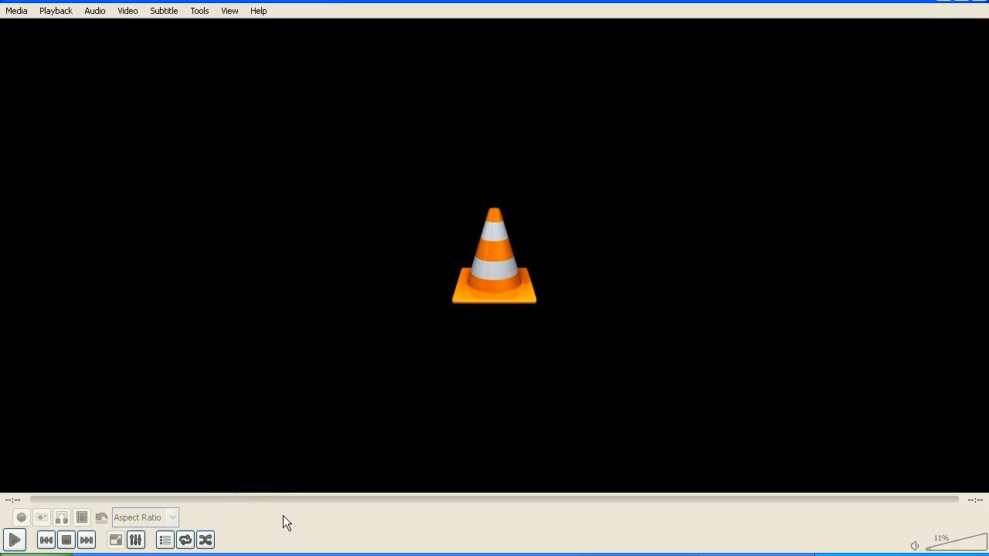